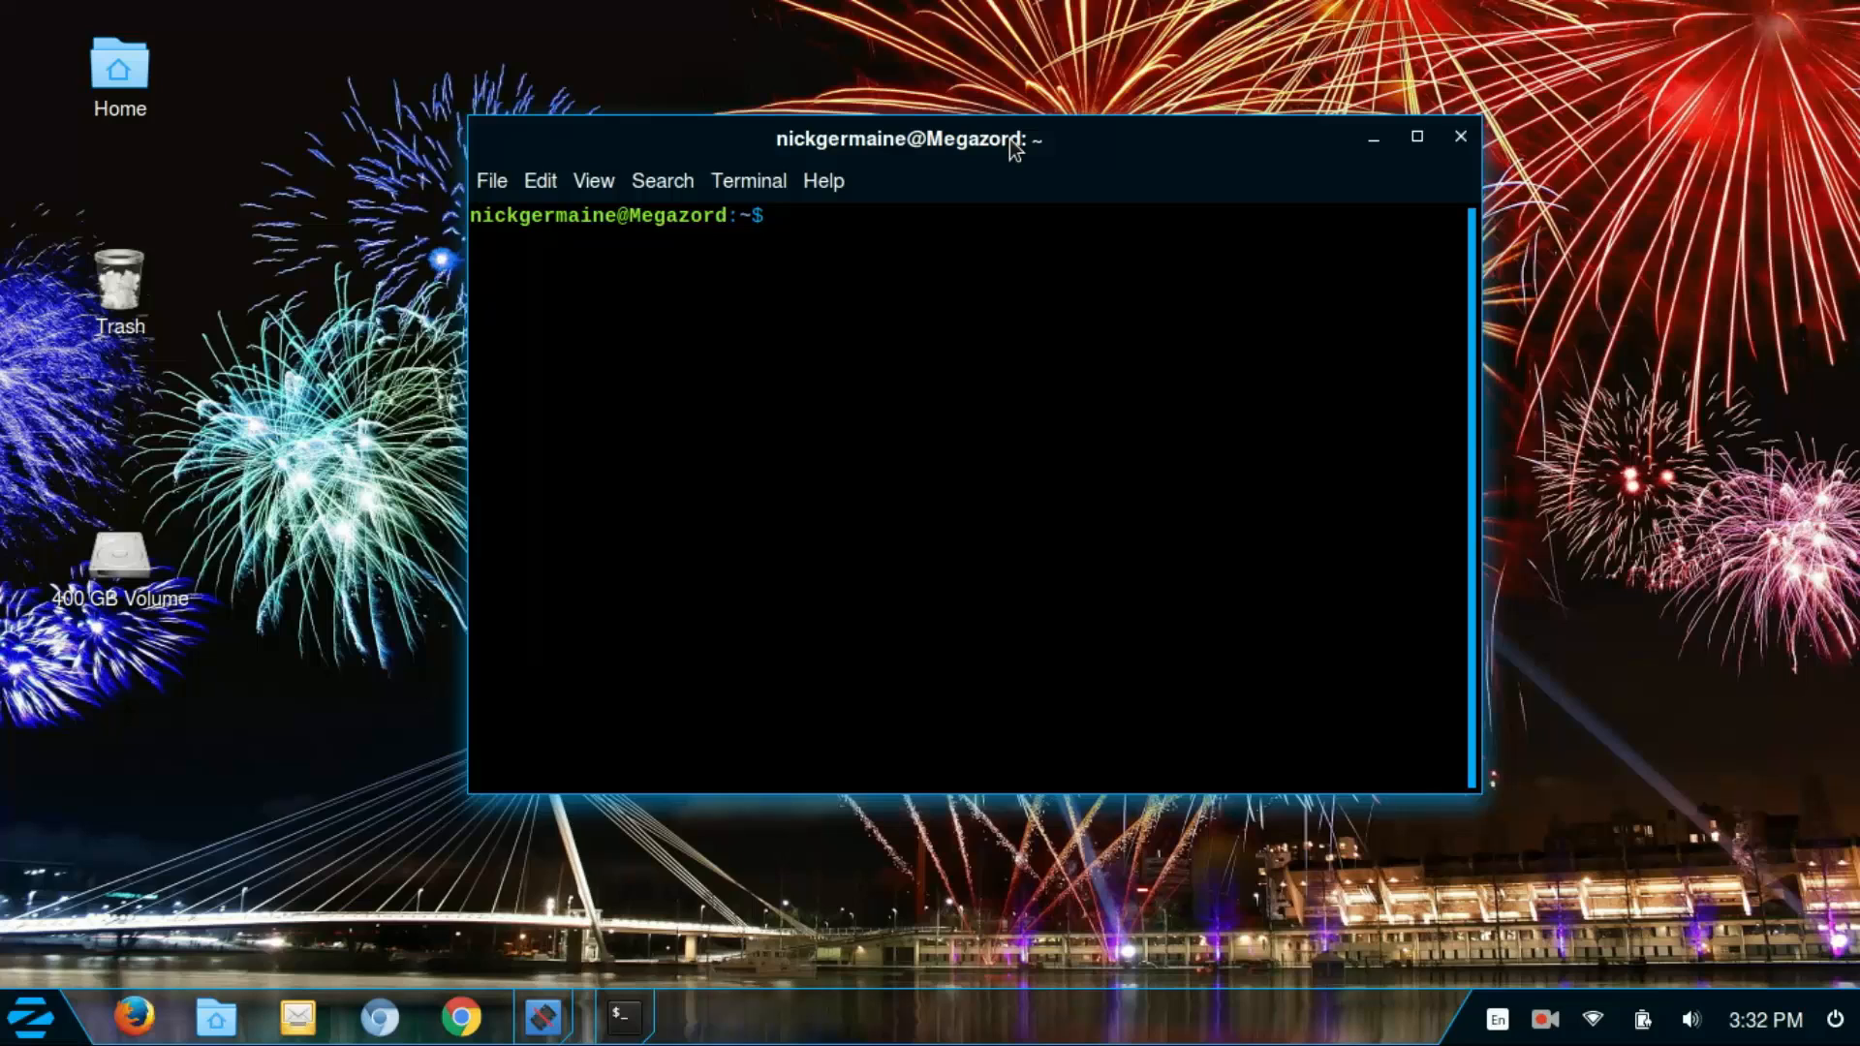
Run sudo apt-get install openssh-server, give the password and confirm the install with Y
type("sudo")
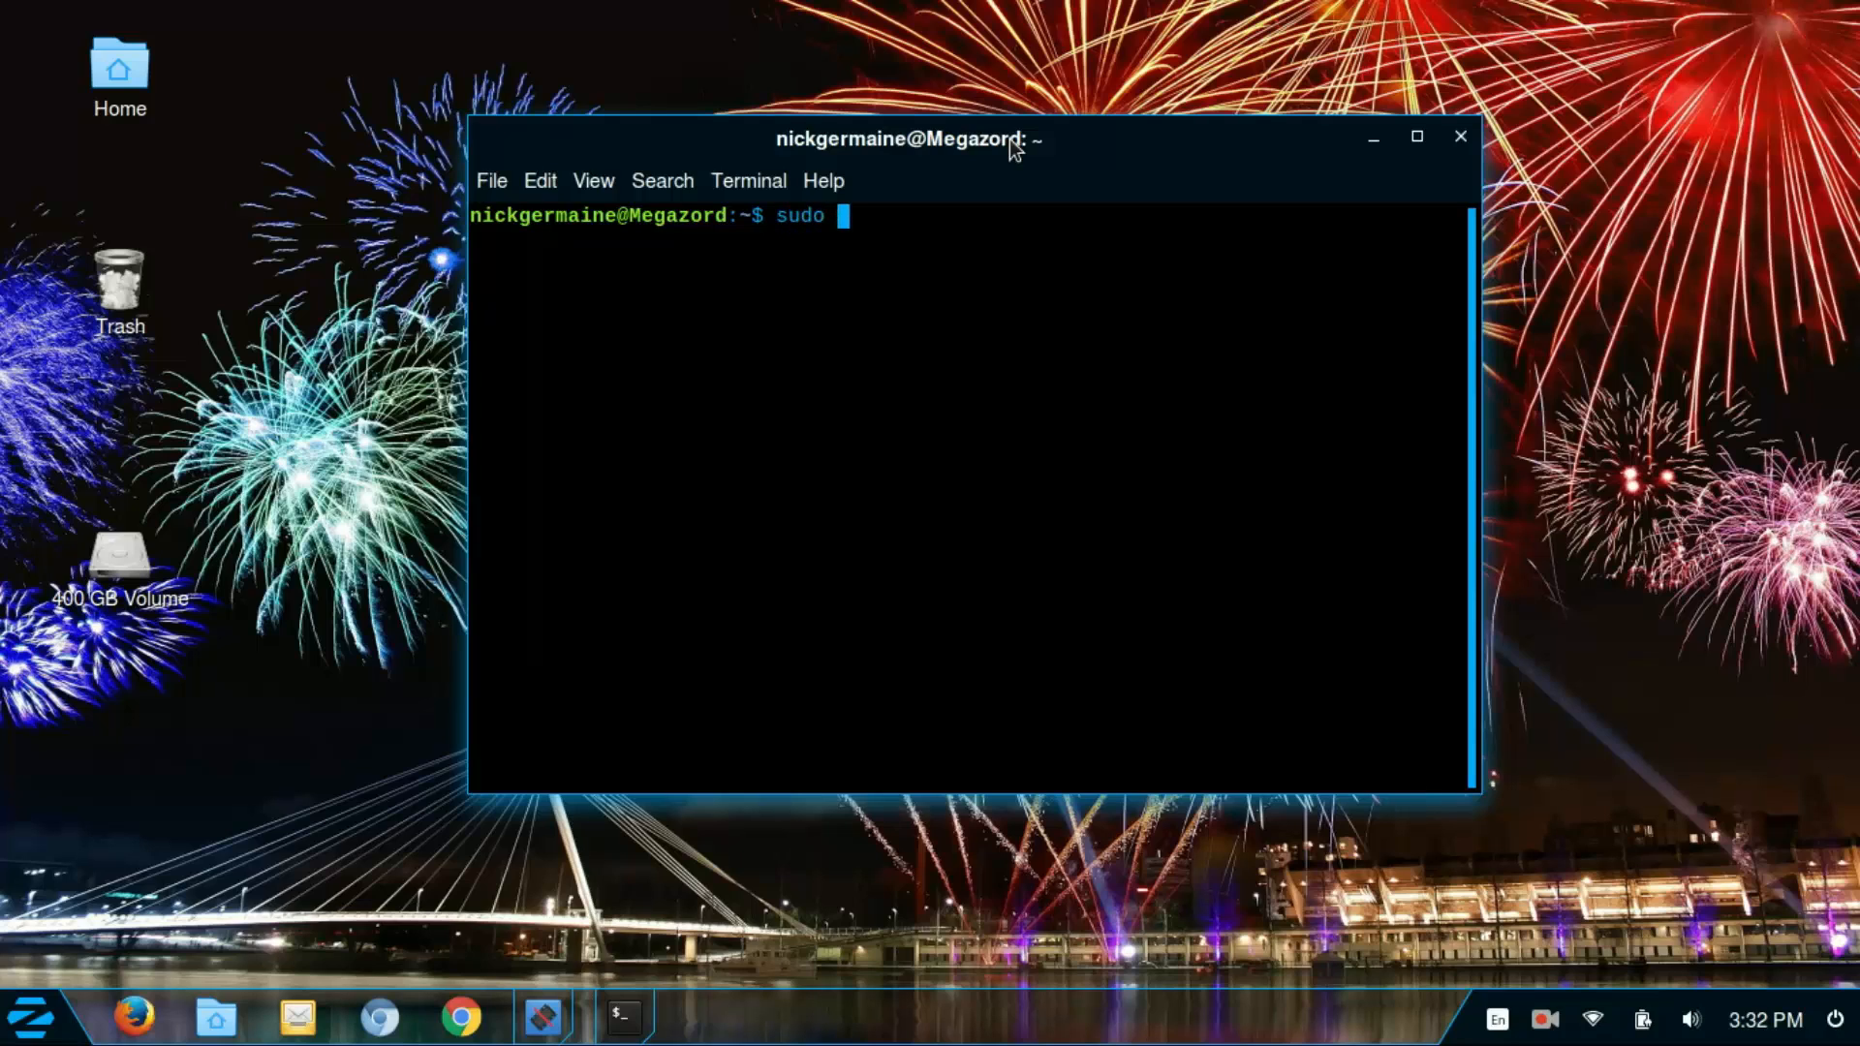
type("apt-get o")
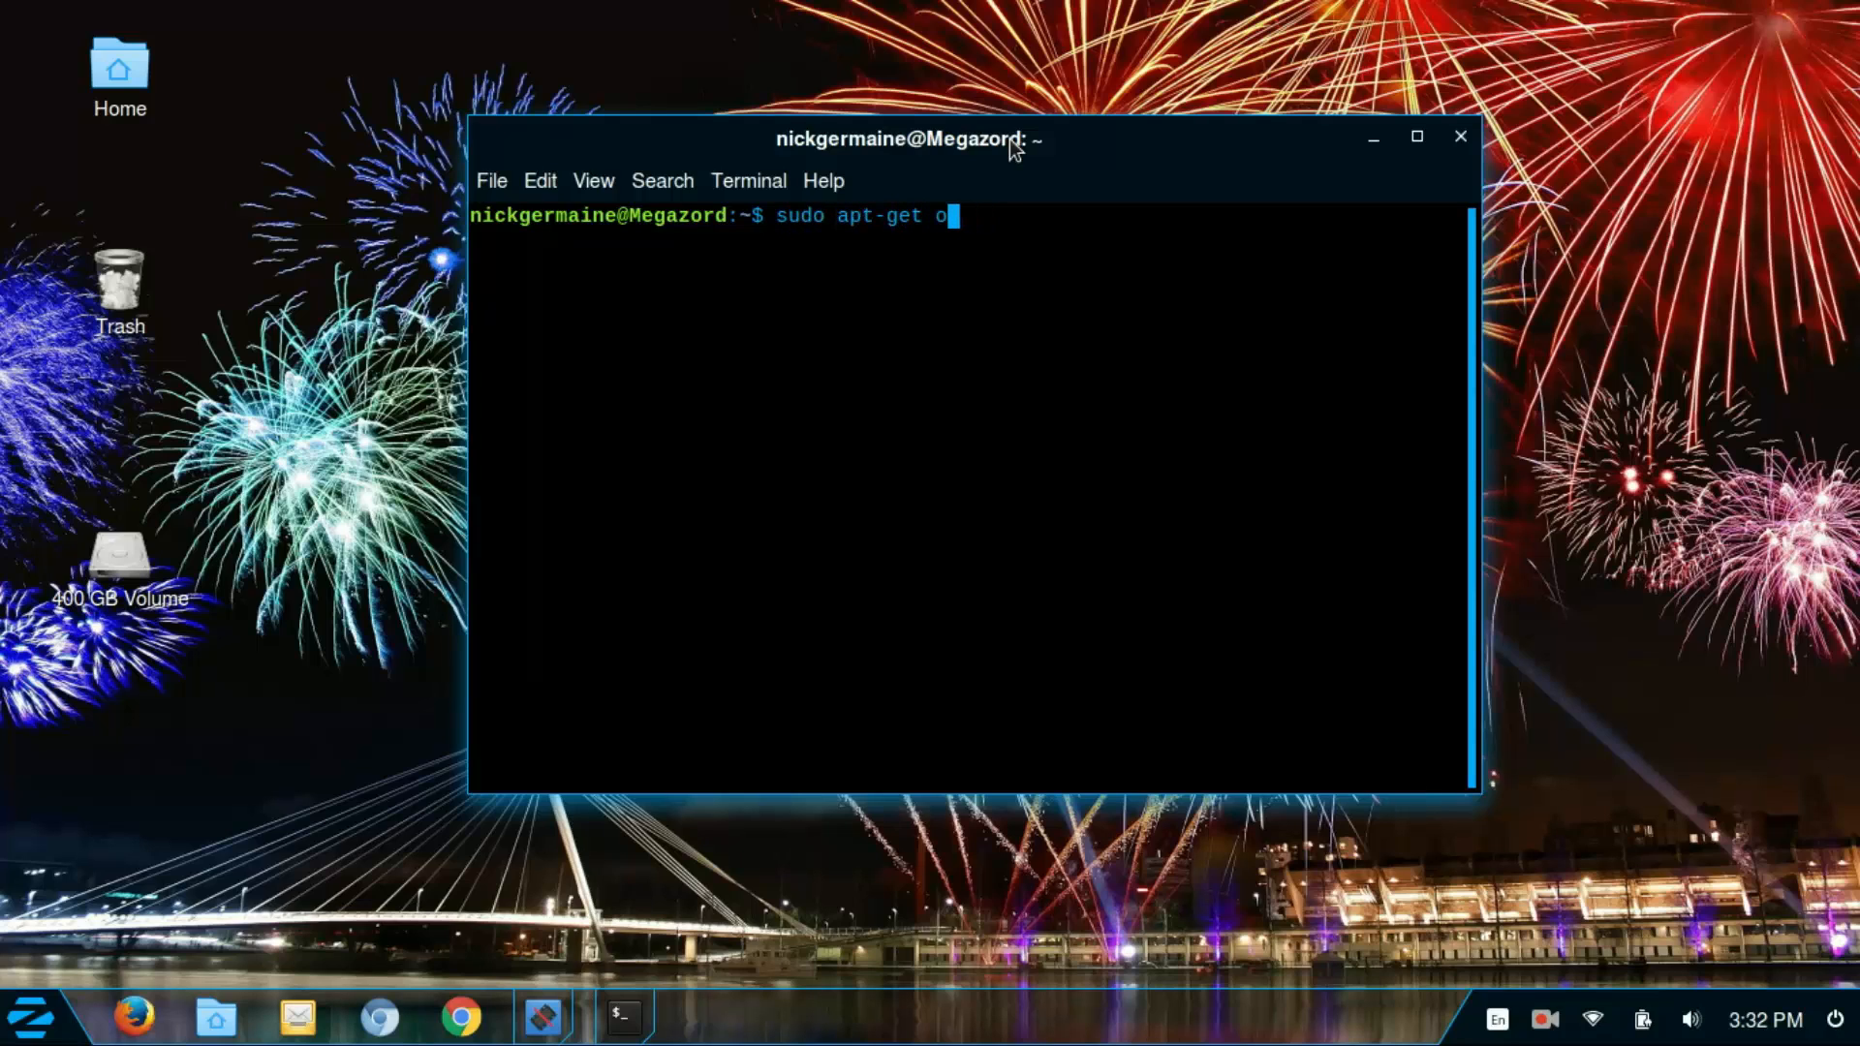
type("install ope")
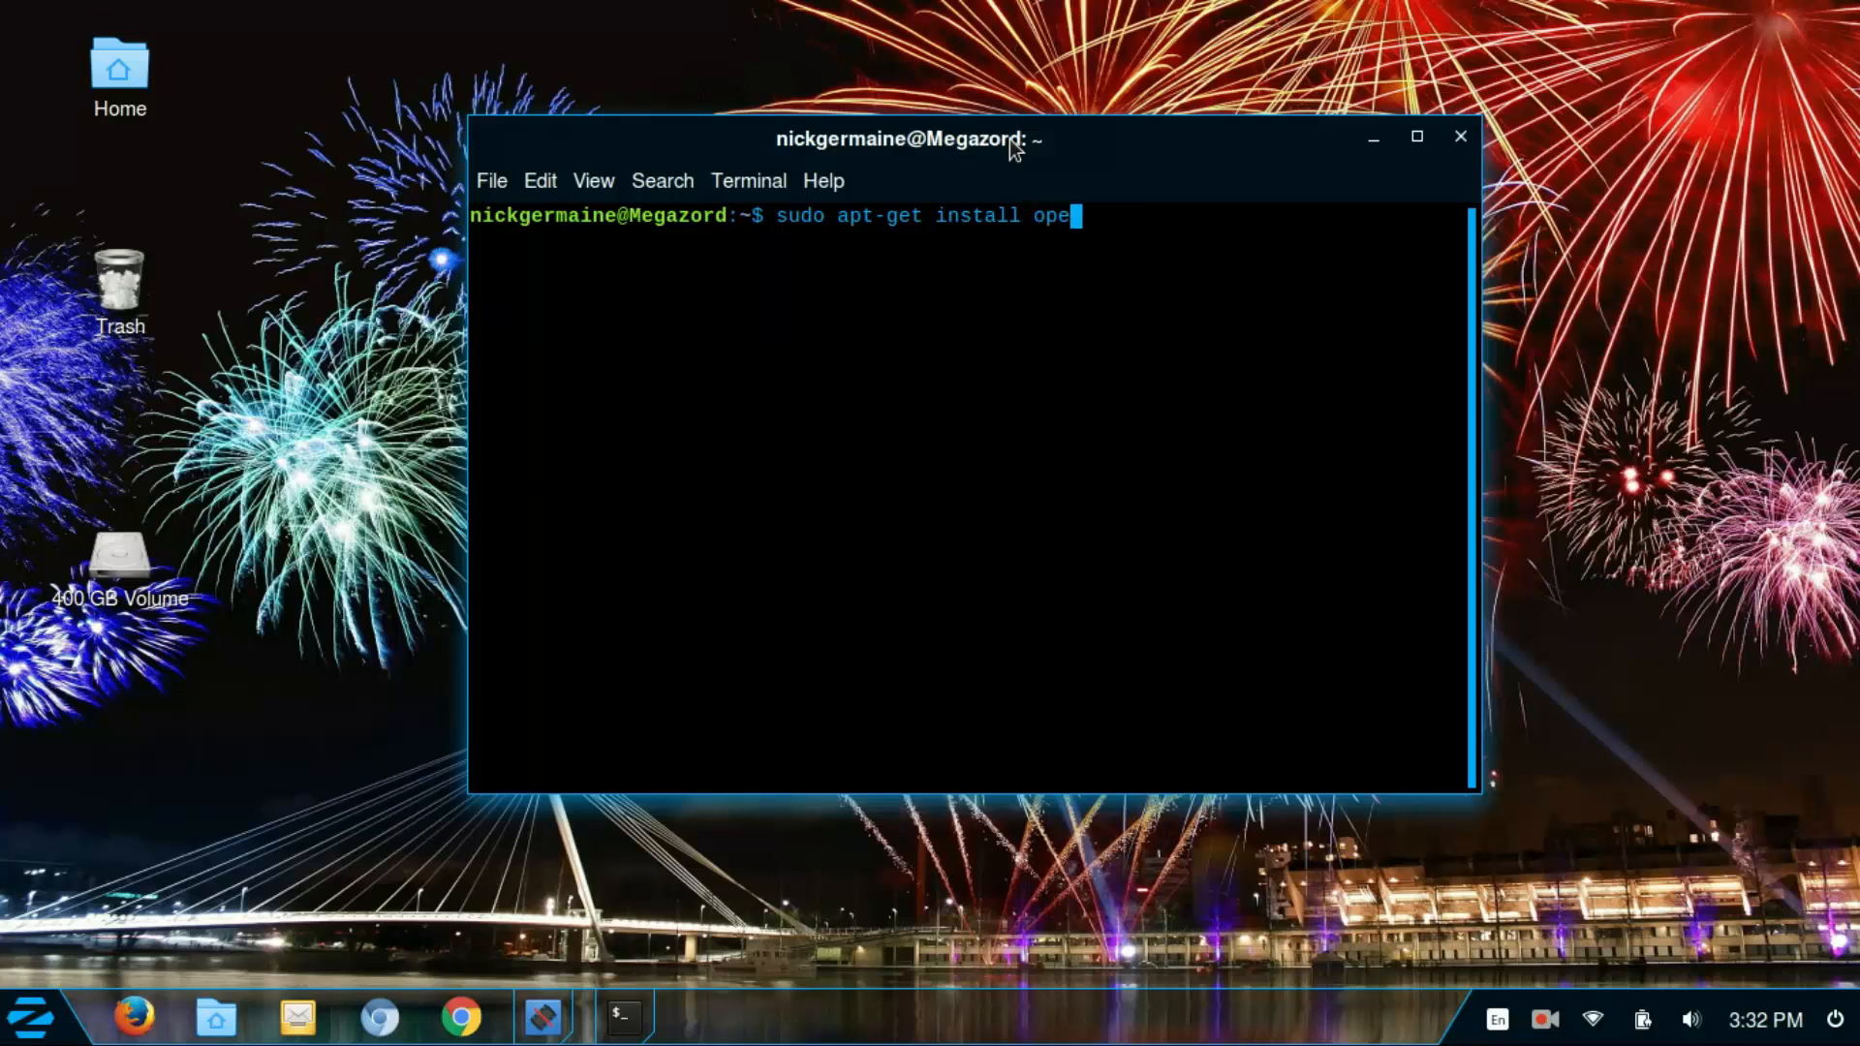
type("nssh-")
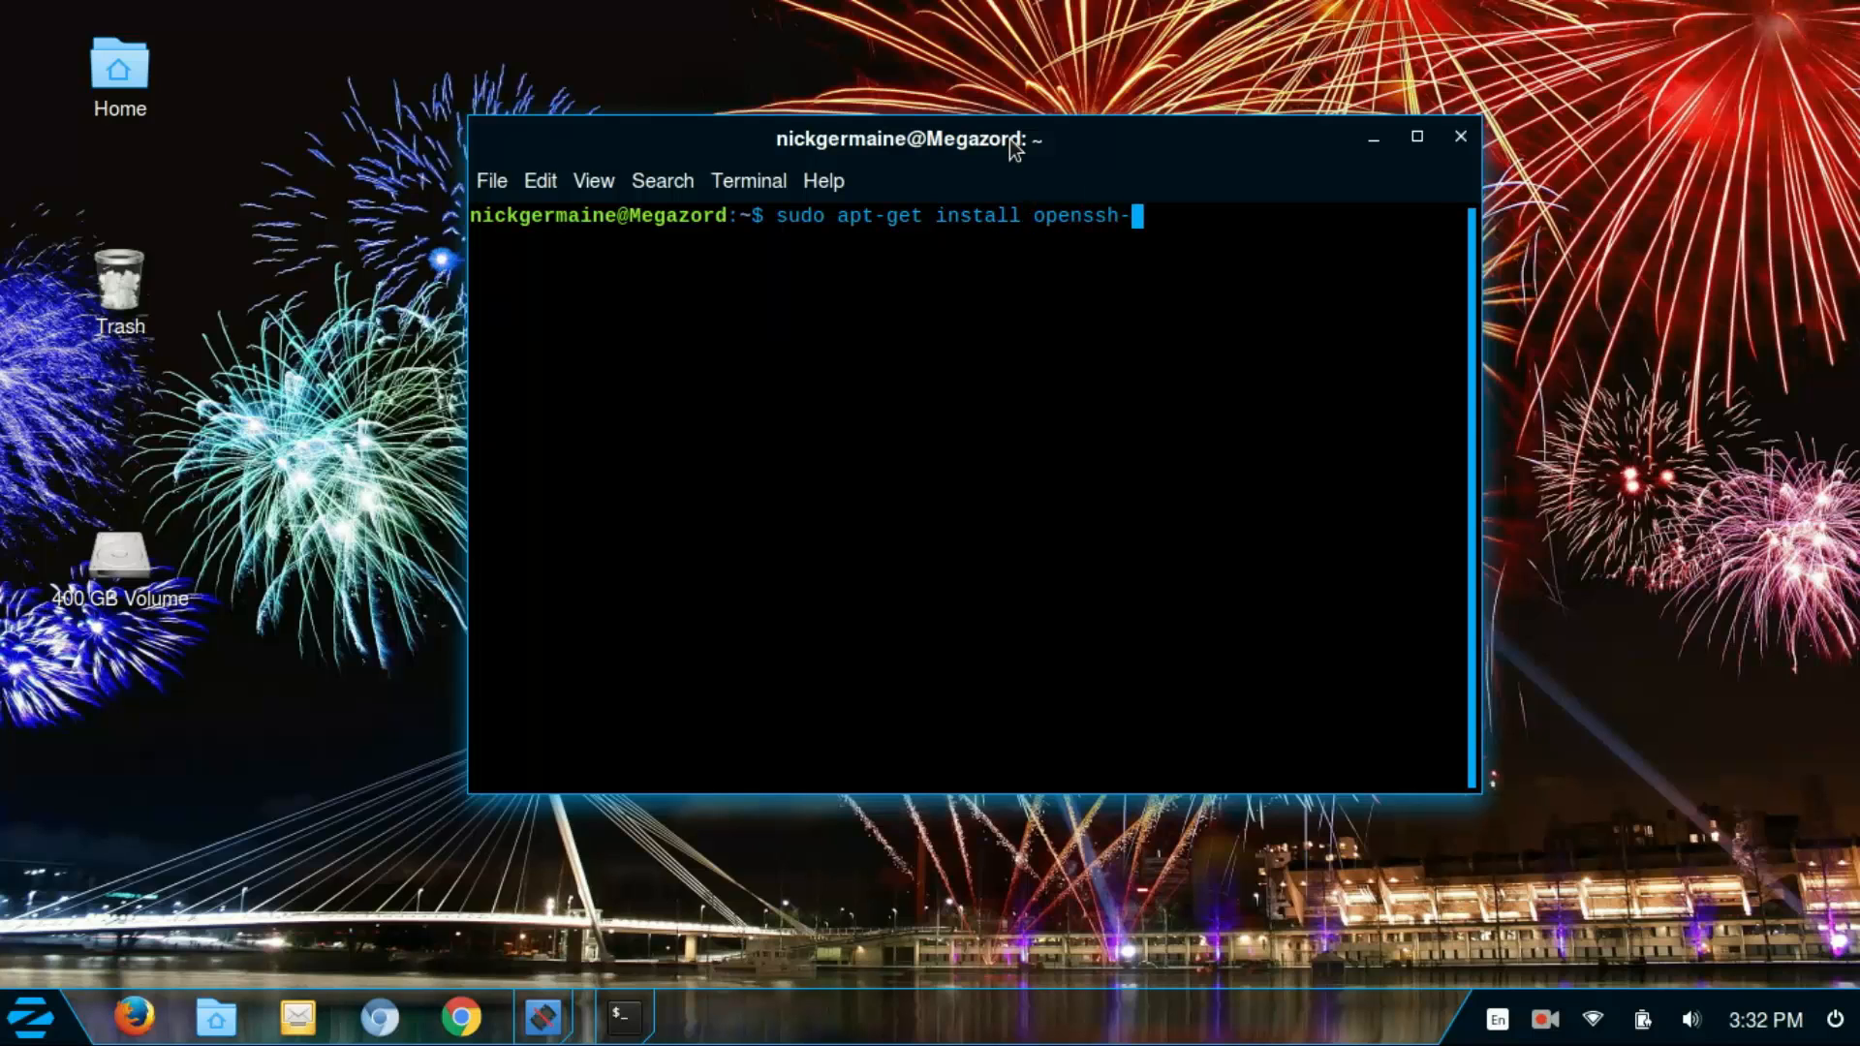
key("Return")
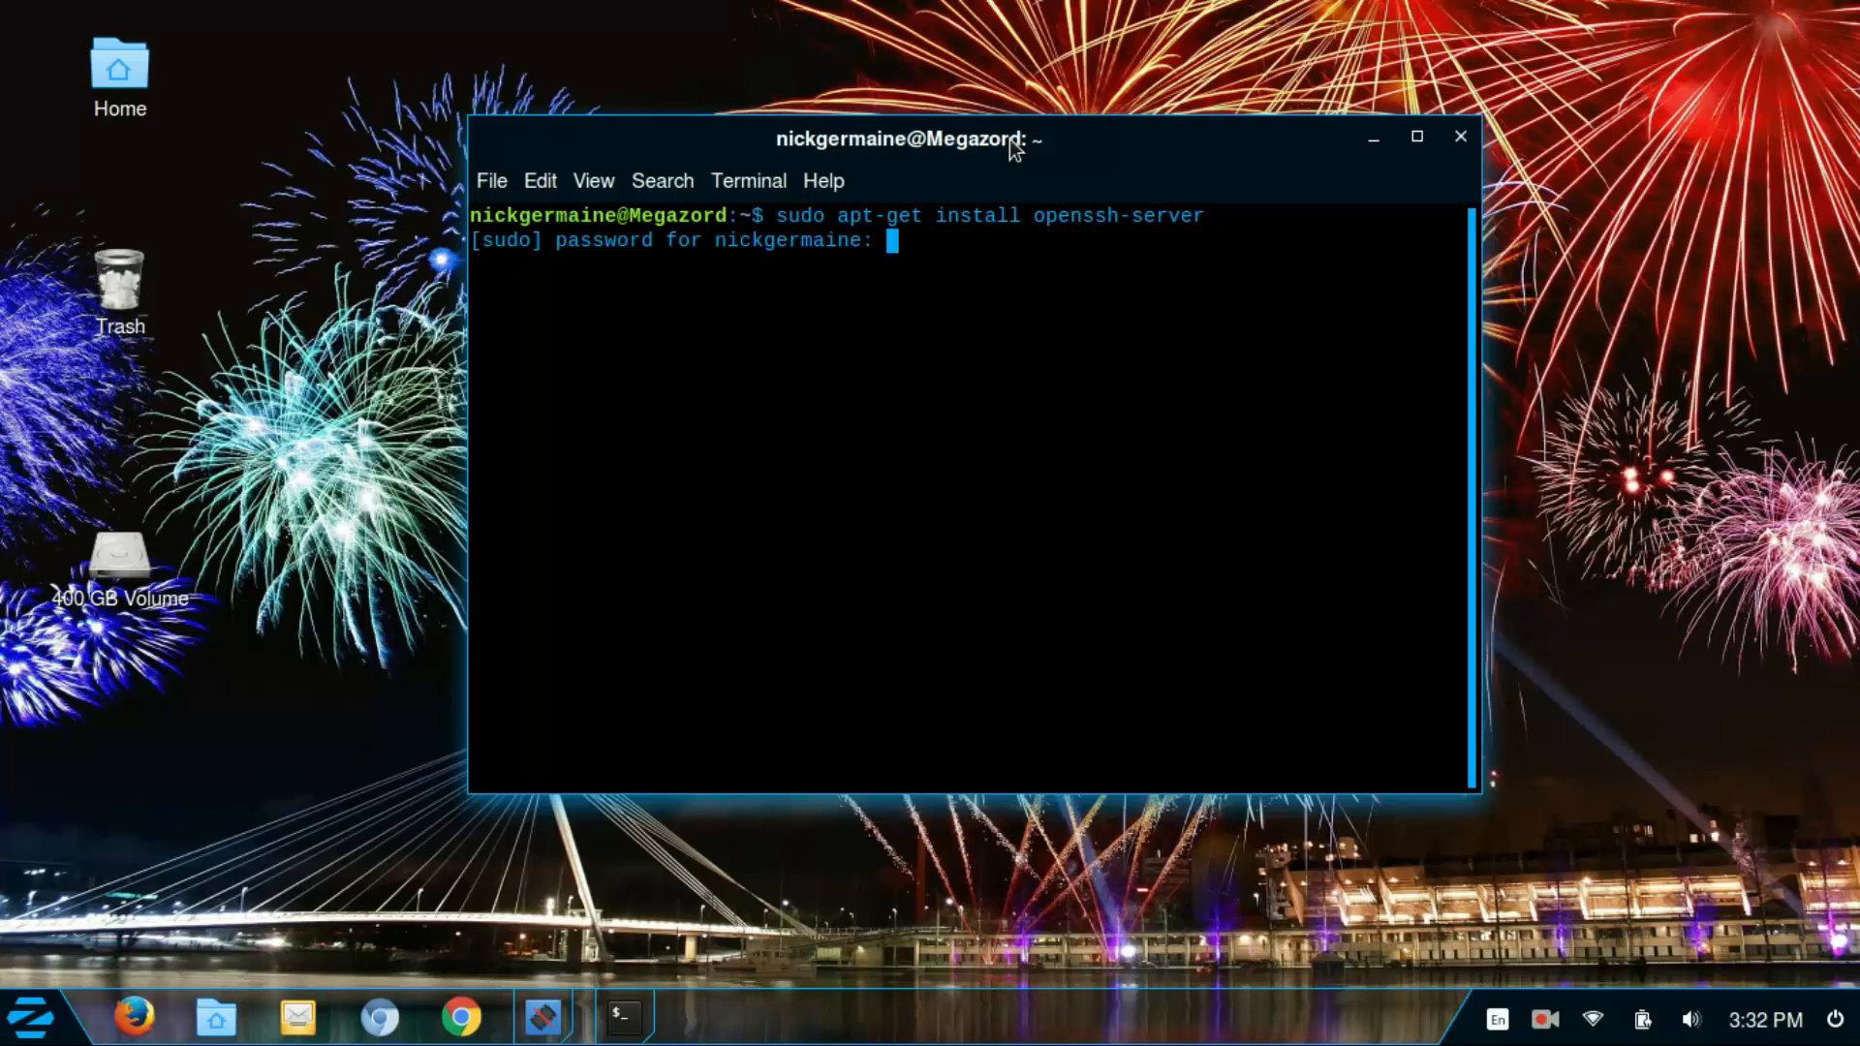
key("Return")
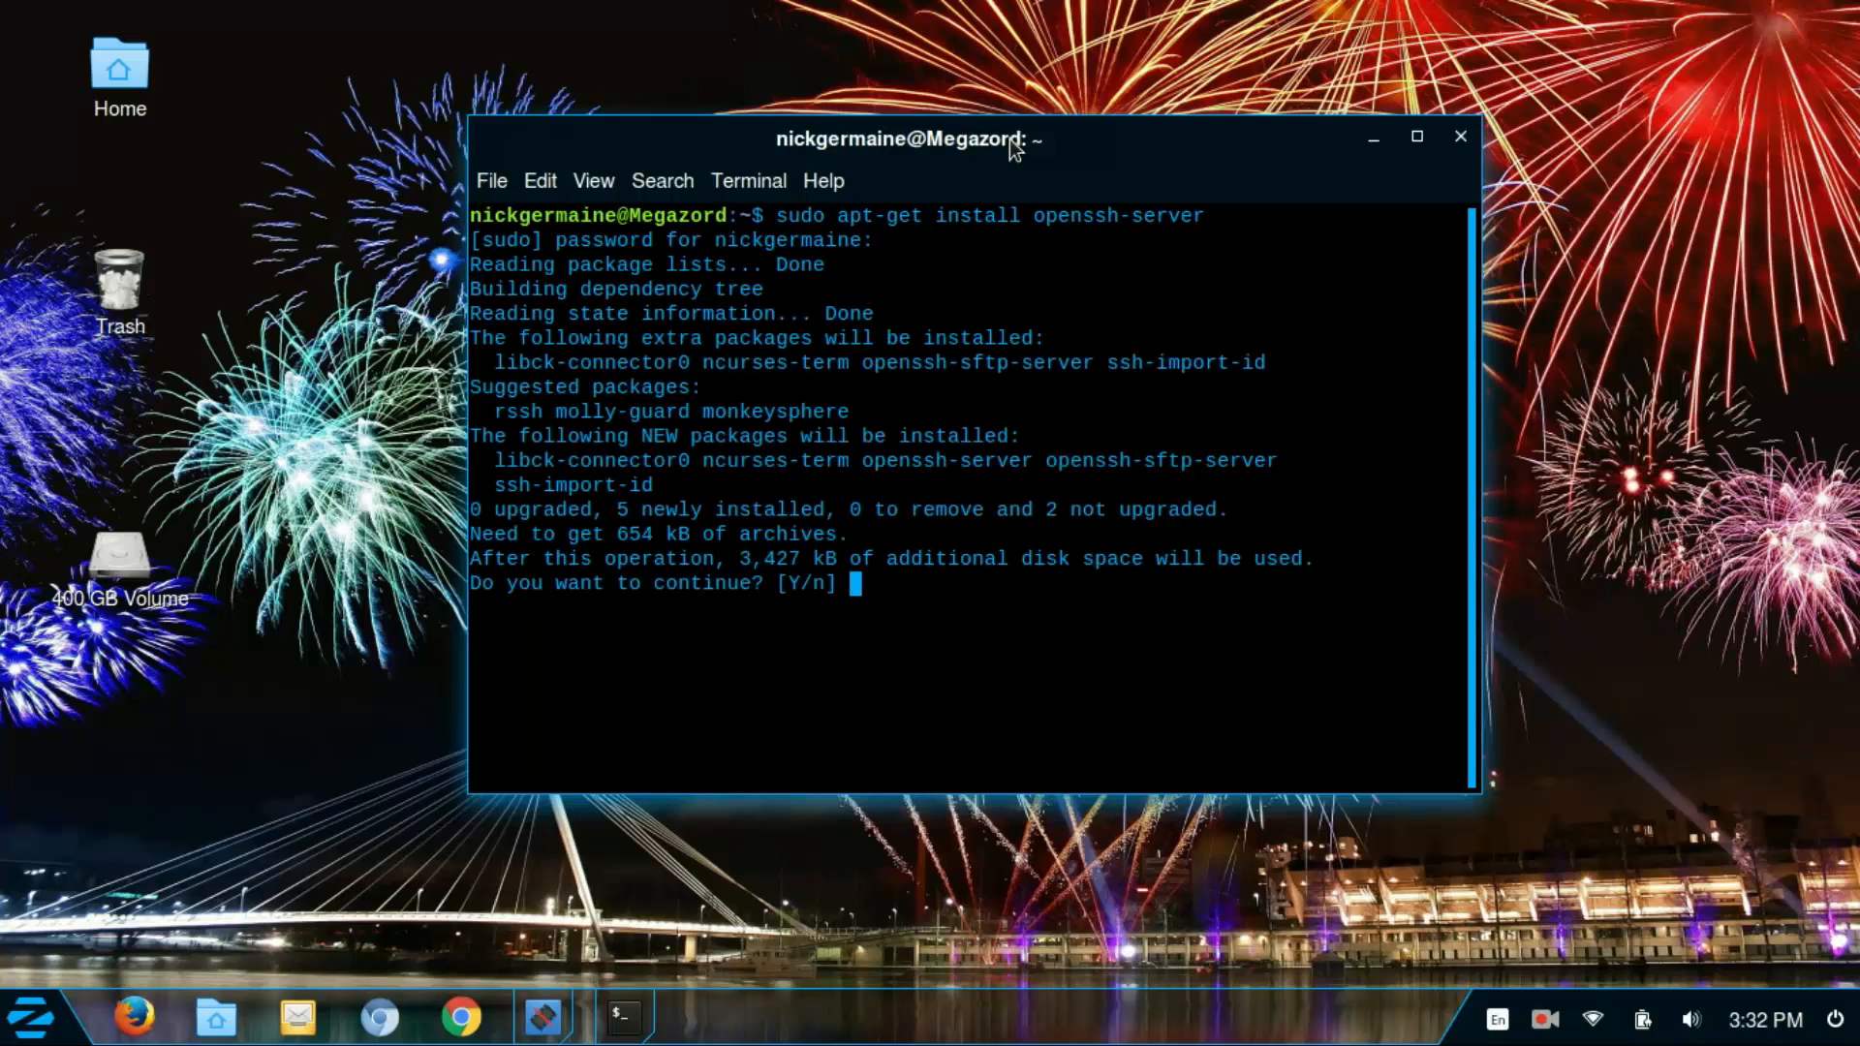
key("Return")
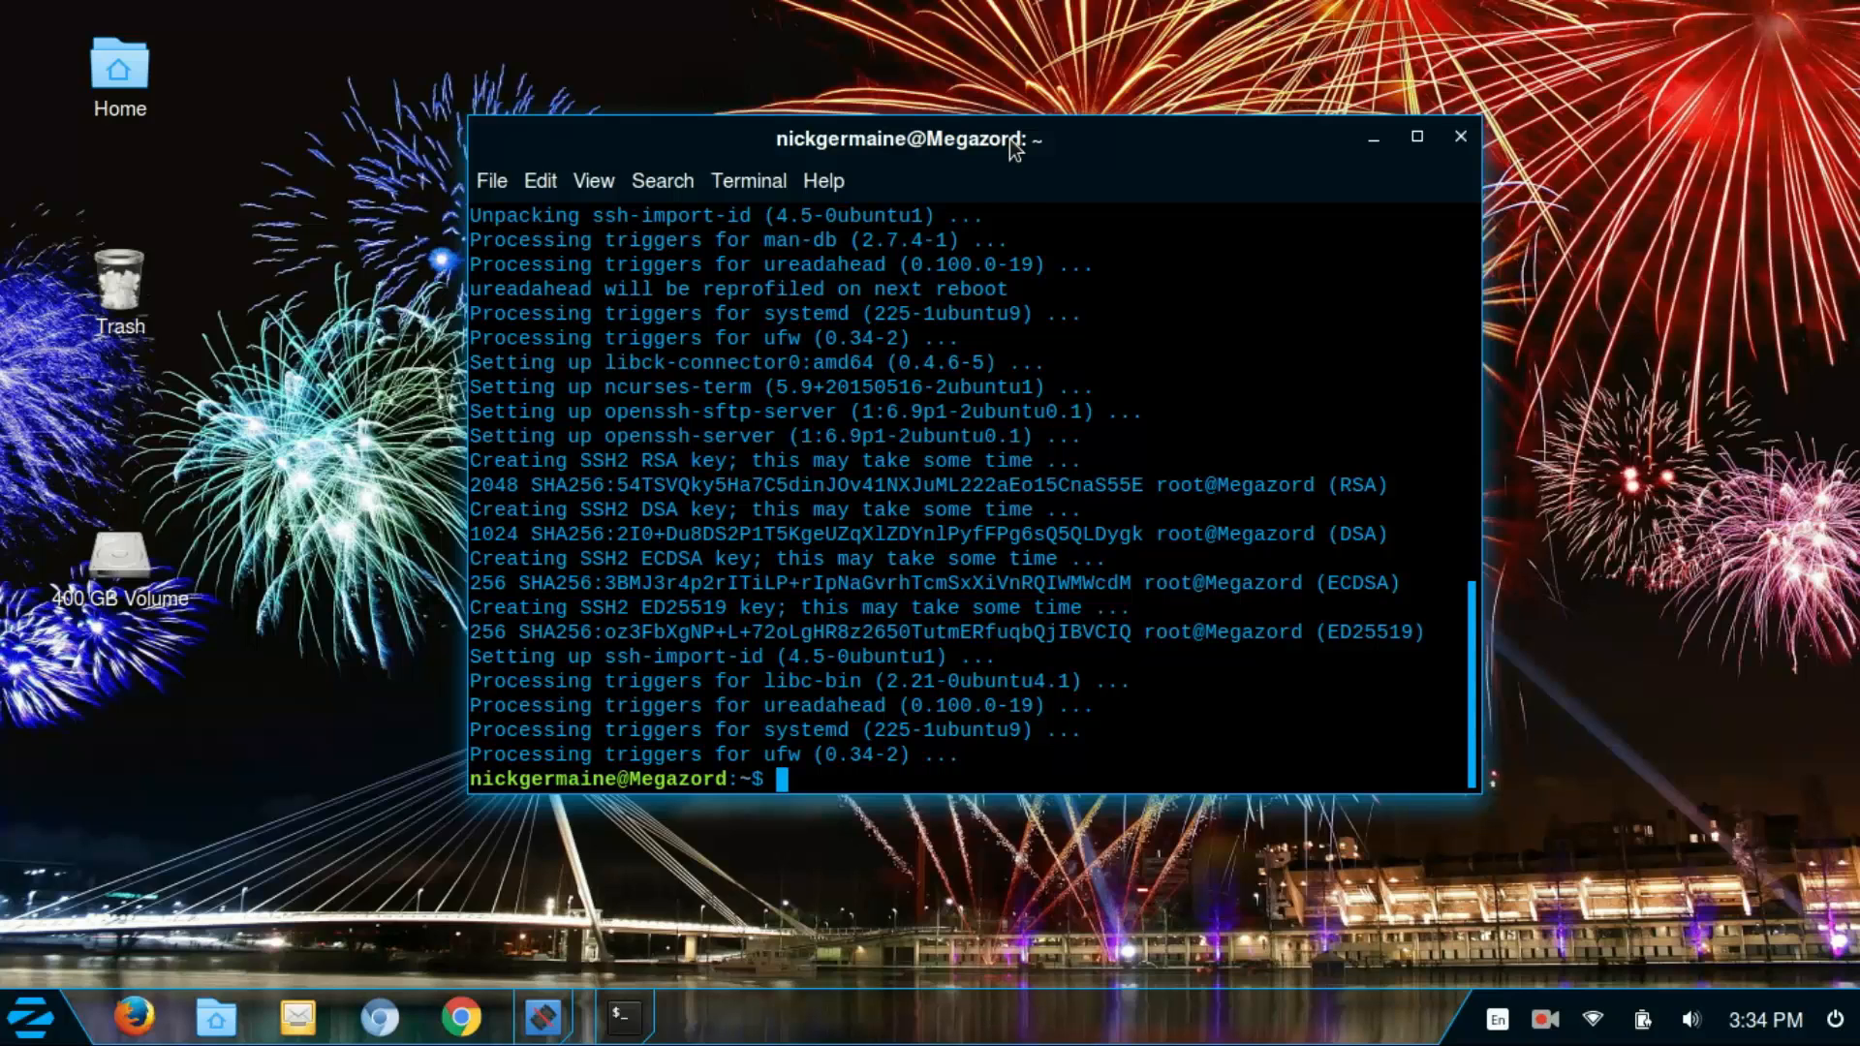
Run sudo nano /etc/ssh/sshd_config to edit the SSH daemon configuration
type("s")
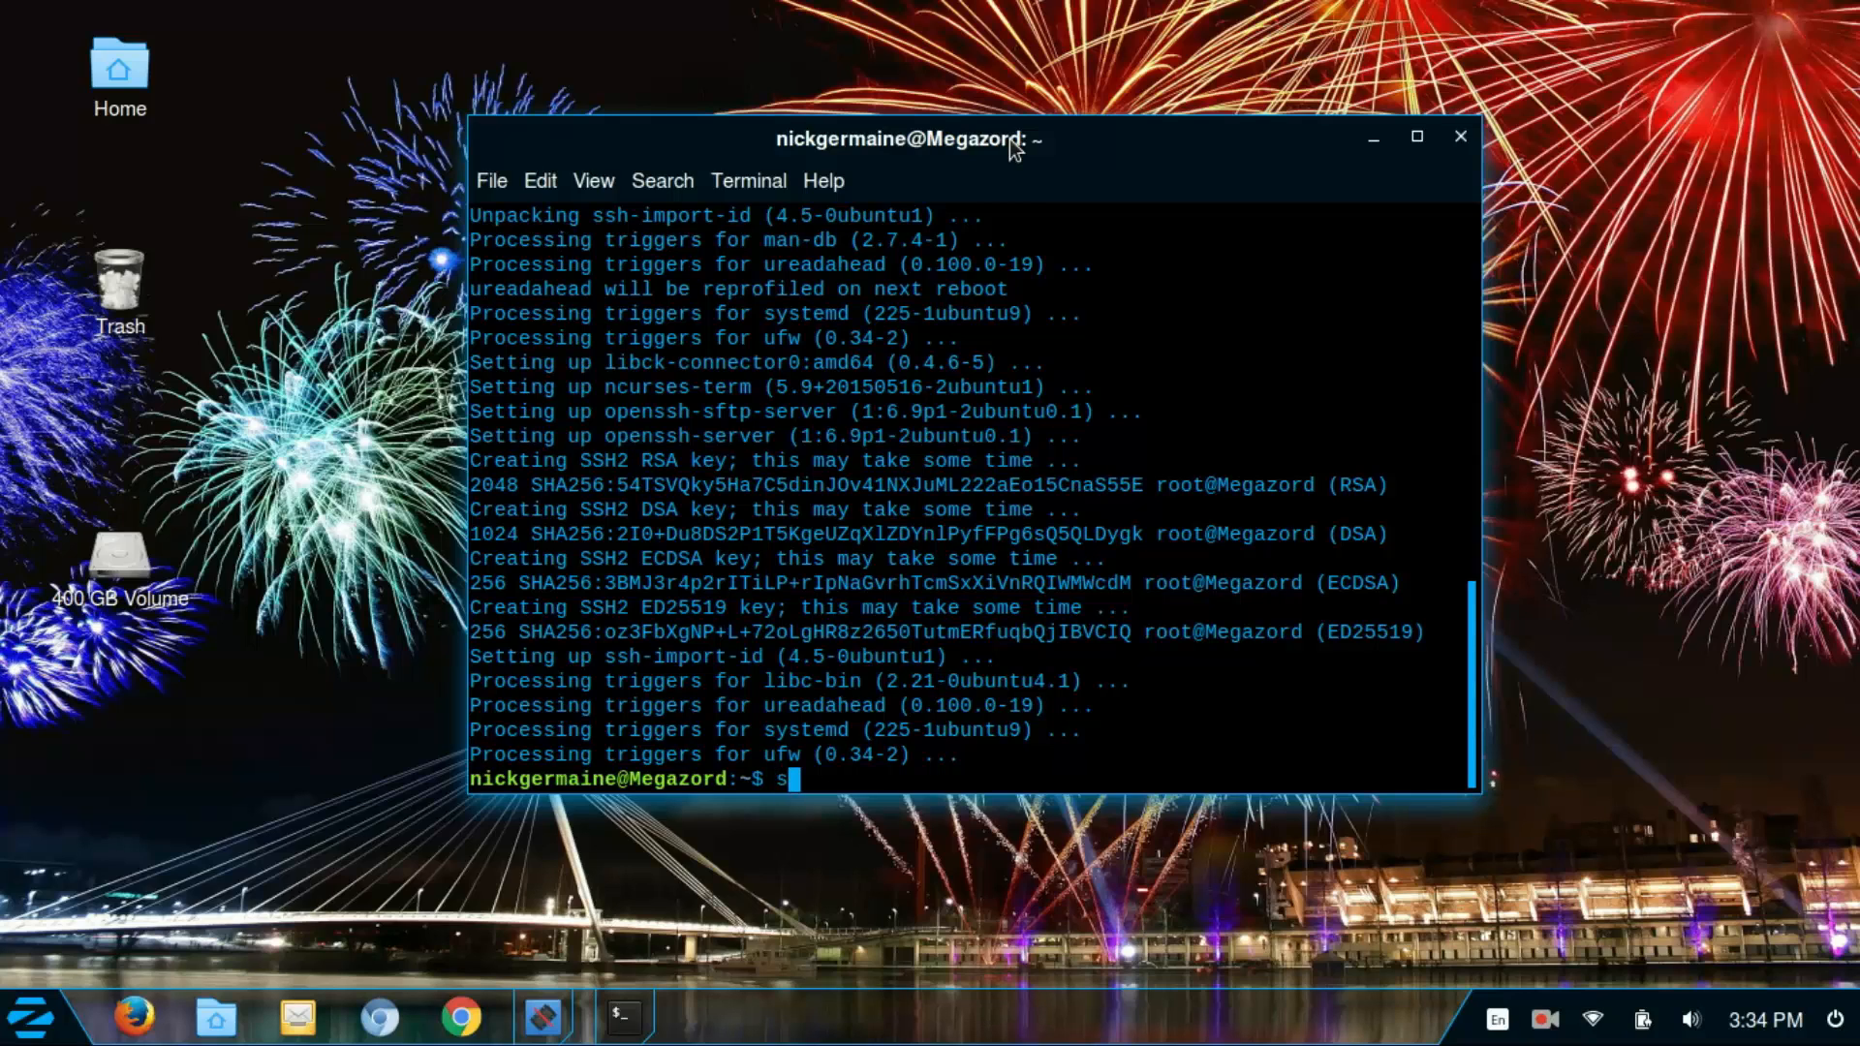
type("udo nano /e")
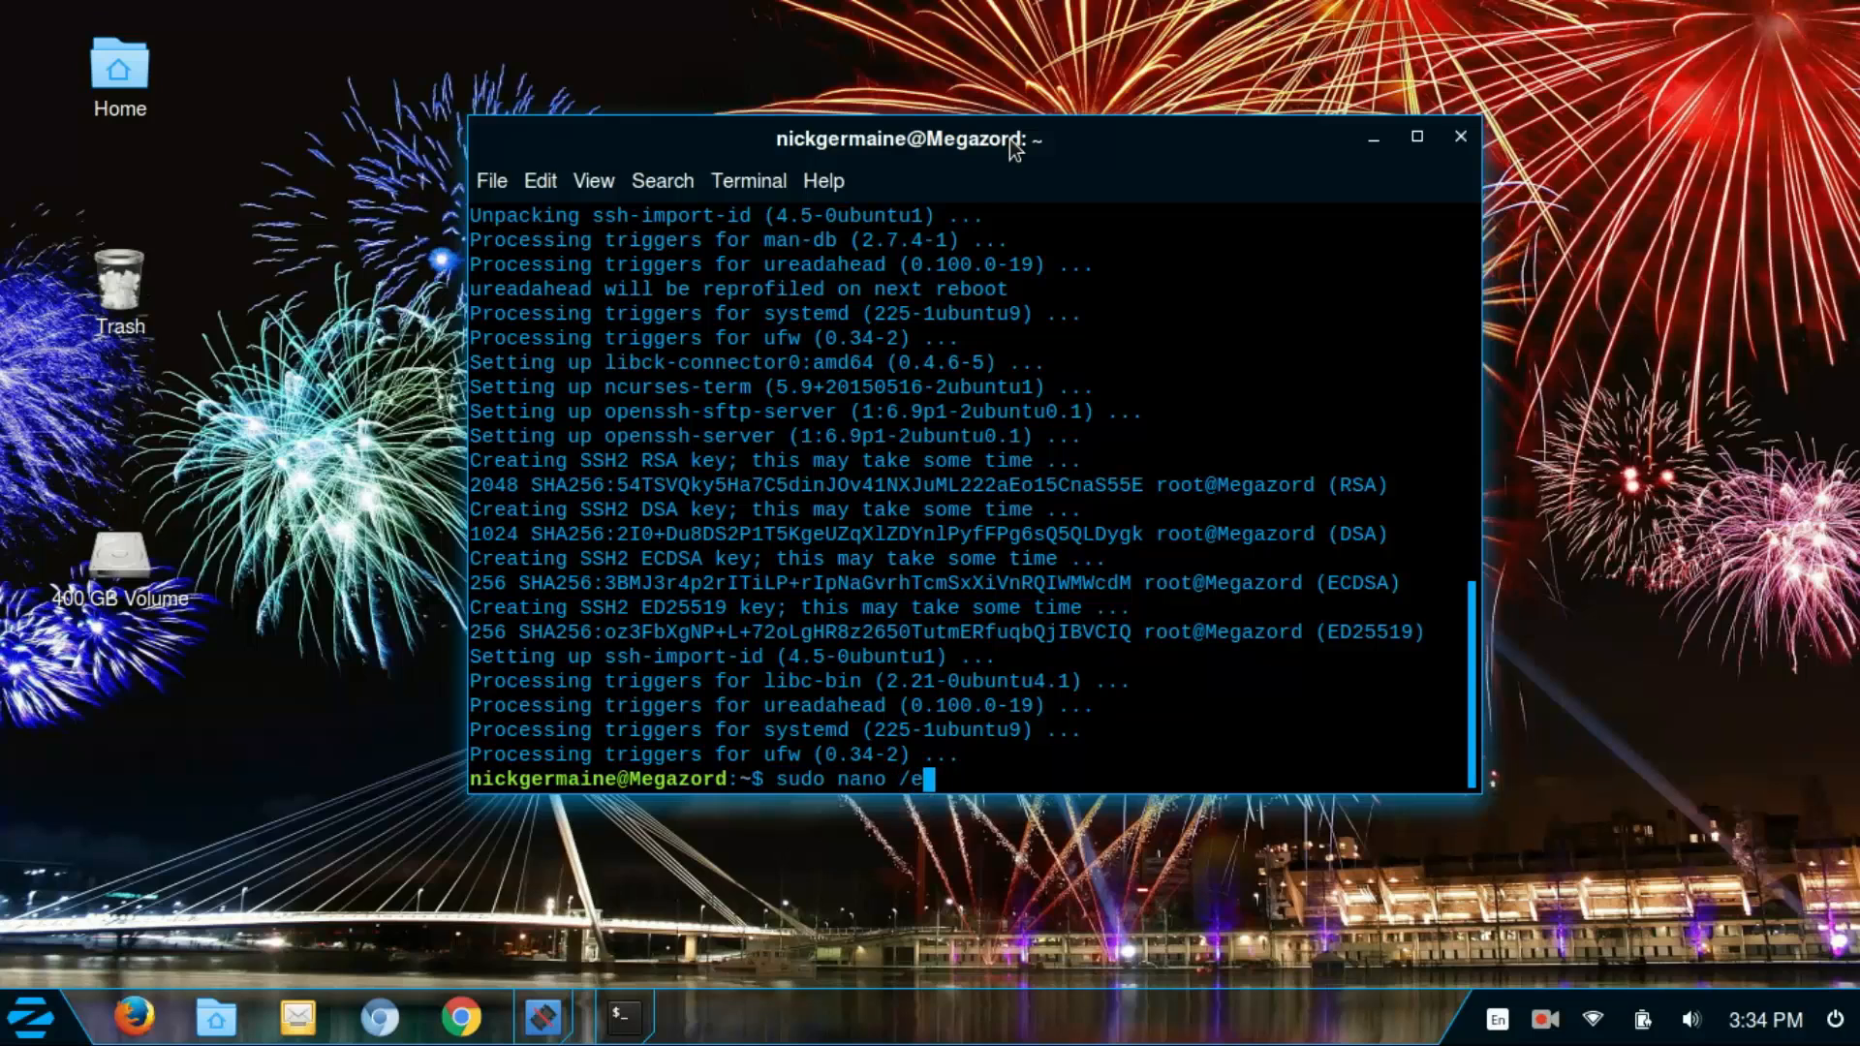
type("tc/")
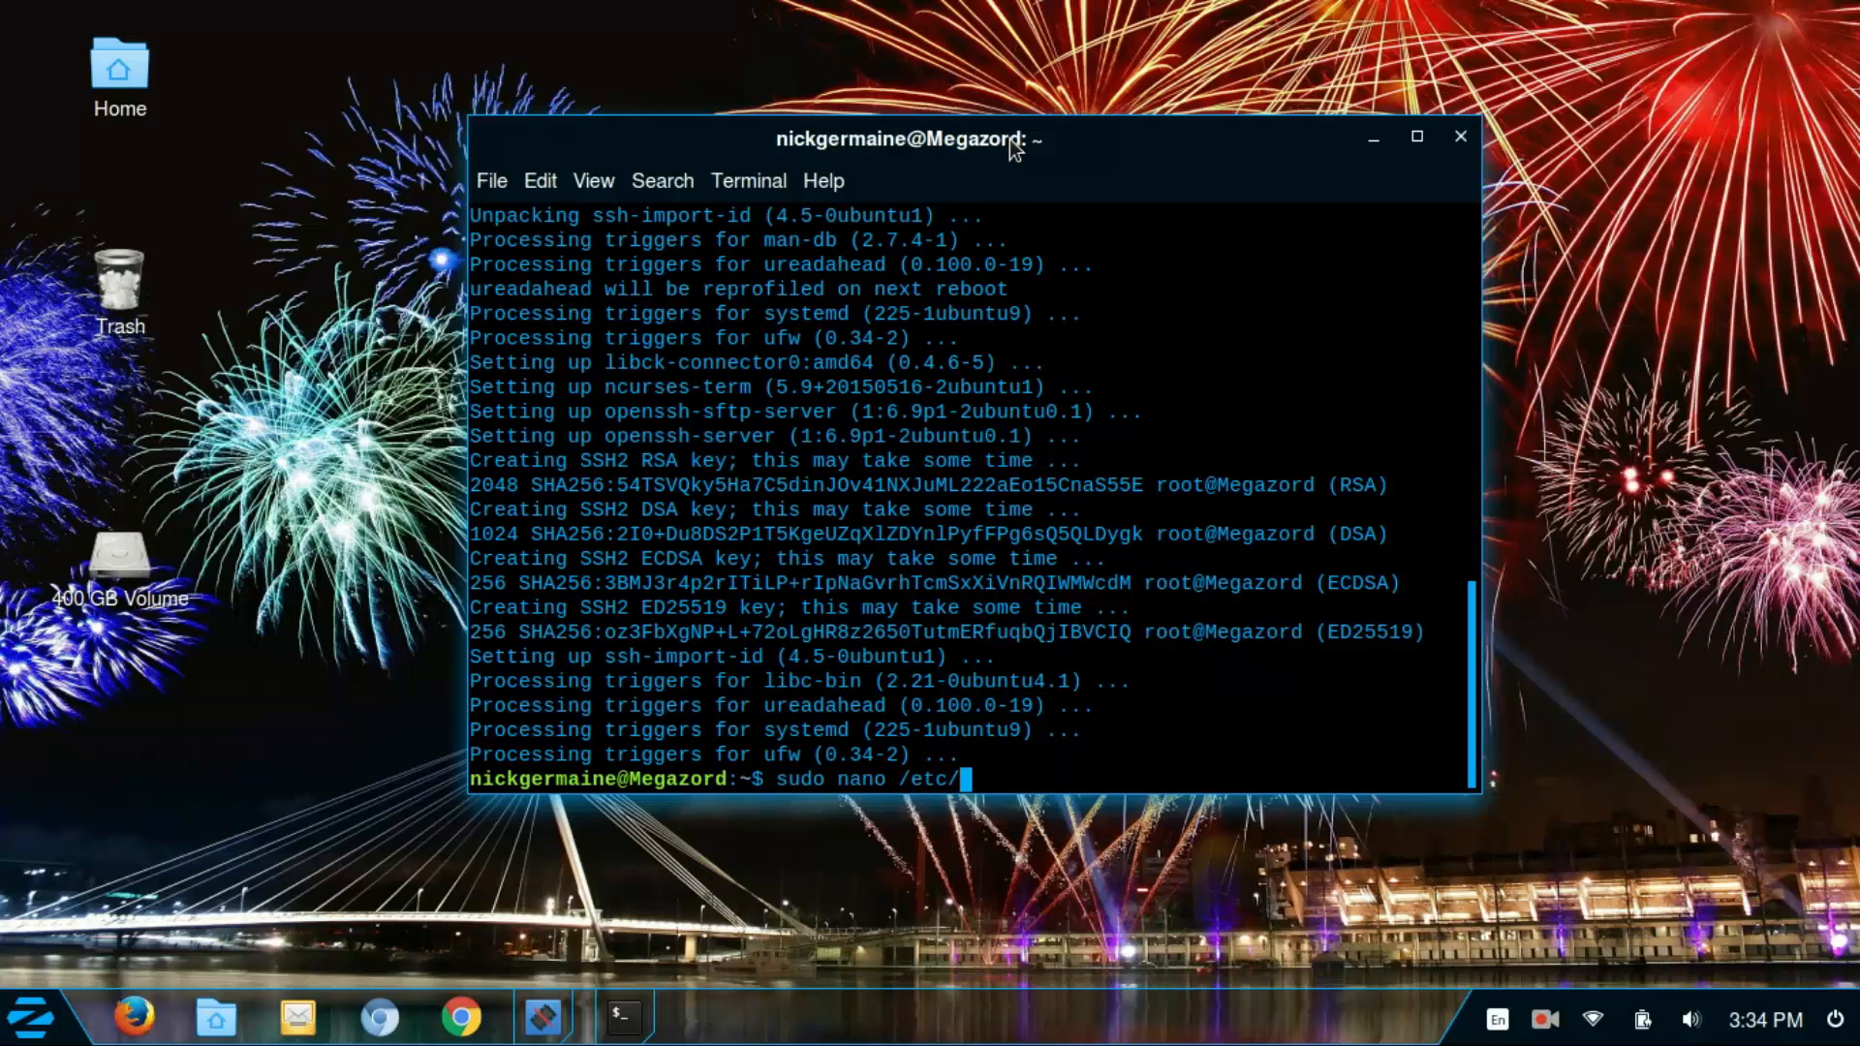
type("ss")
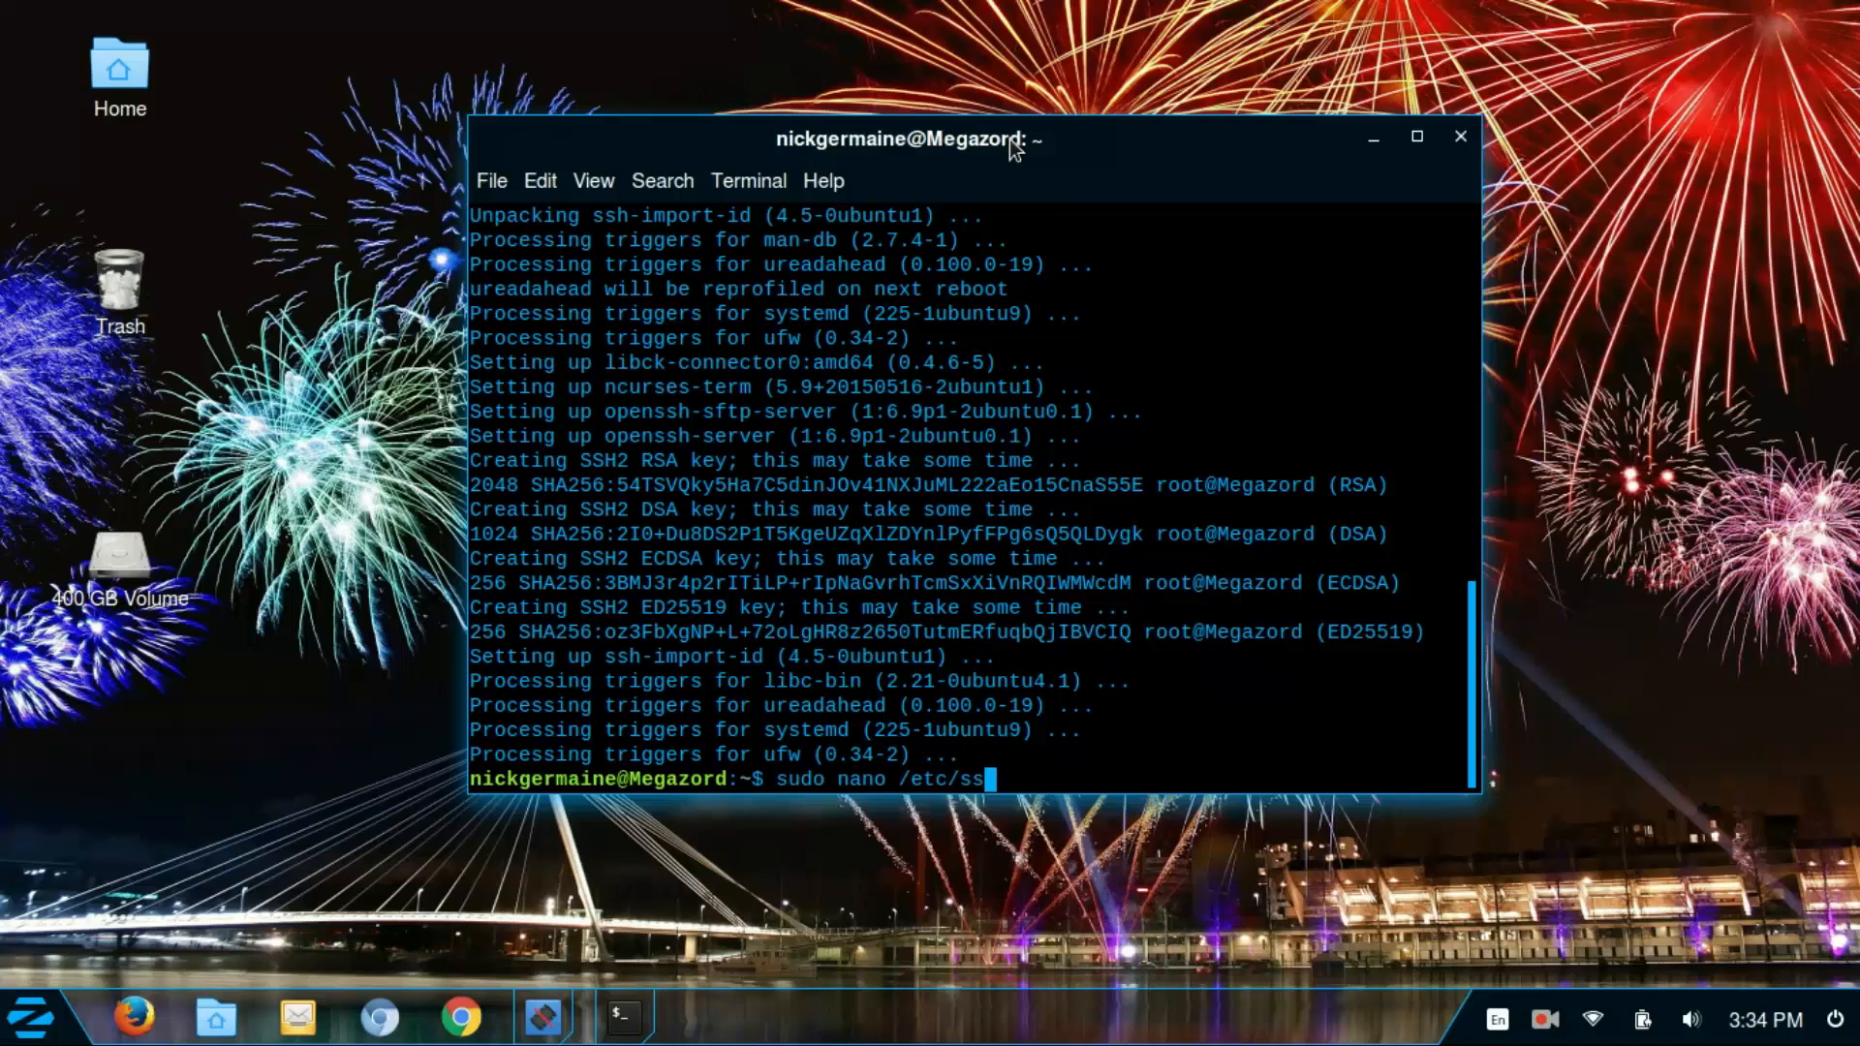
type("h/")
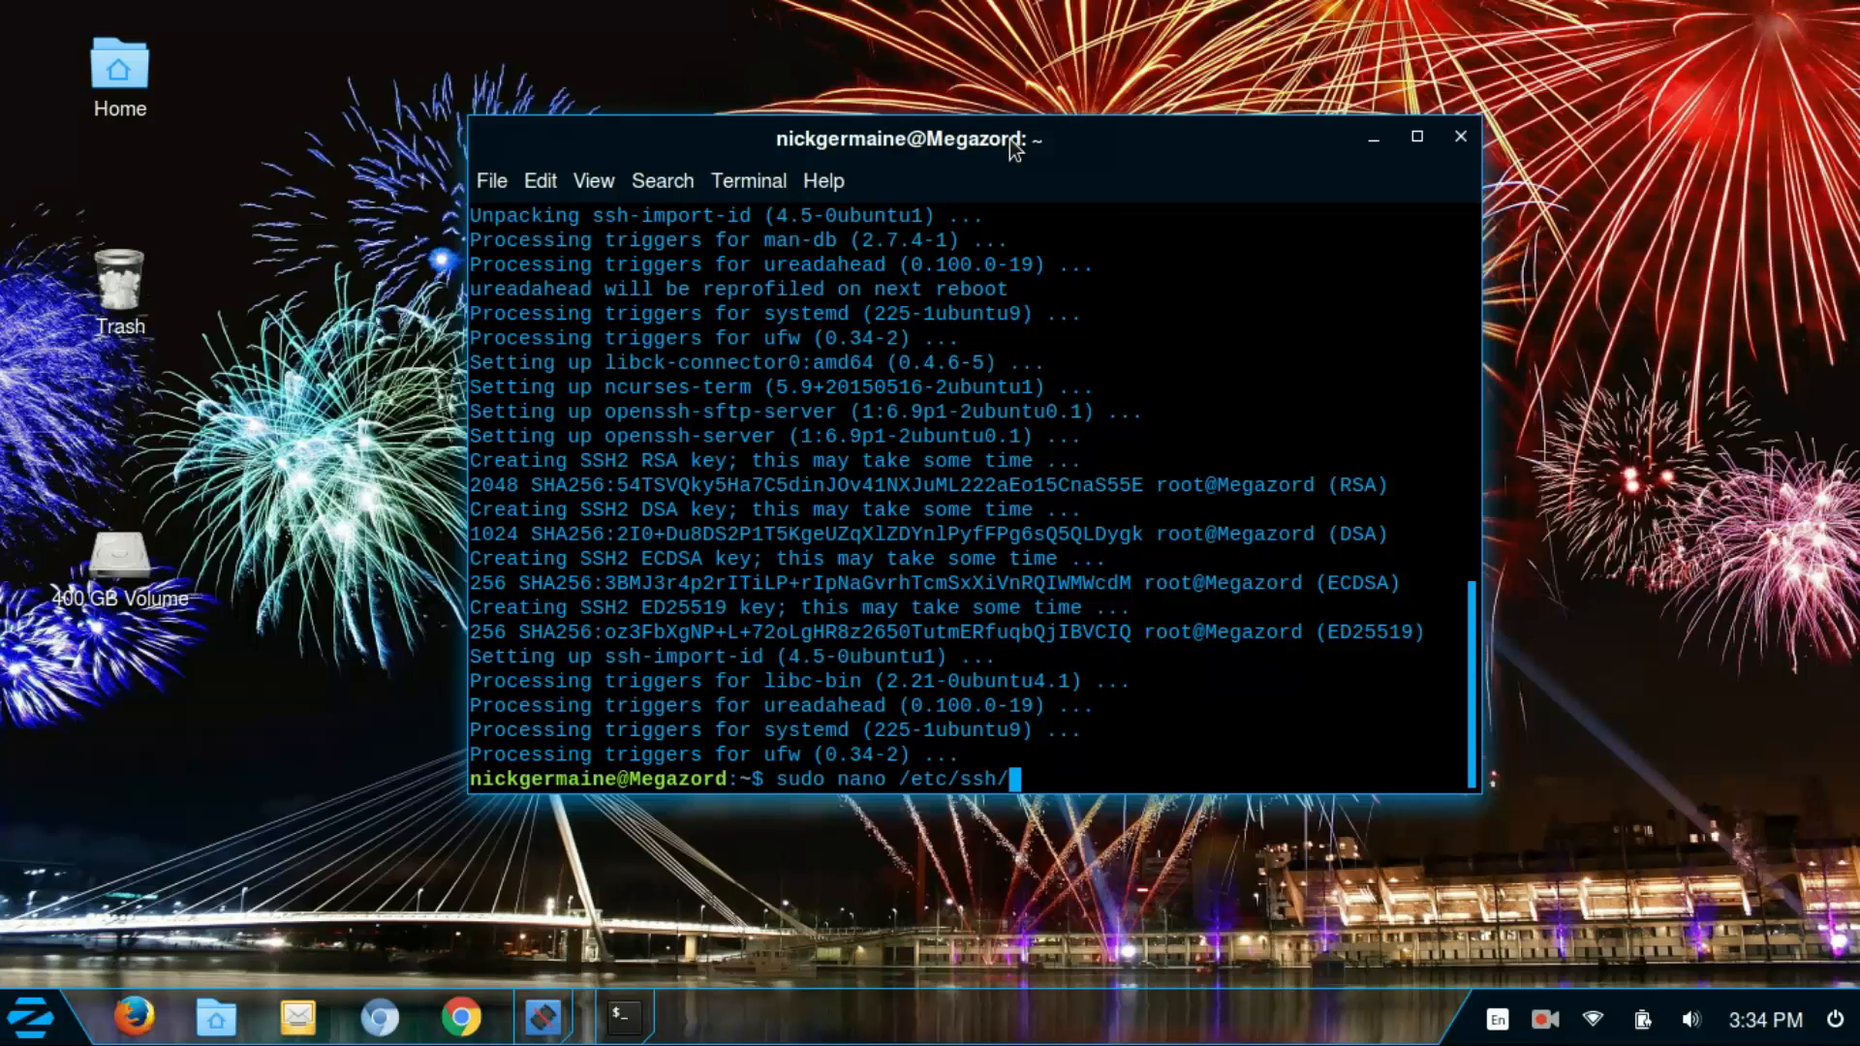
type("sshd_conf")
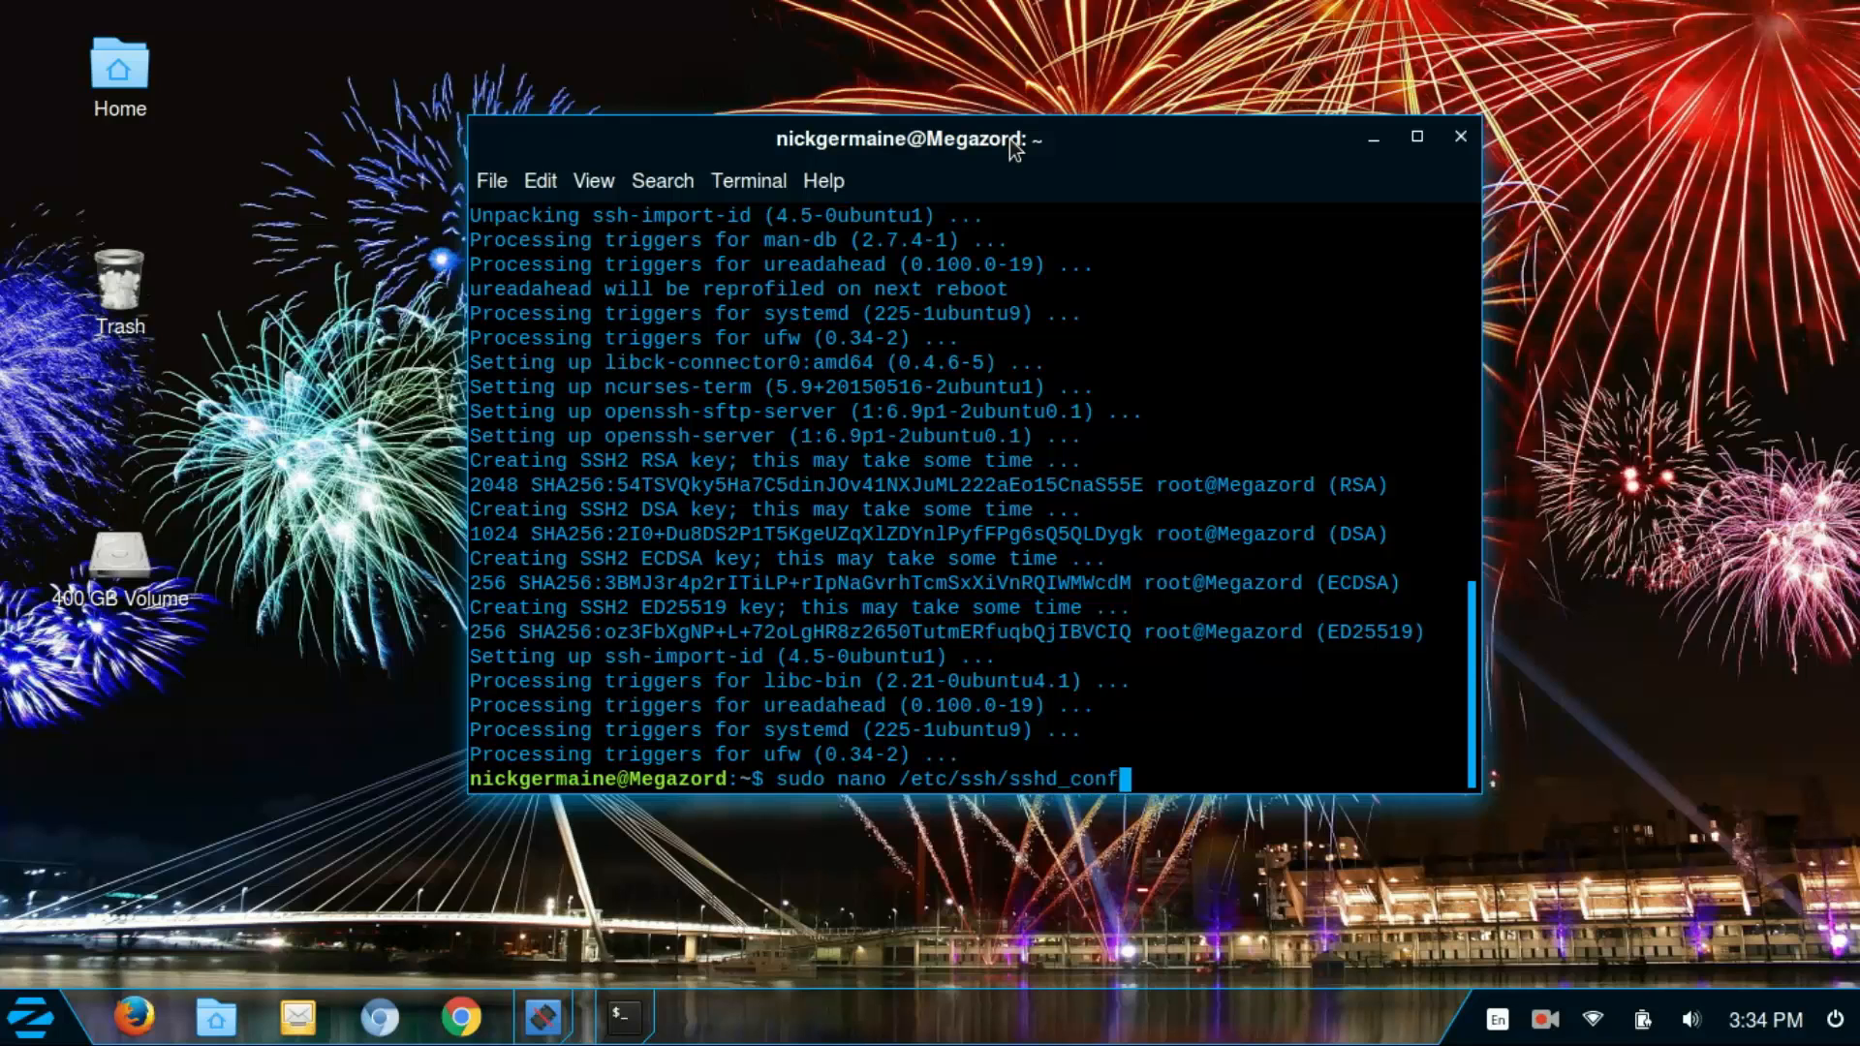
key("Return")
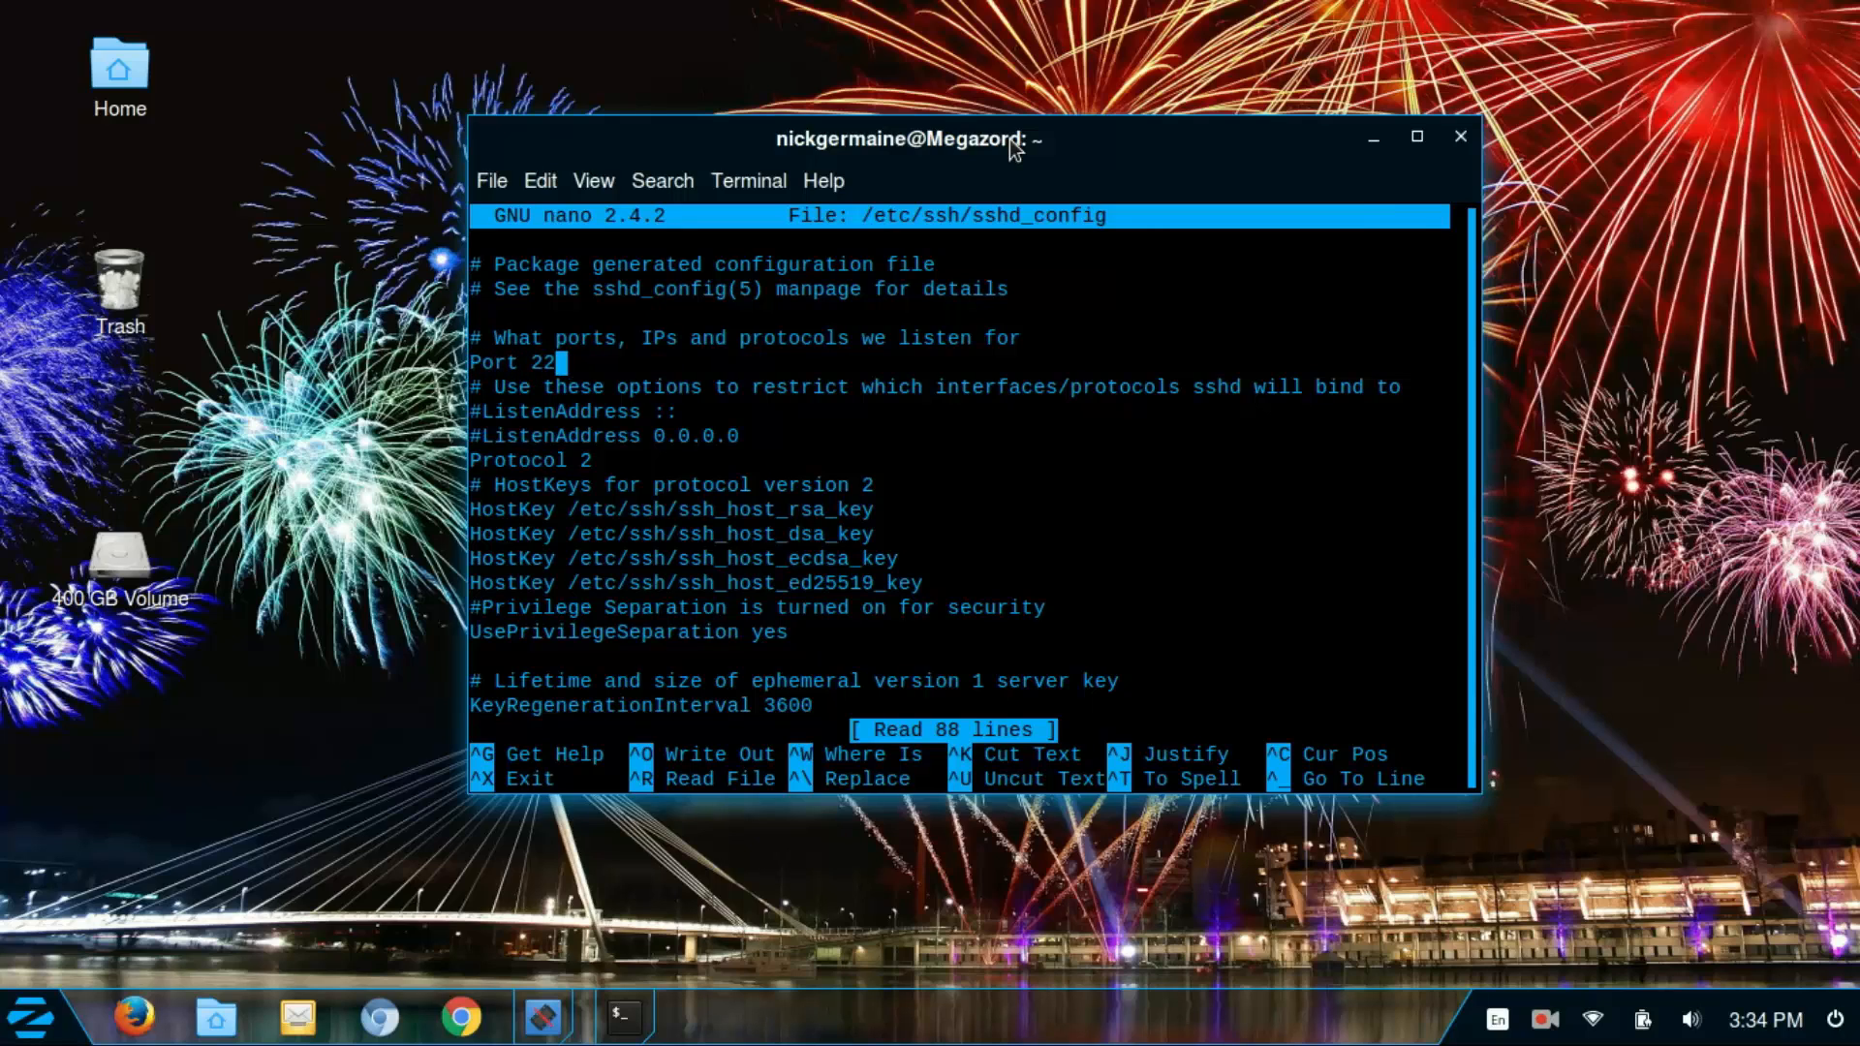
Set Port to 2212 and PermitRootLogin to no in sshd_config
type("12")
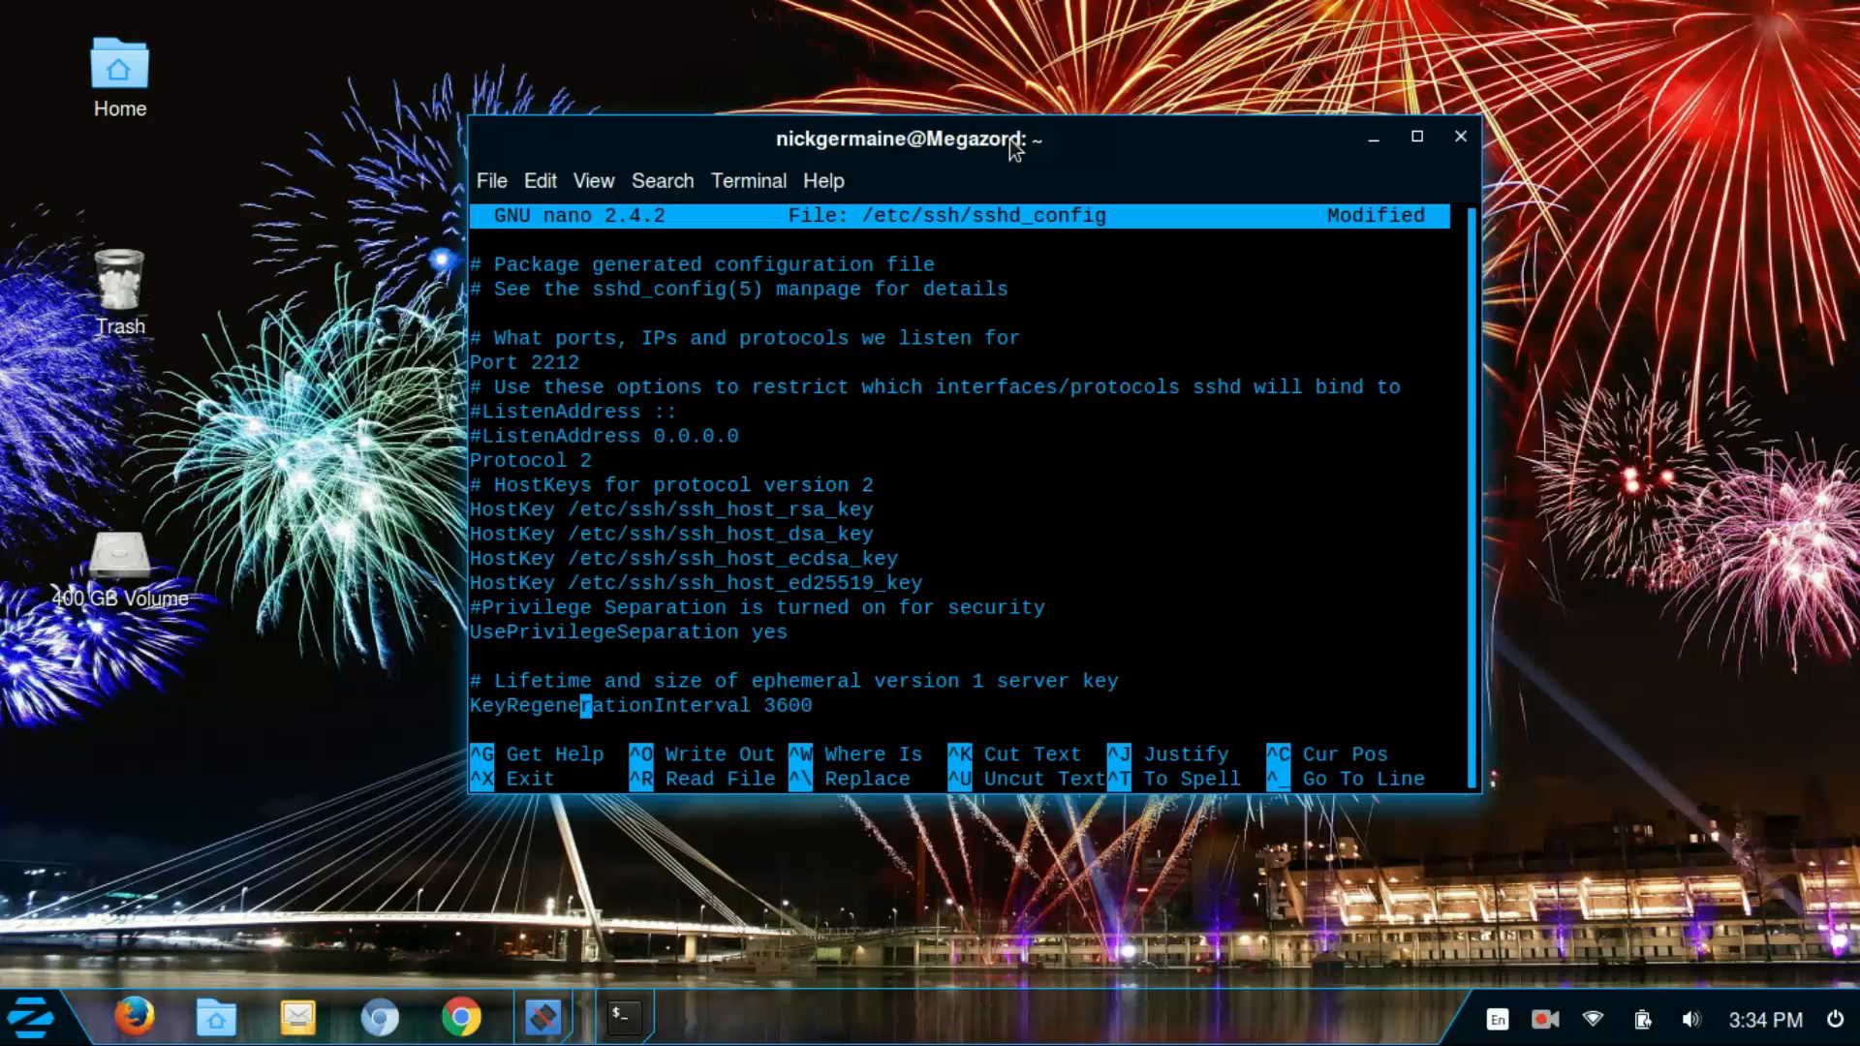
scroll("down", 3)
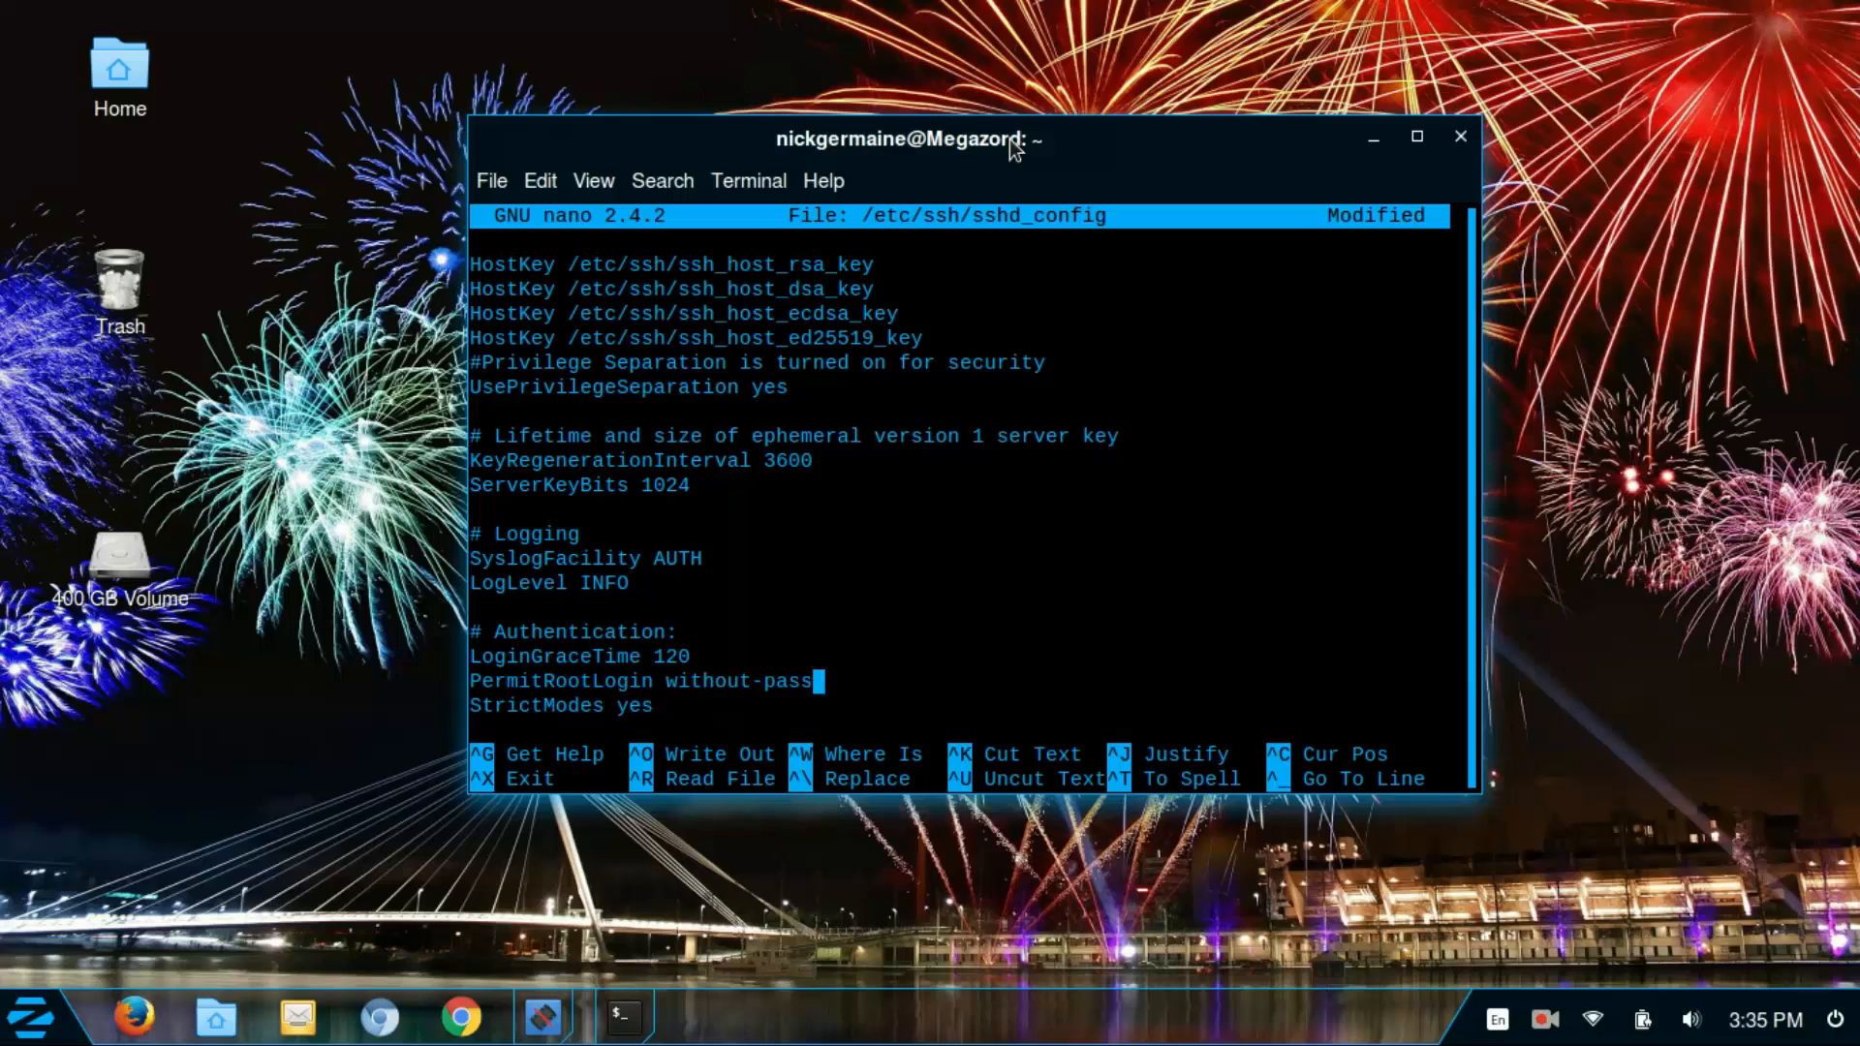
type("no")
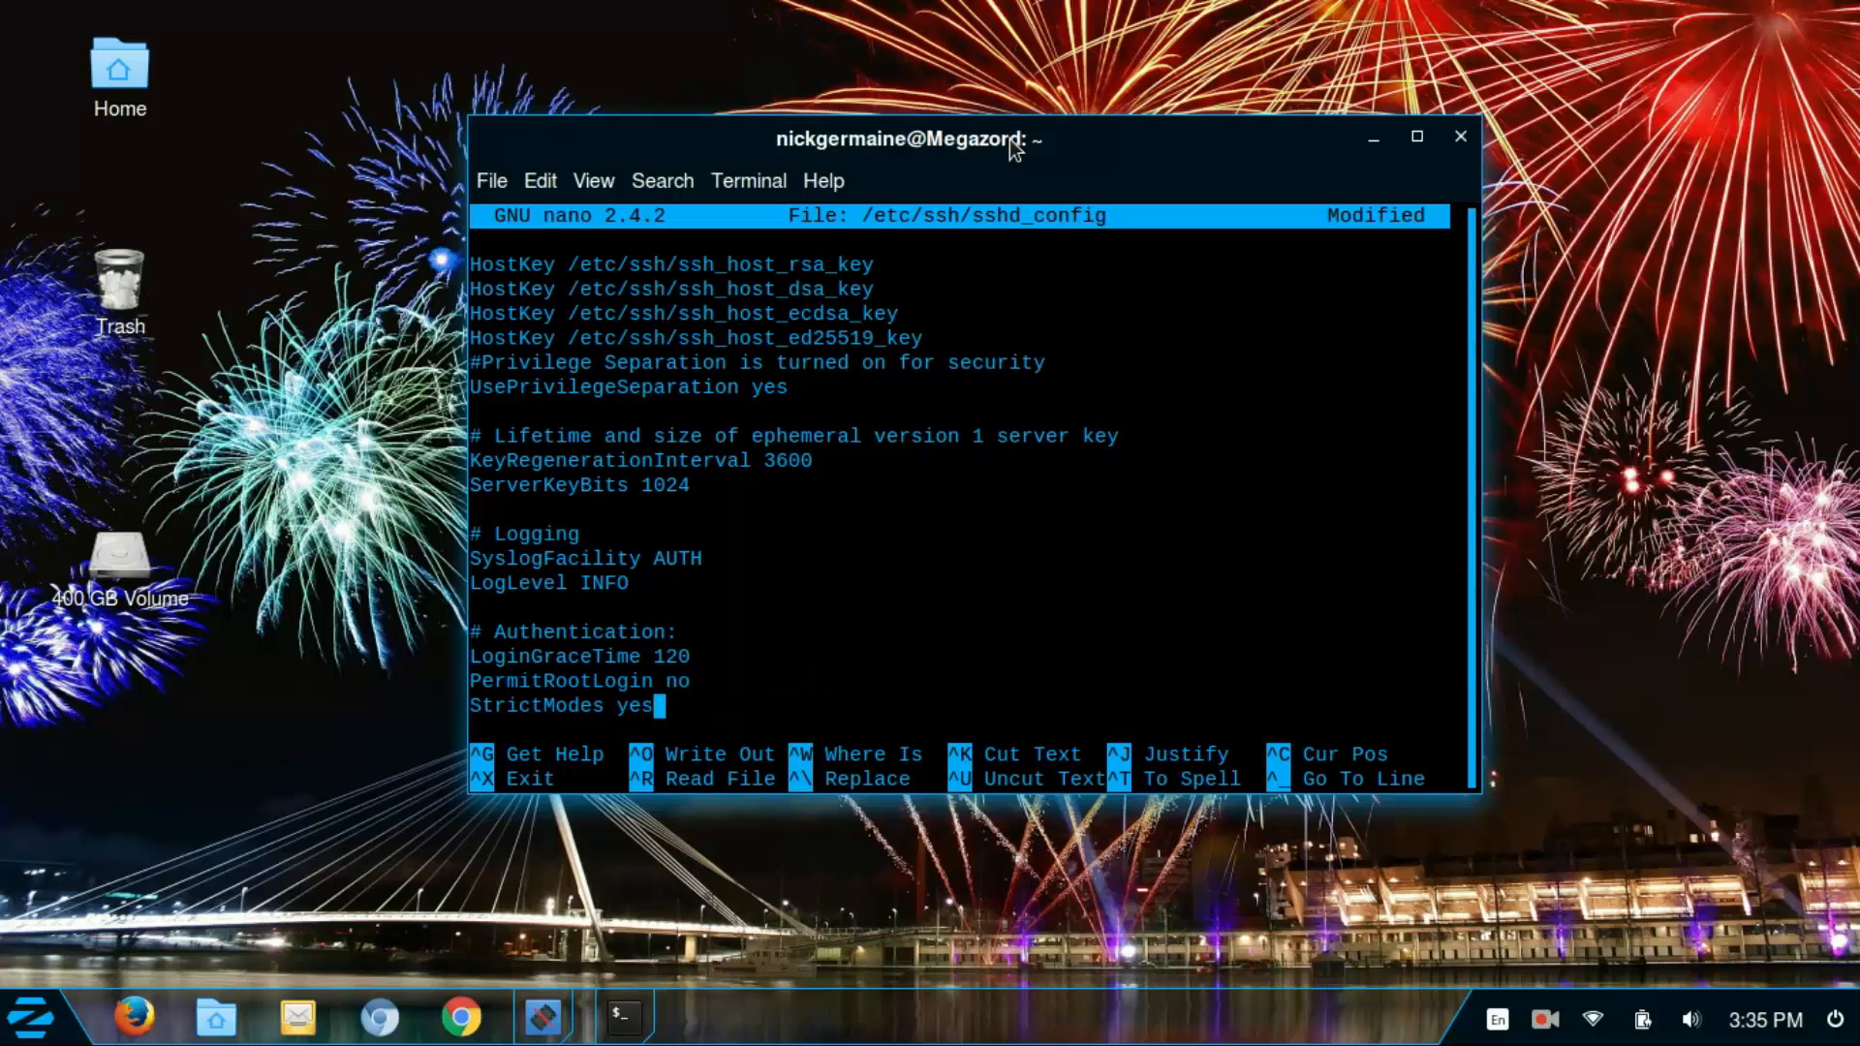
scroll("down", 3)
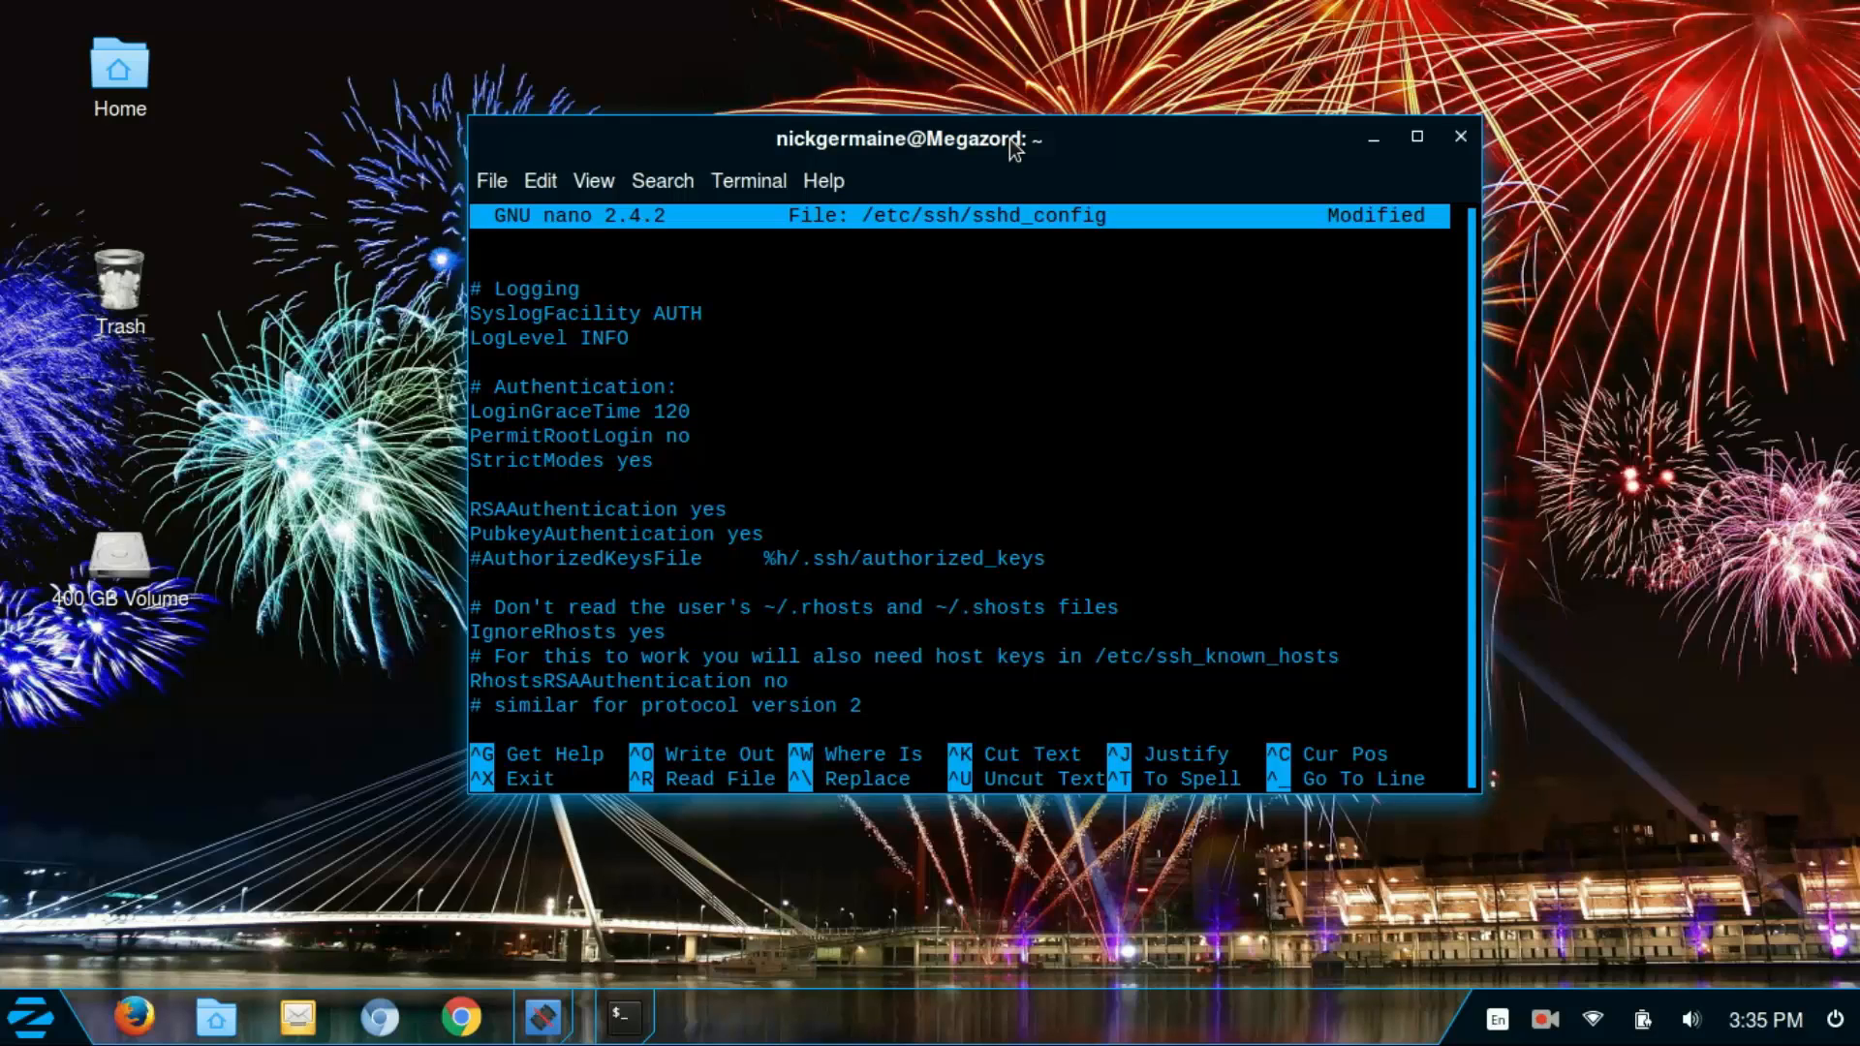
Add the line AllowUsers nickgermaine at the end of the file and save with Ctrl+O
left_click(697, 705)
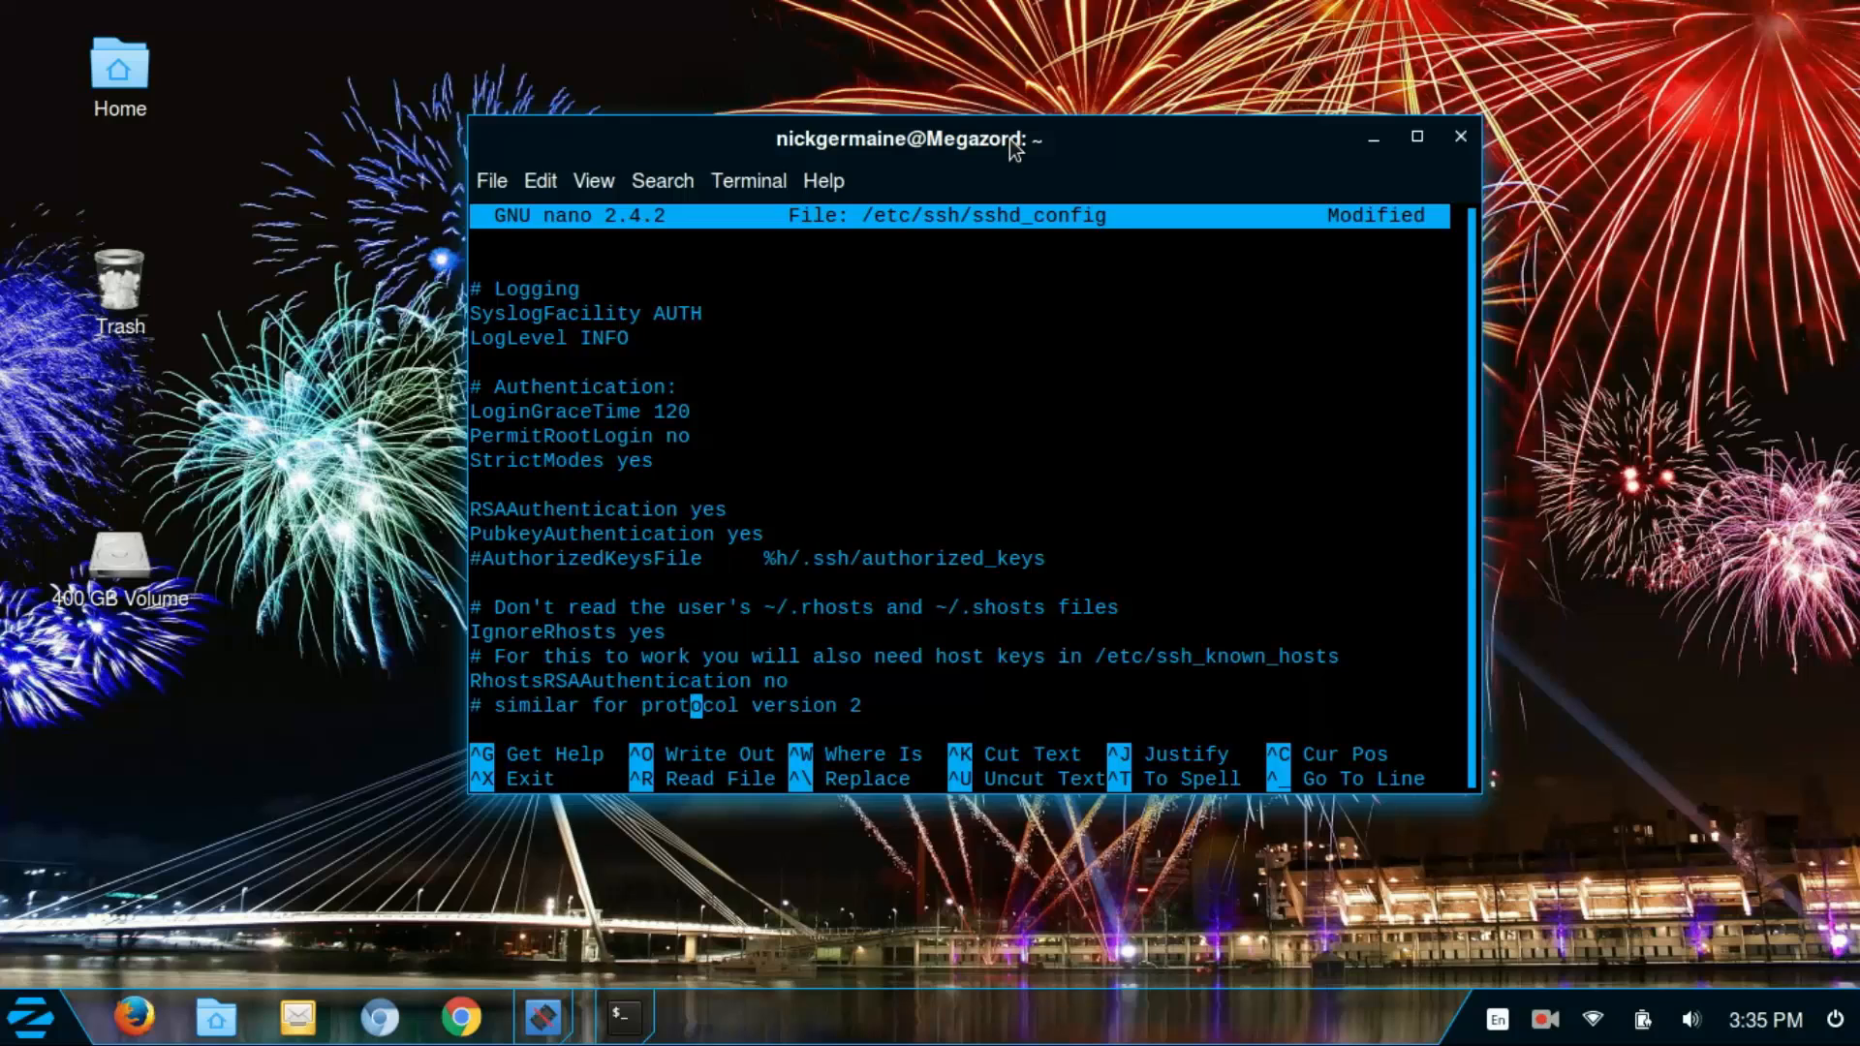
scroll("down", 3)
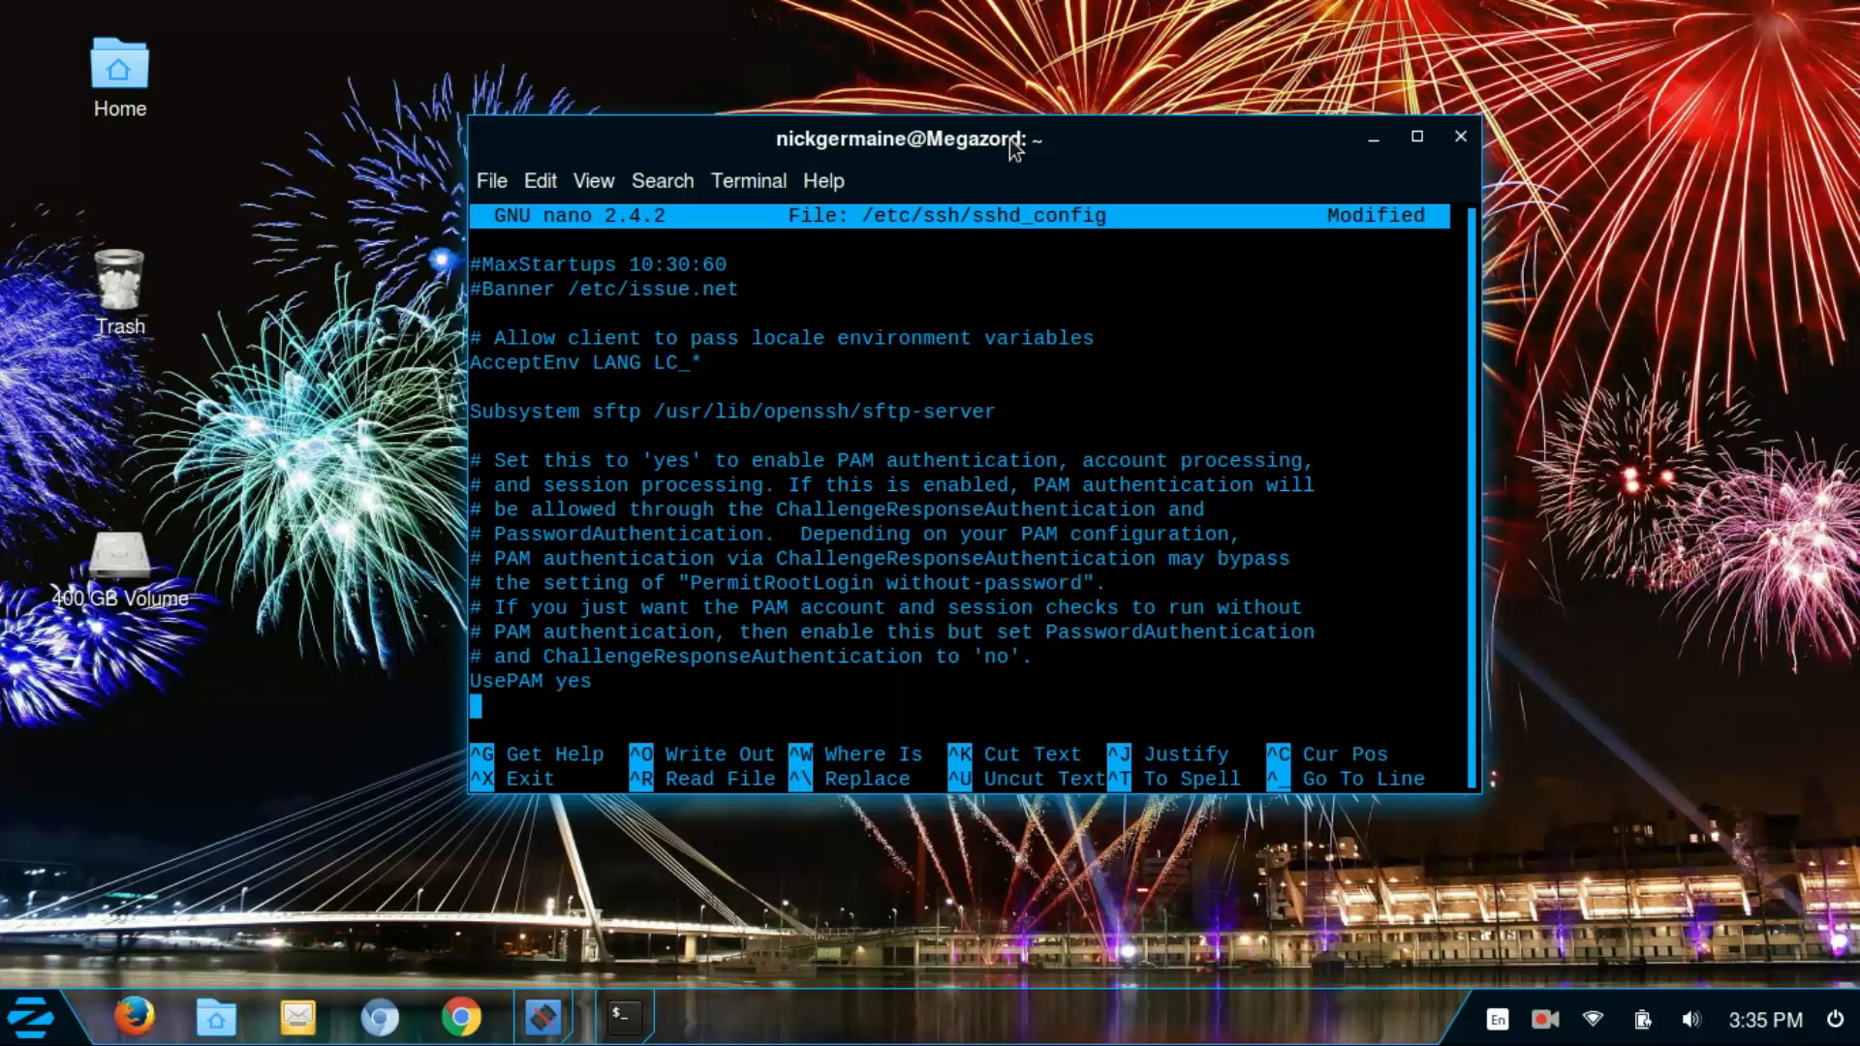
type("Allow")
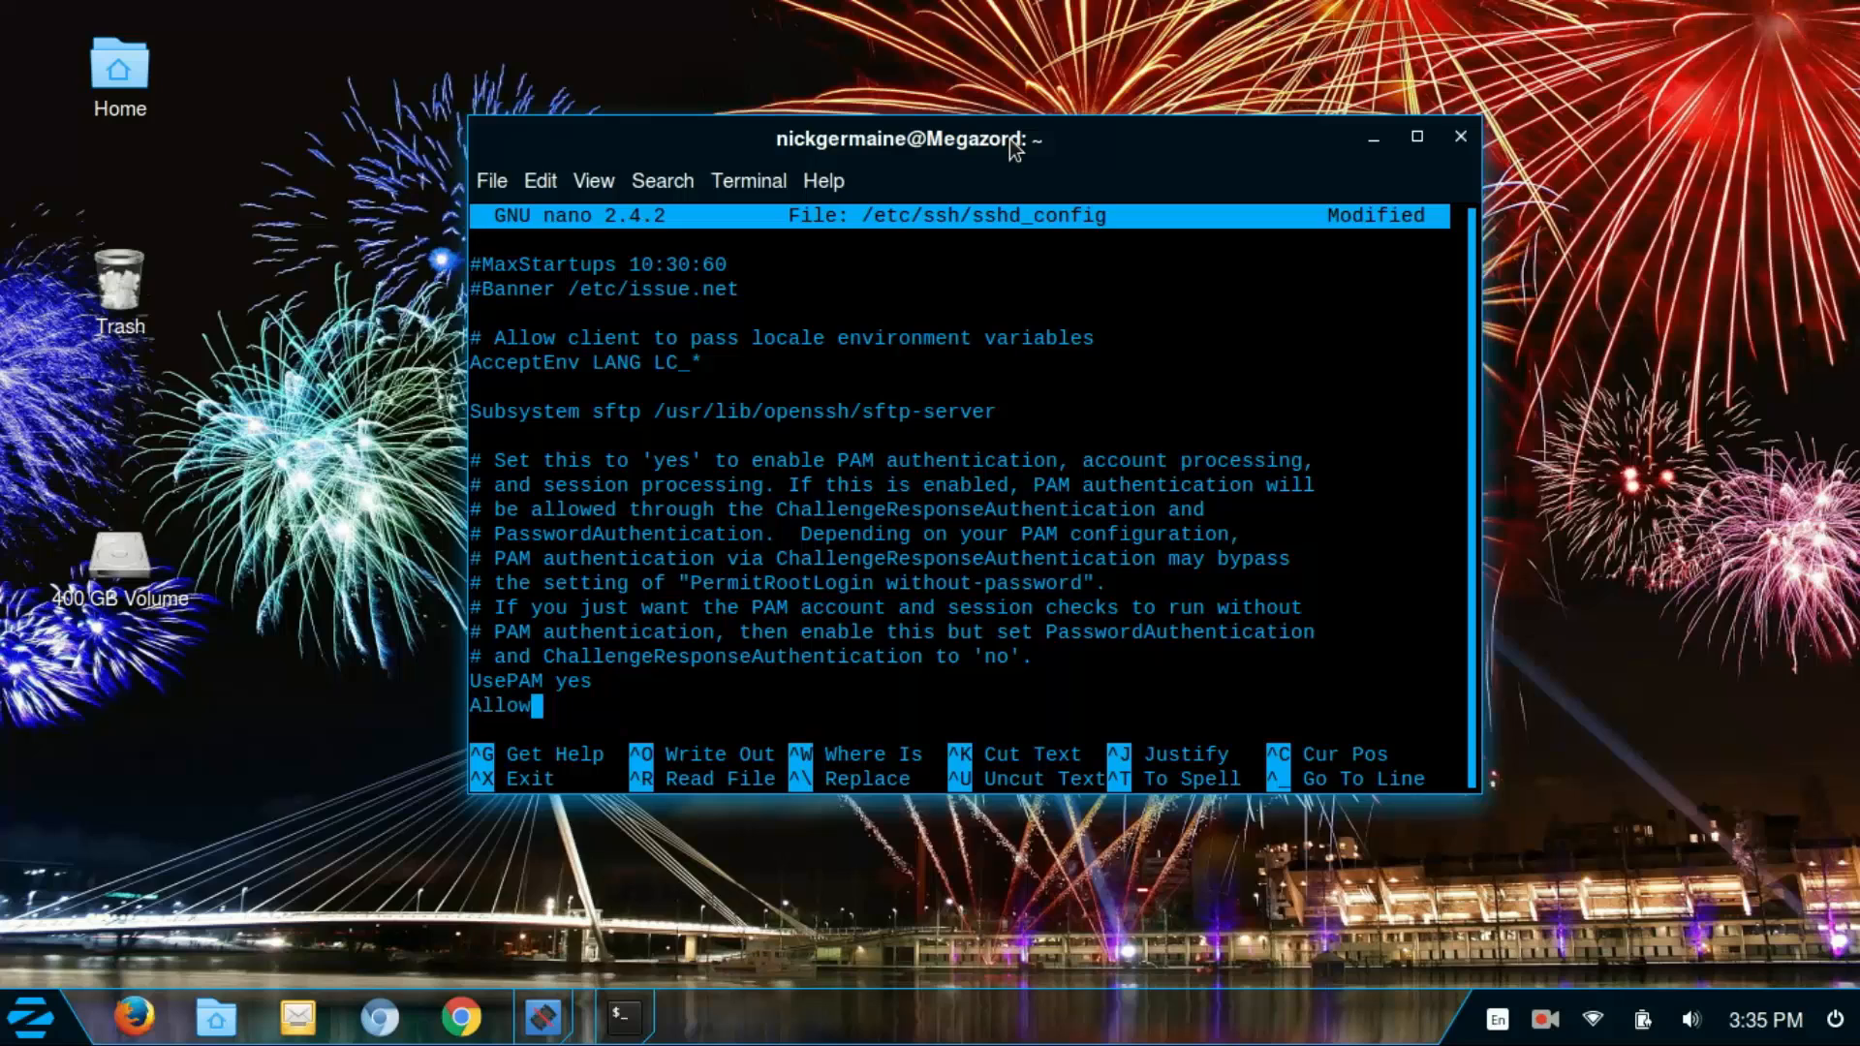
type("Users")
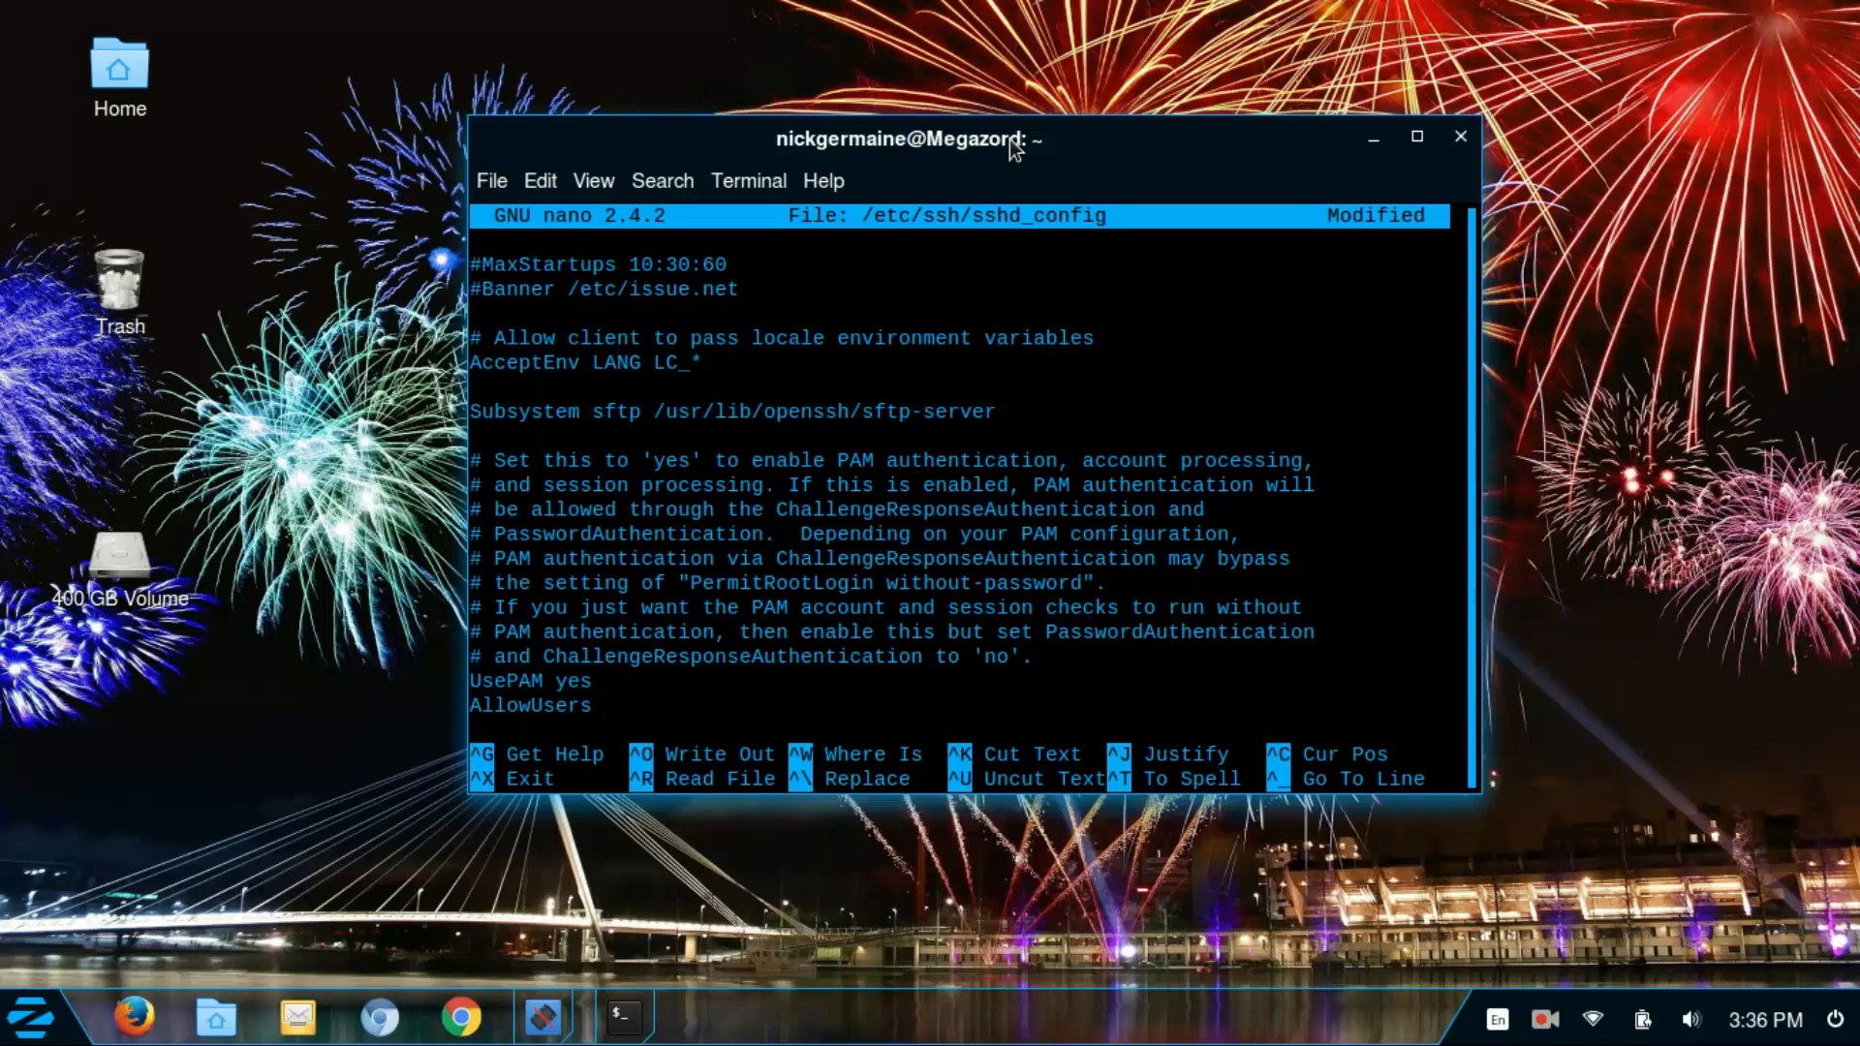
type("nickgermaine")
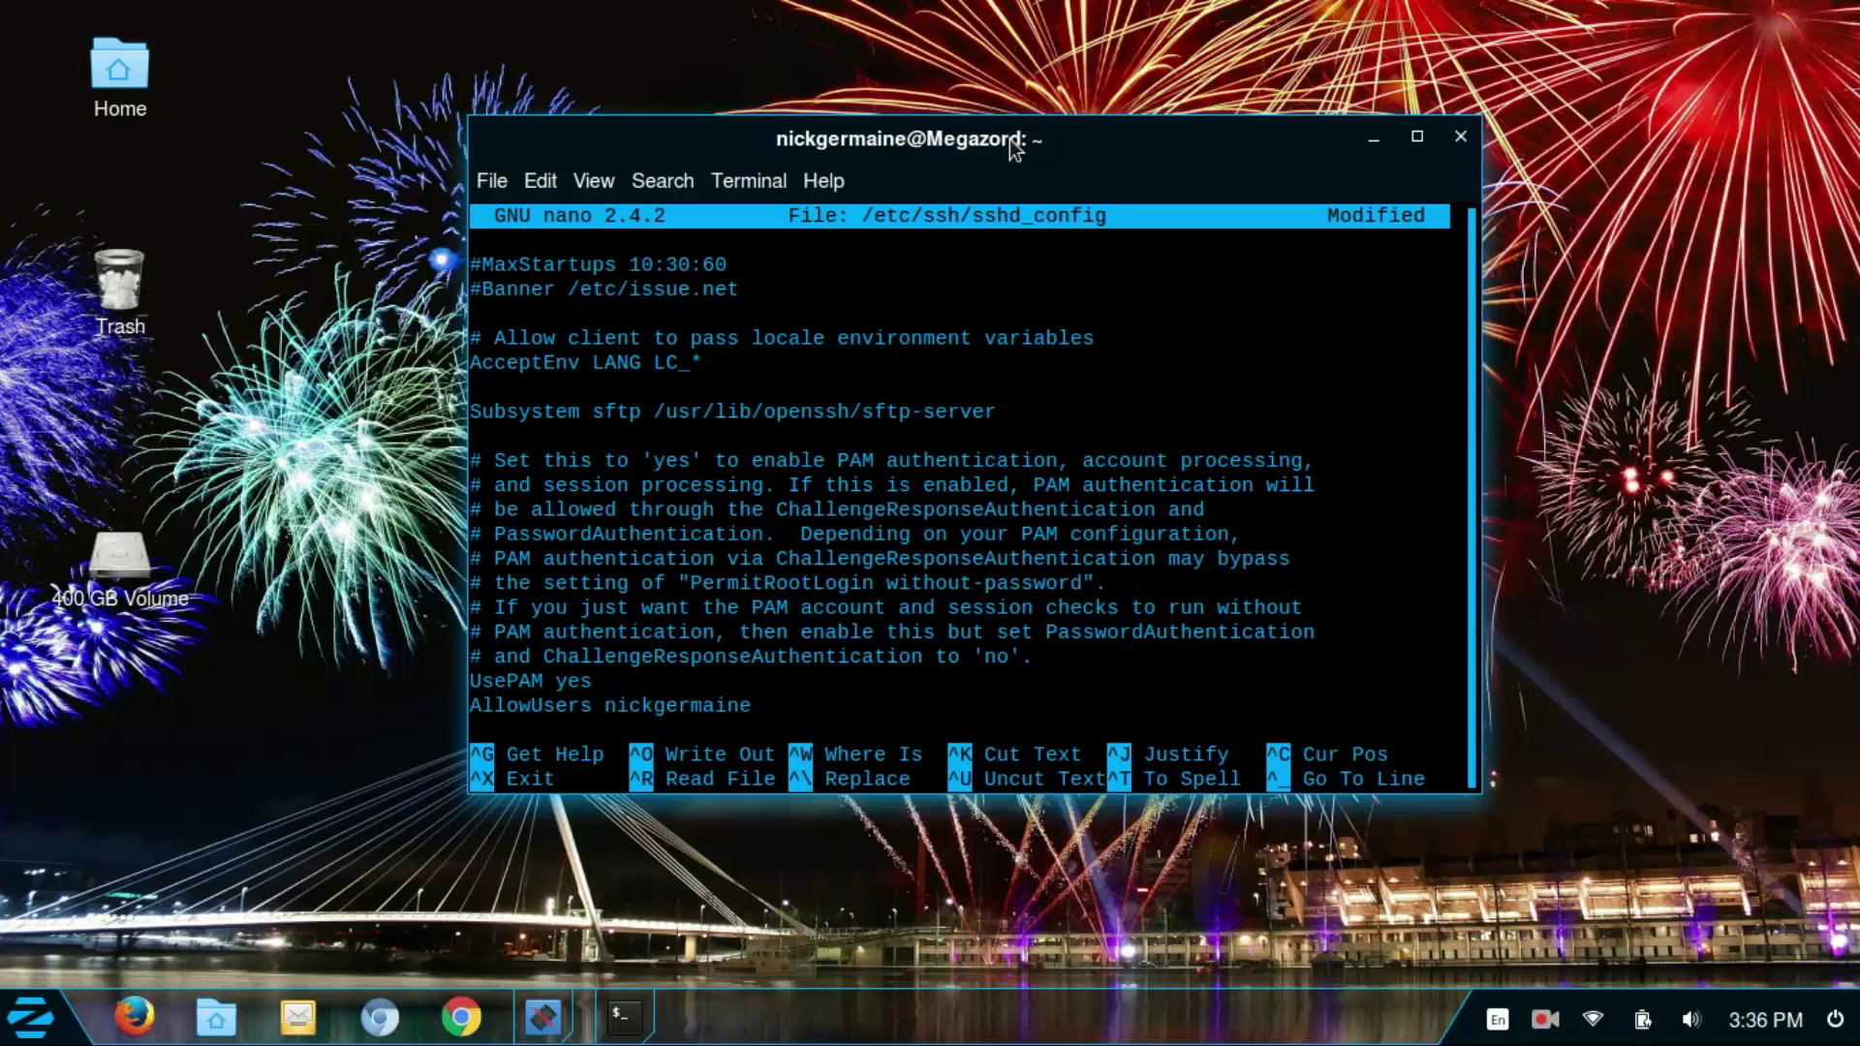
key("ctrl+o")
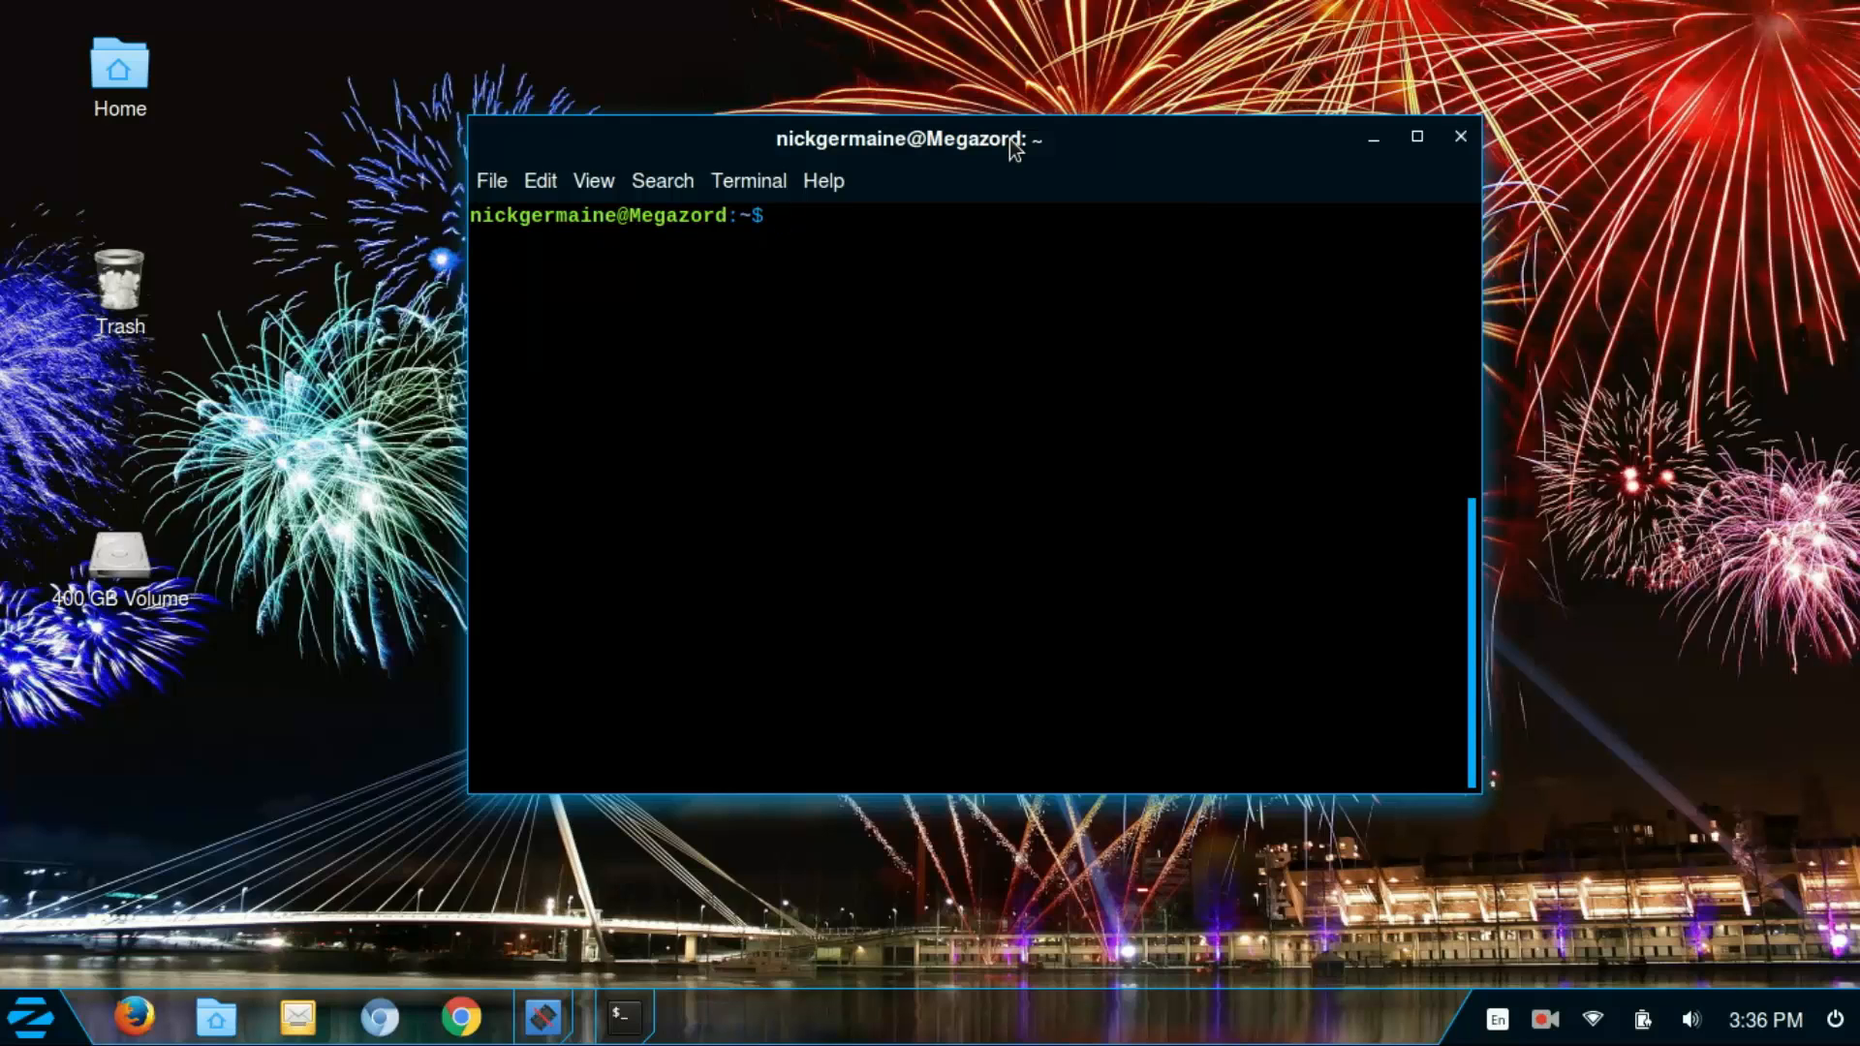
Run sudo systemctl restart ssh to apply the new server configuration
type("sudo system")
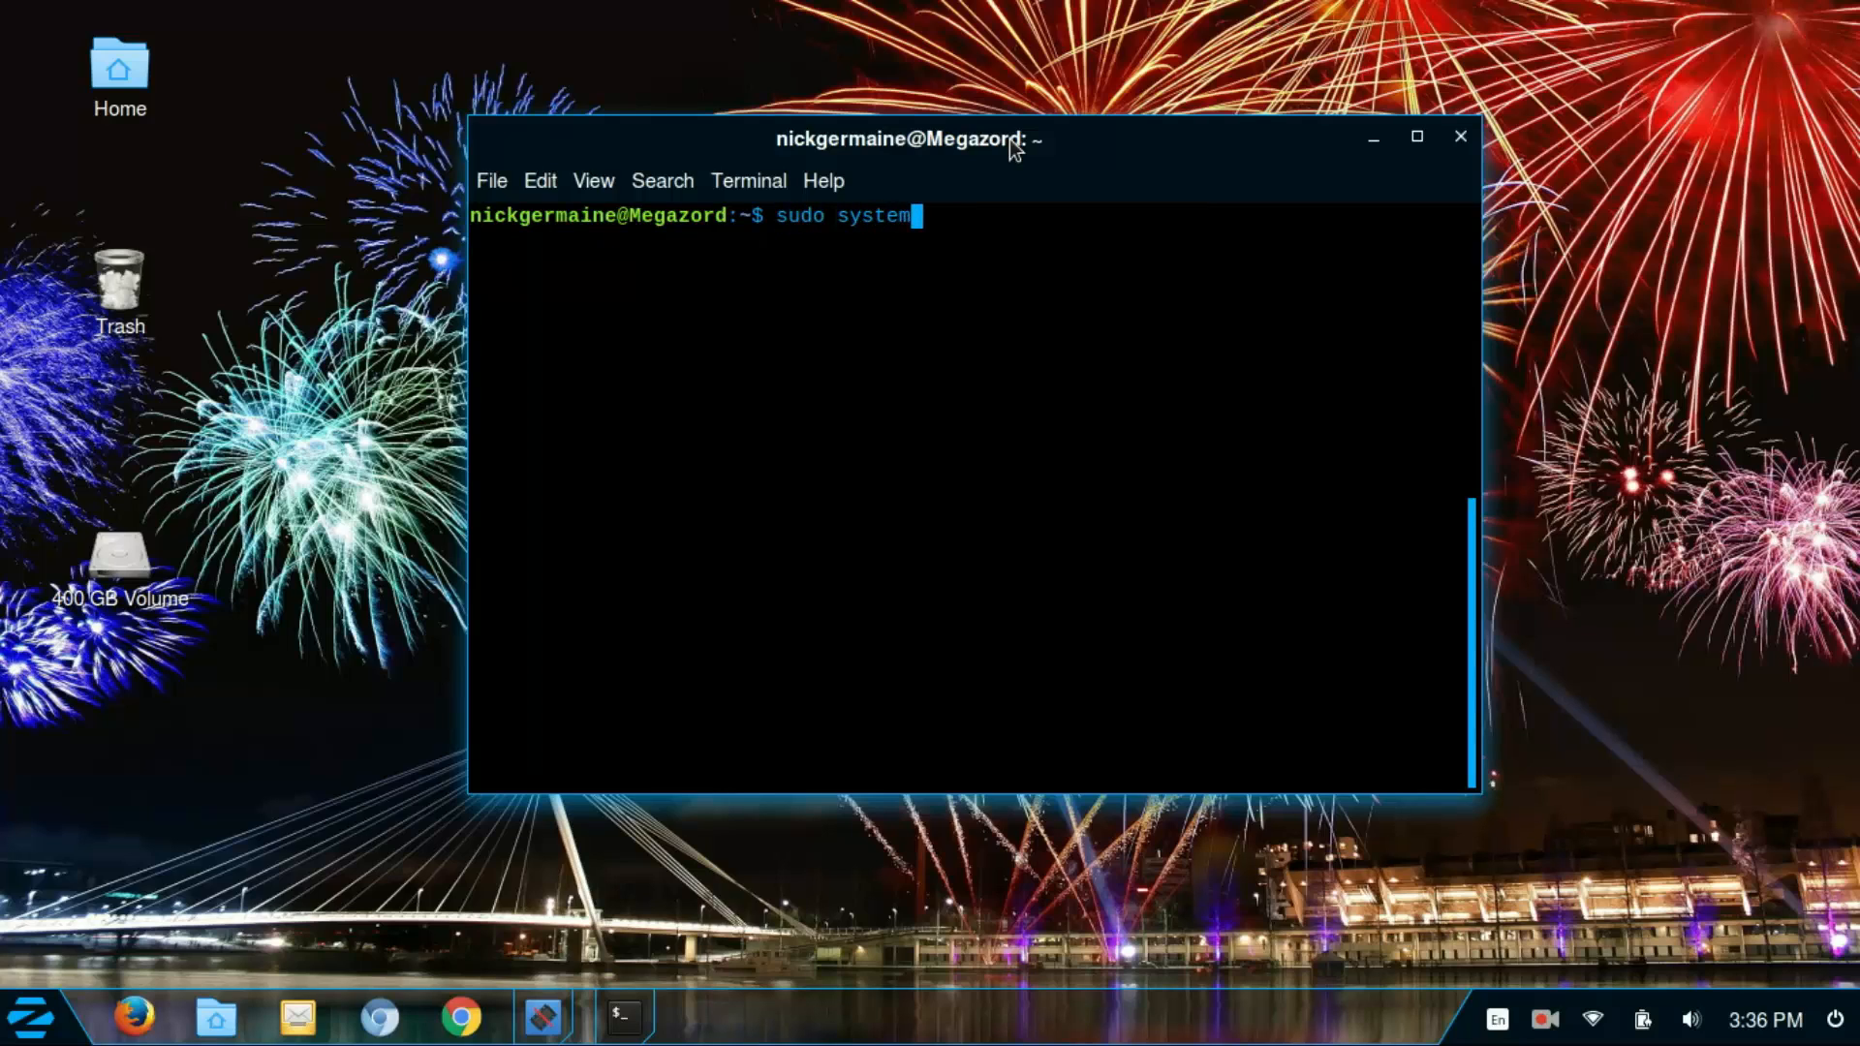
type("ctl restart")
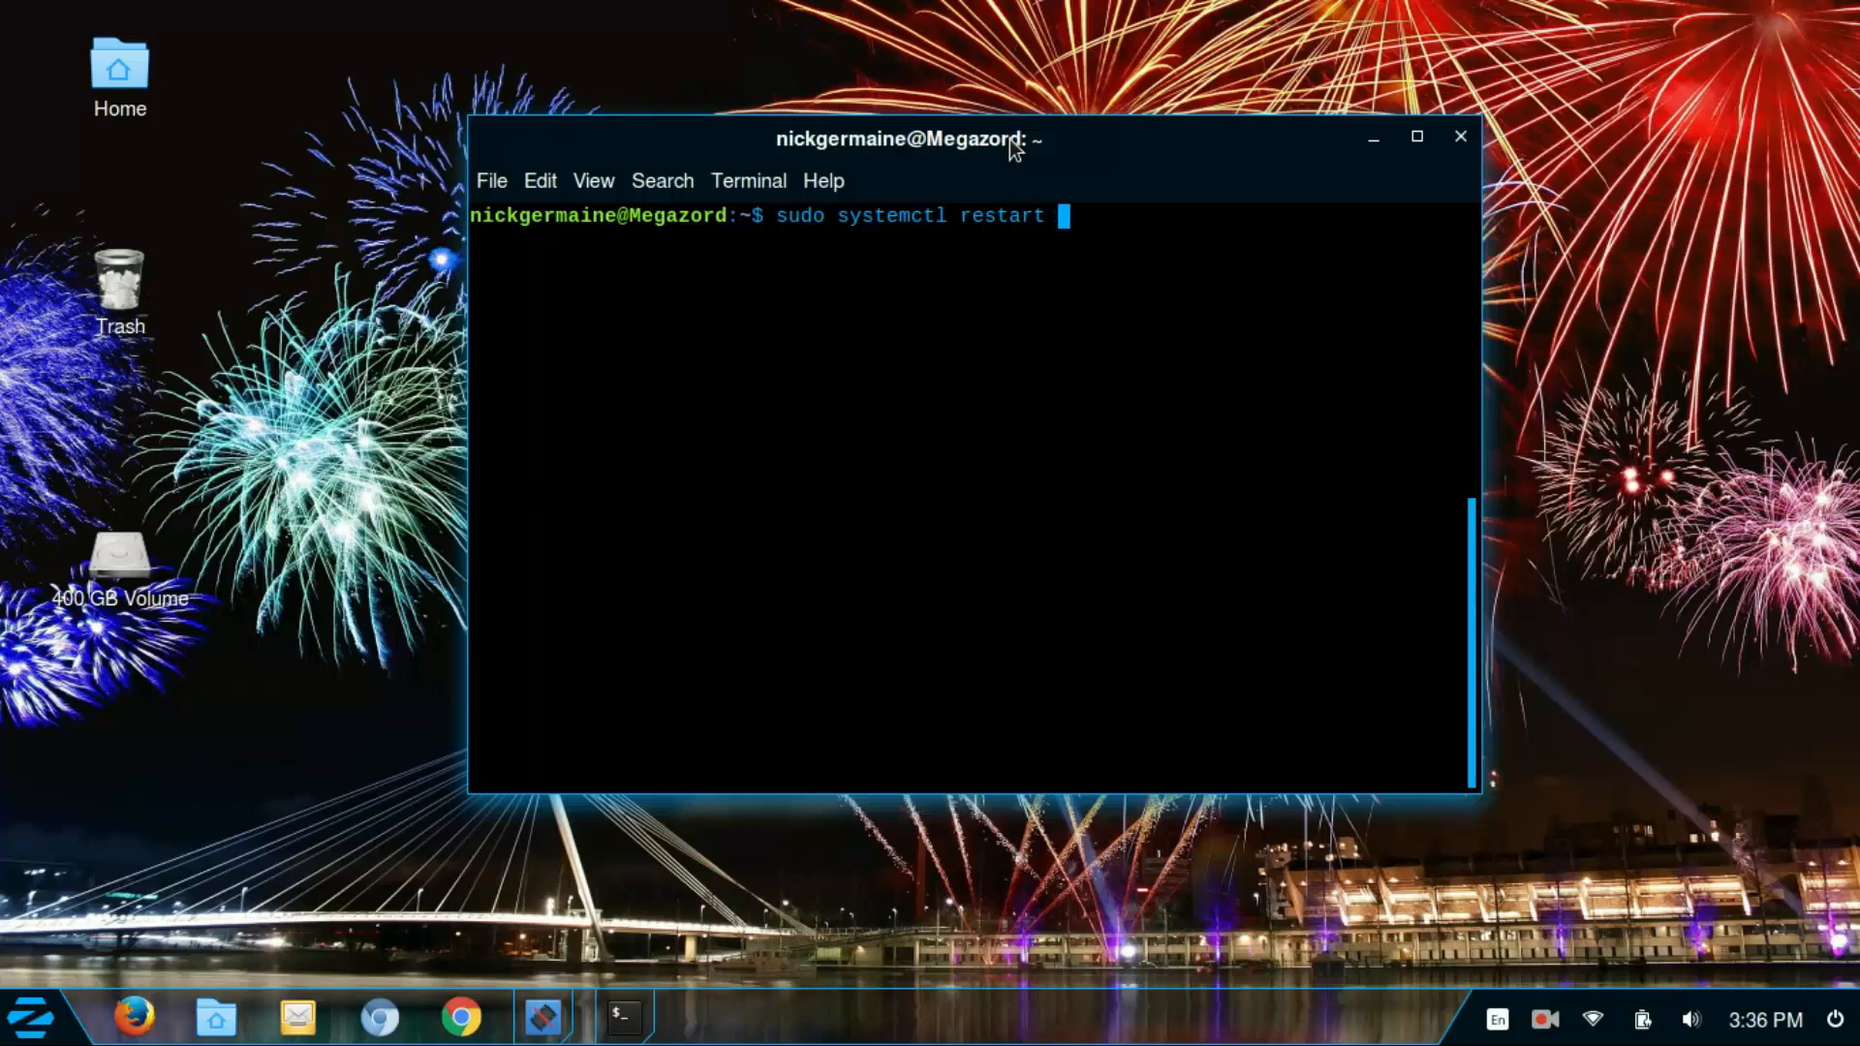
key("Return")
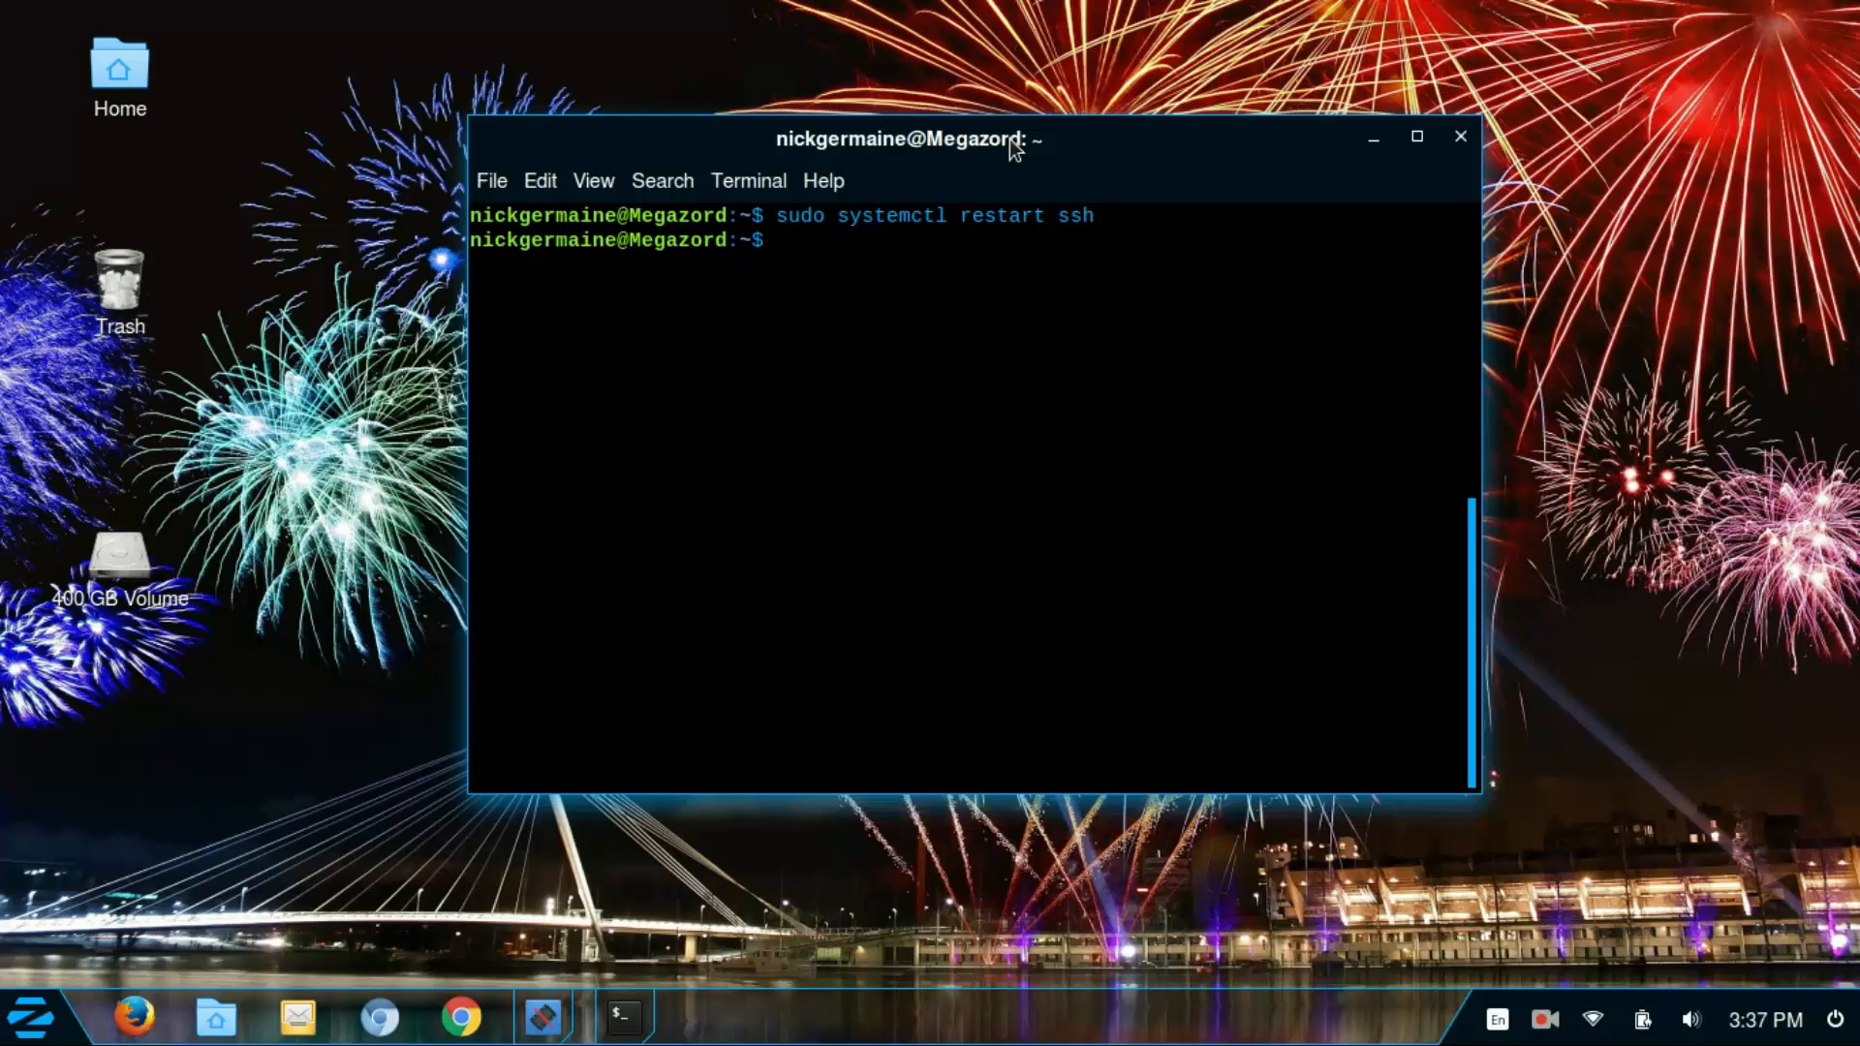
Run ifconfig to read the local address 192.168.0.100, then clear the screen
type("i")
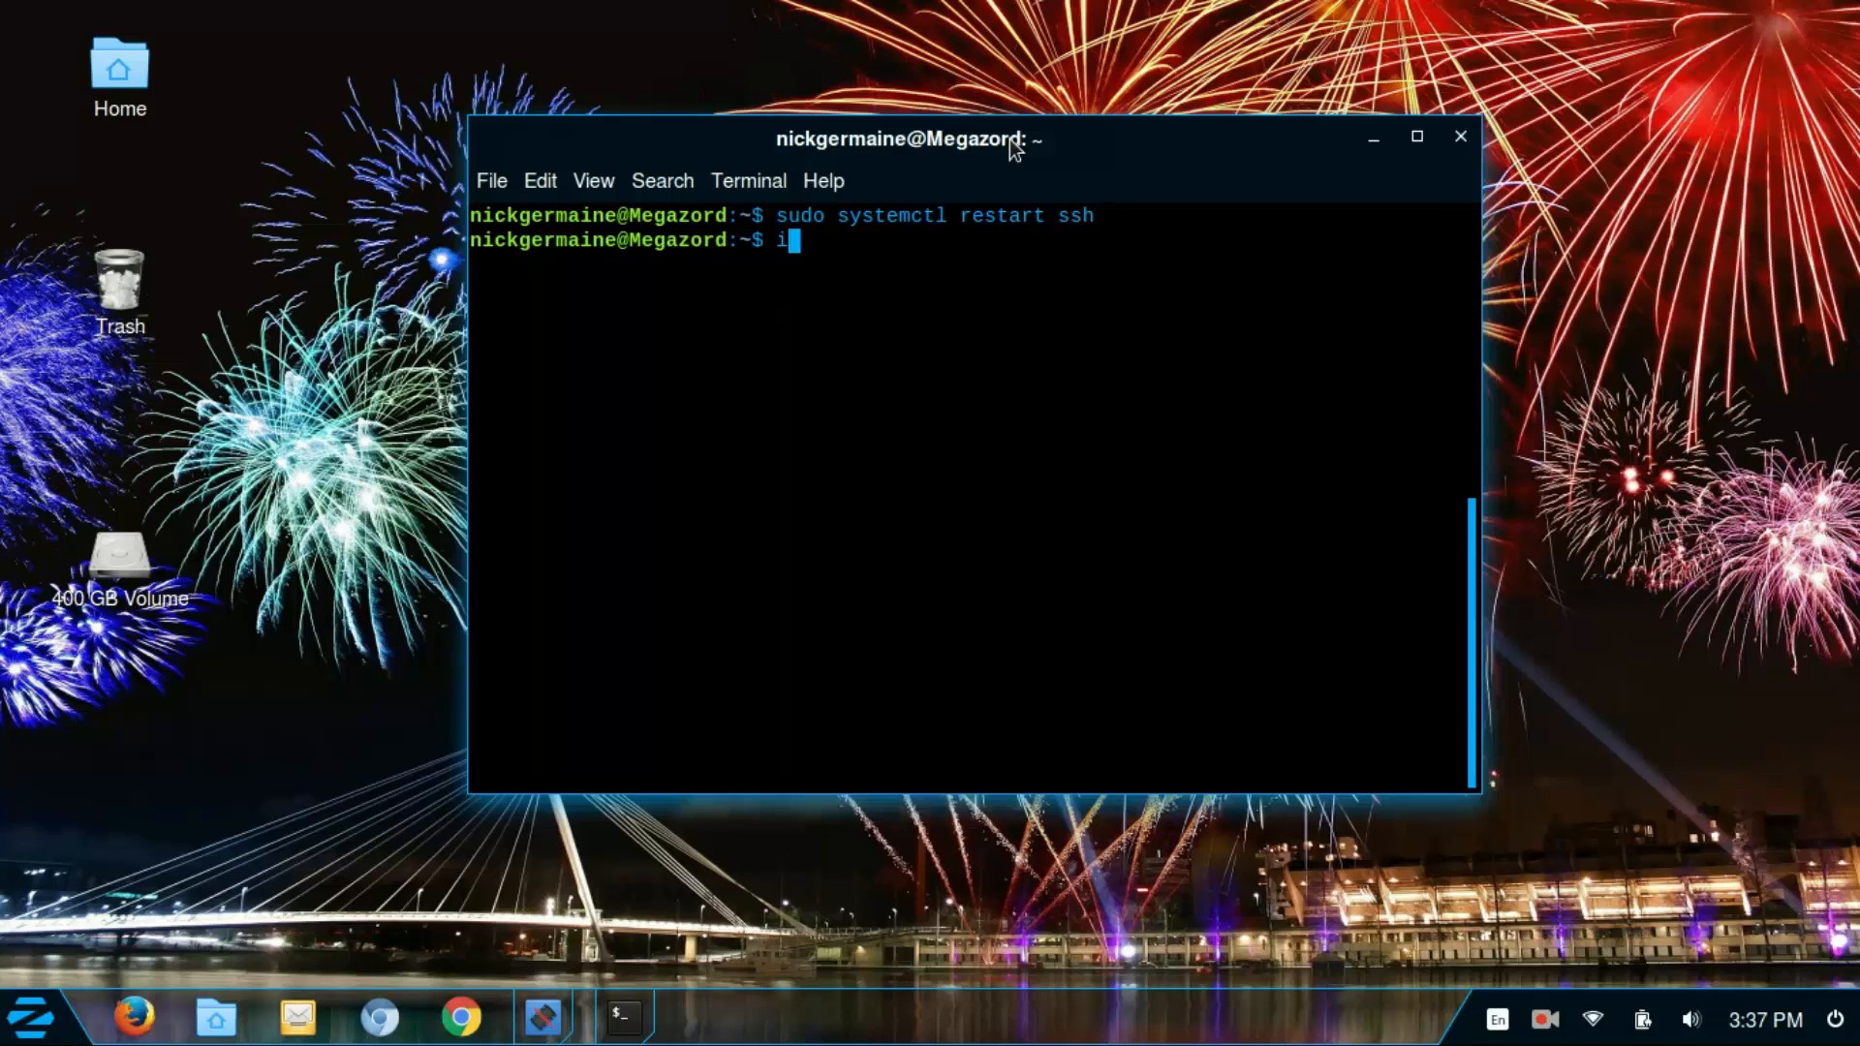
key("Return")
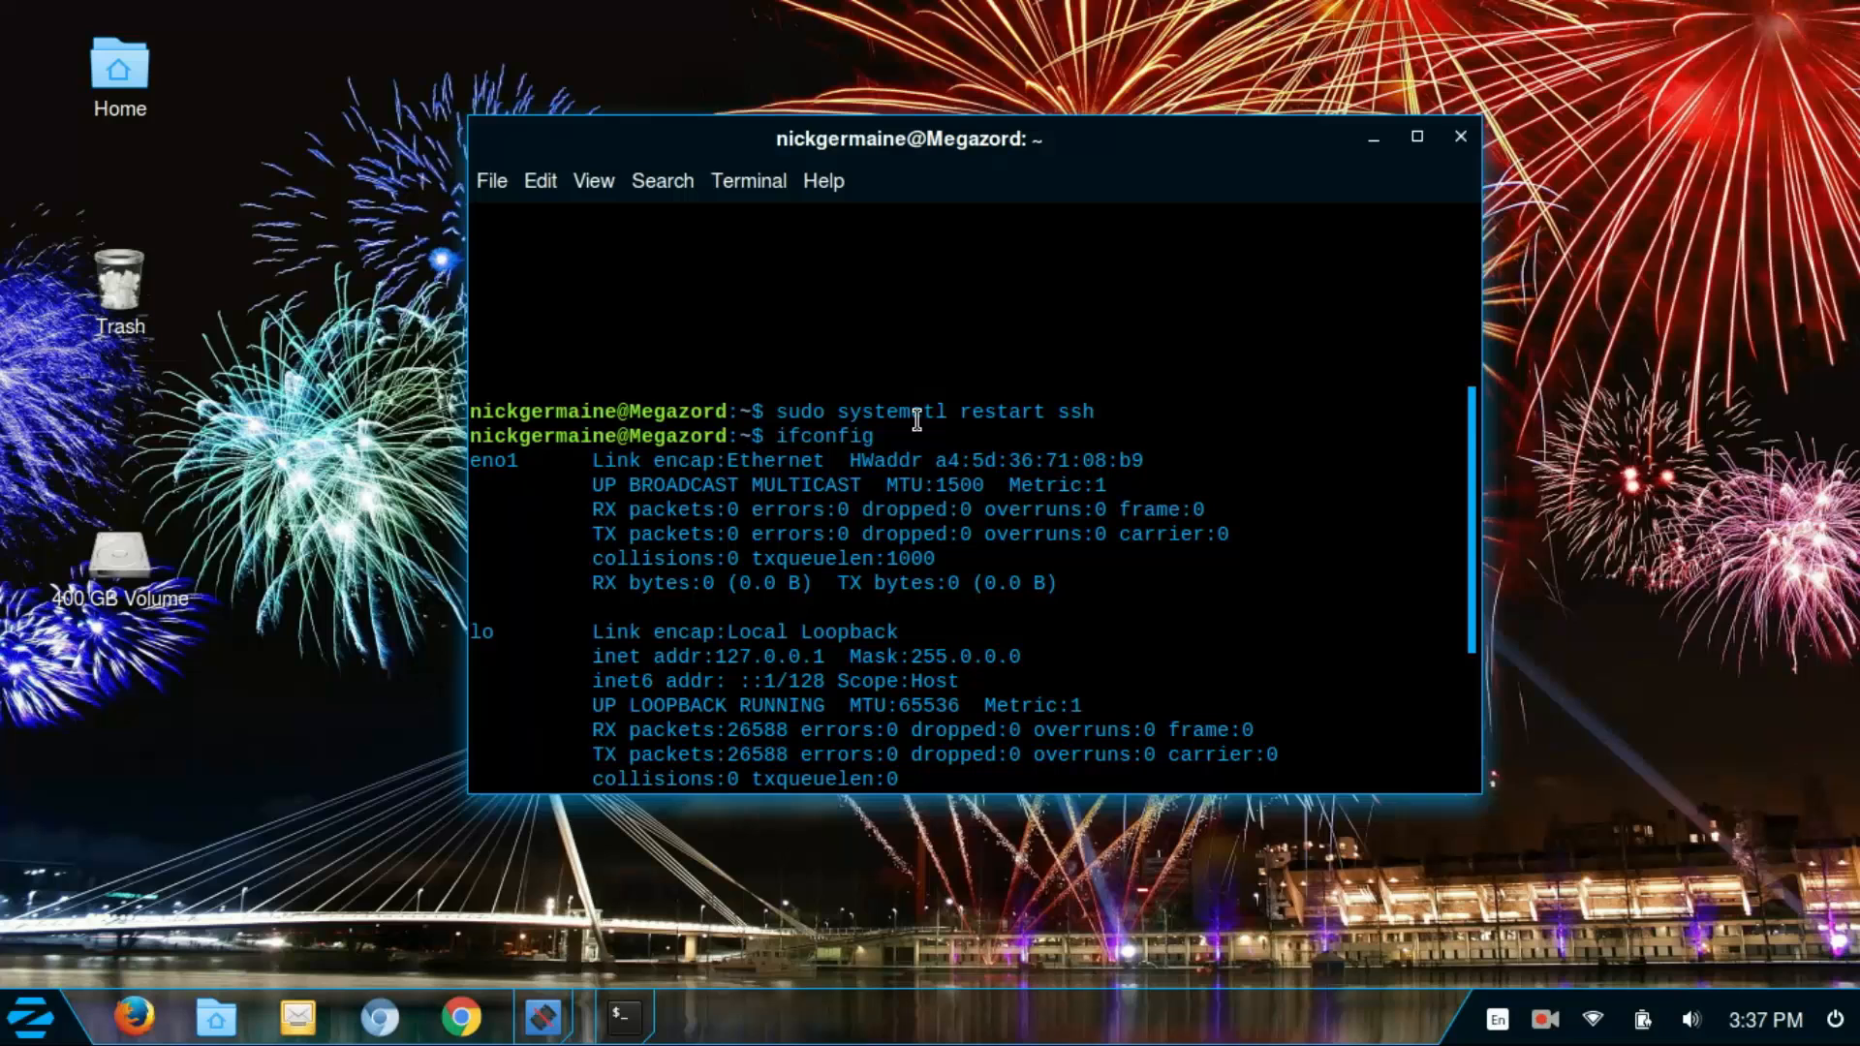
scroll("down", 3)
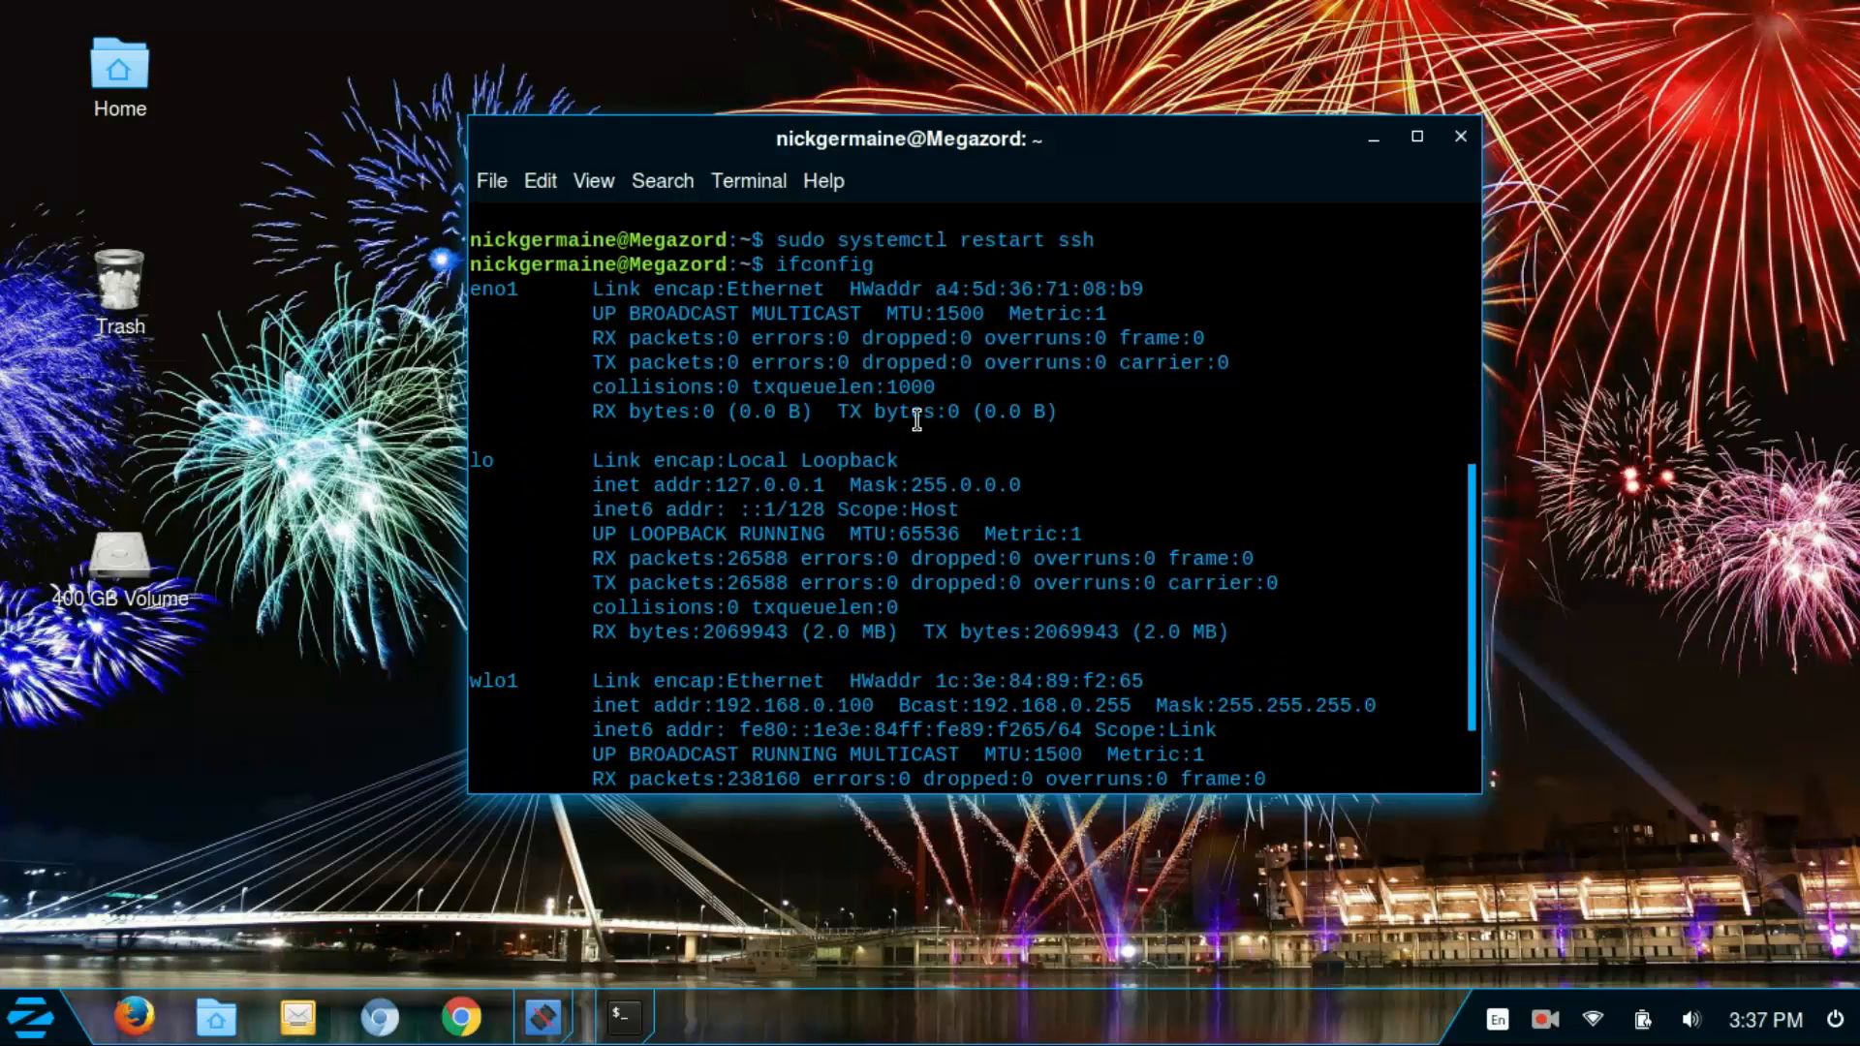
scroll("down", 3)
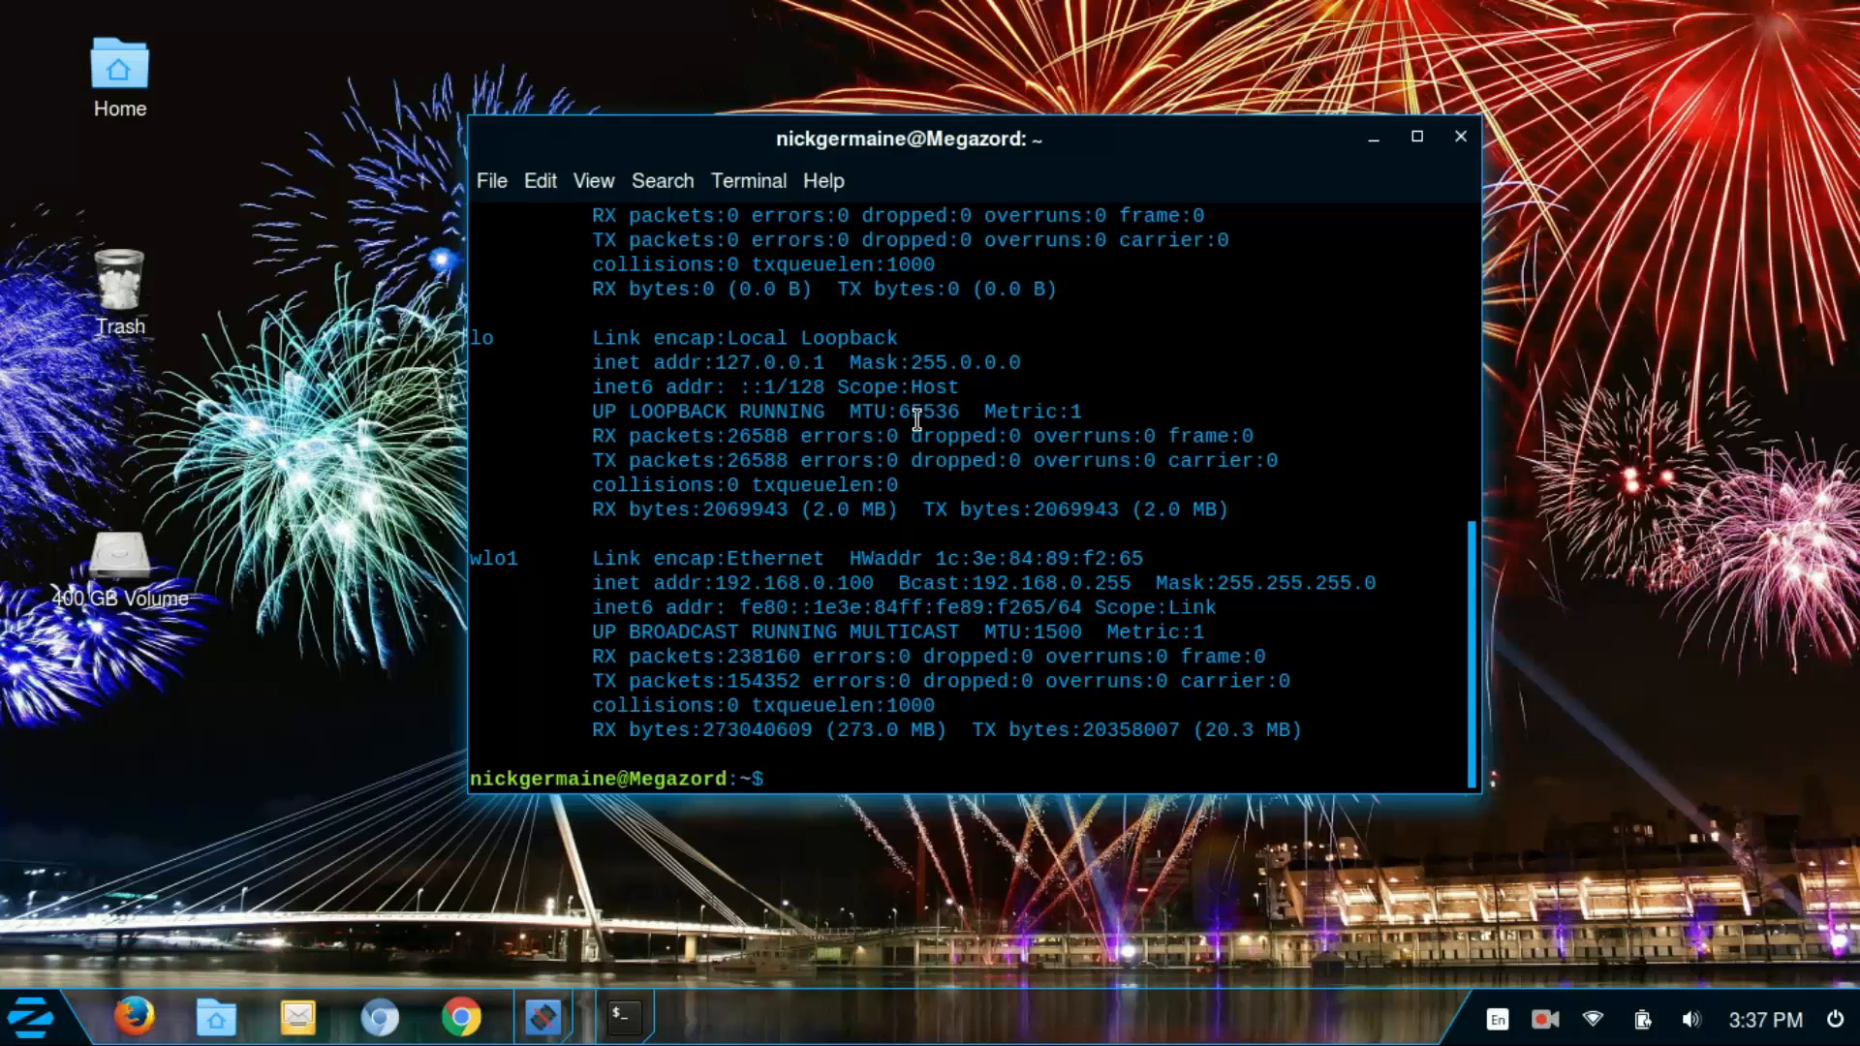
type("c")
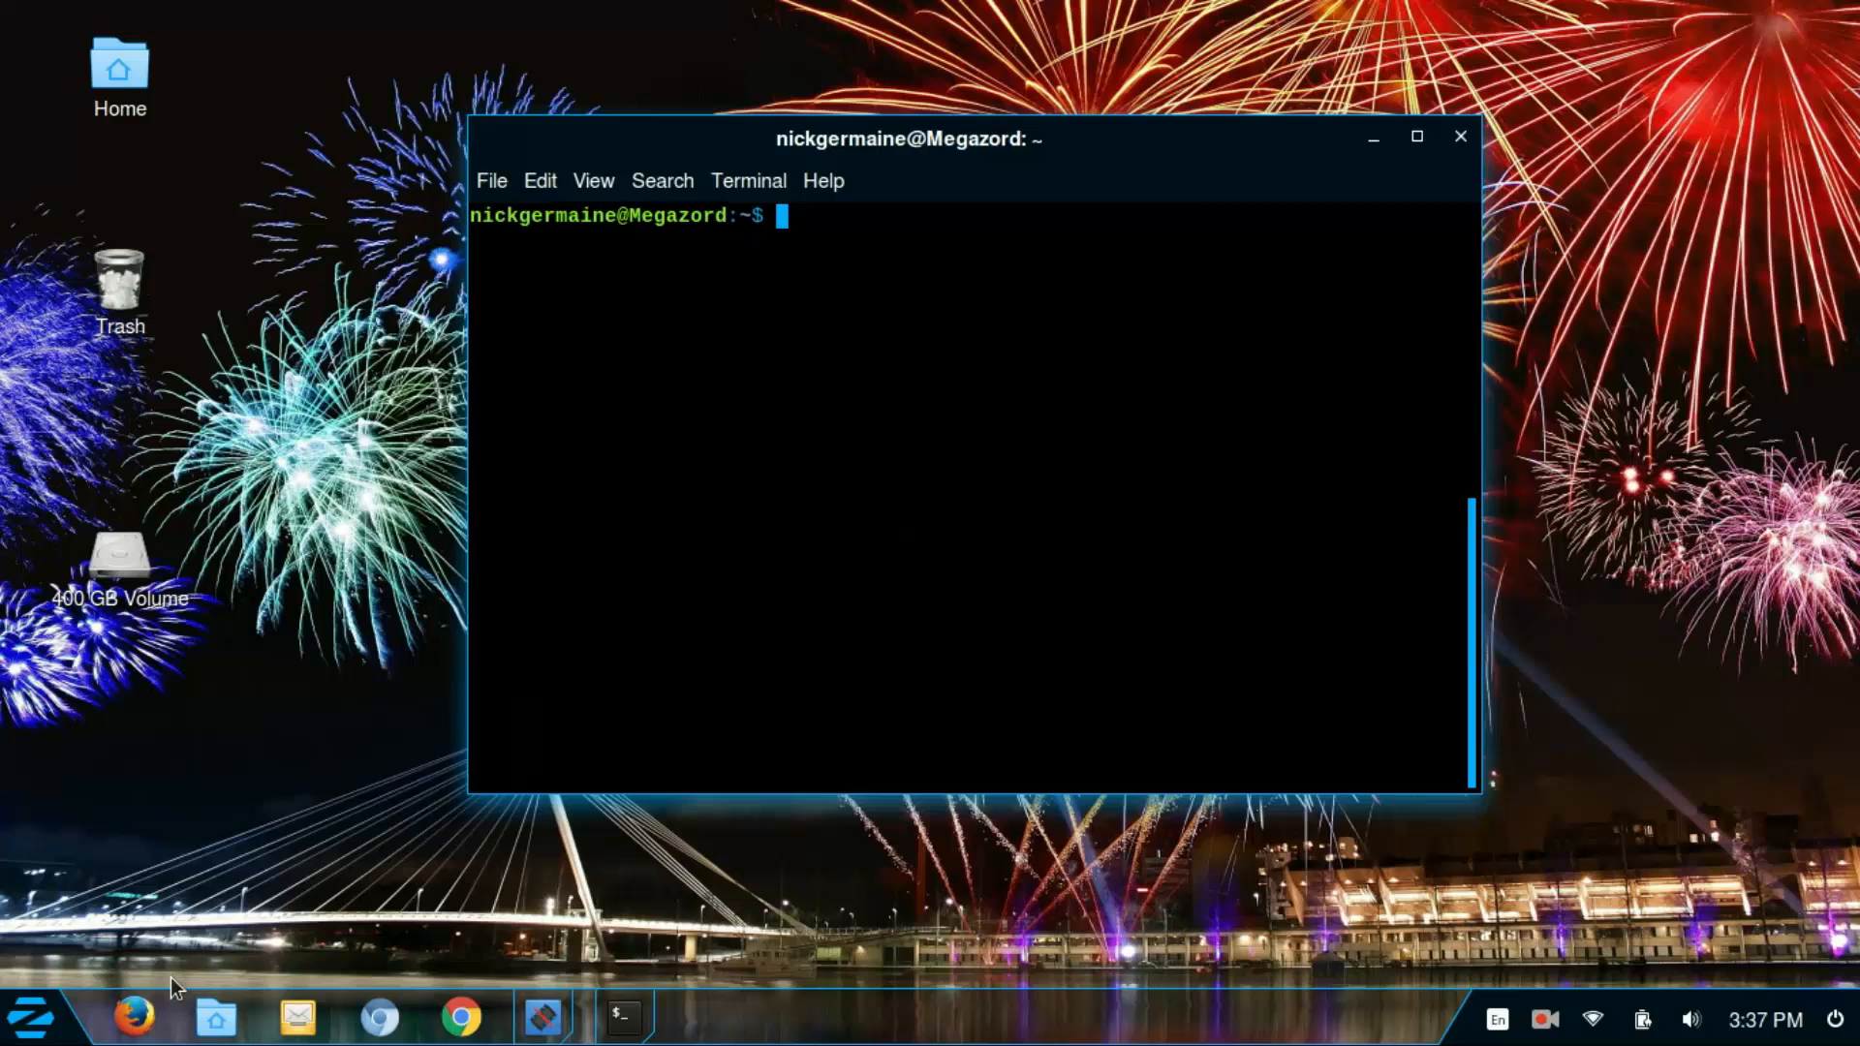
mouse_move(1081, 425)
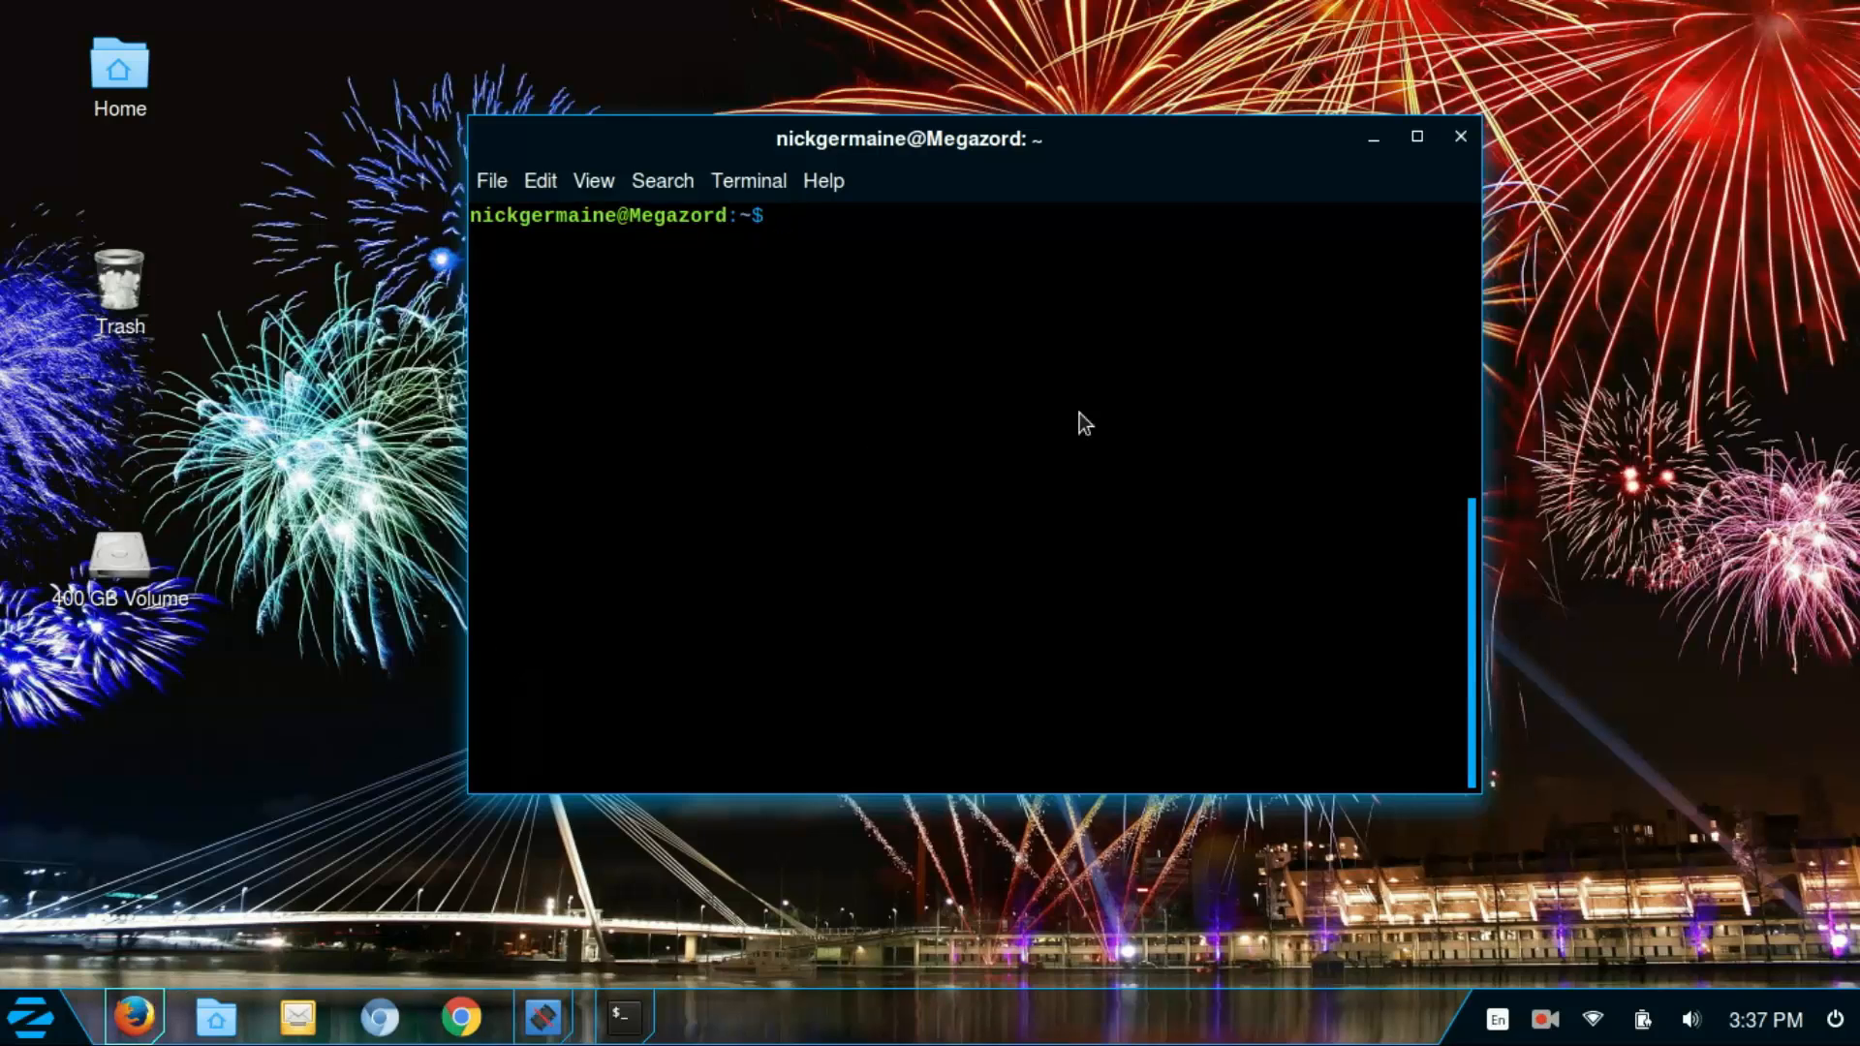
Visit network-tools.com in Firefox to read the public IP 24.114.90.233, then minimize the browser
left_click(134, 1017)
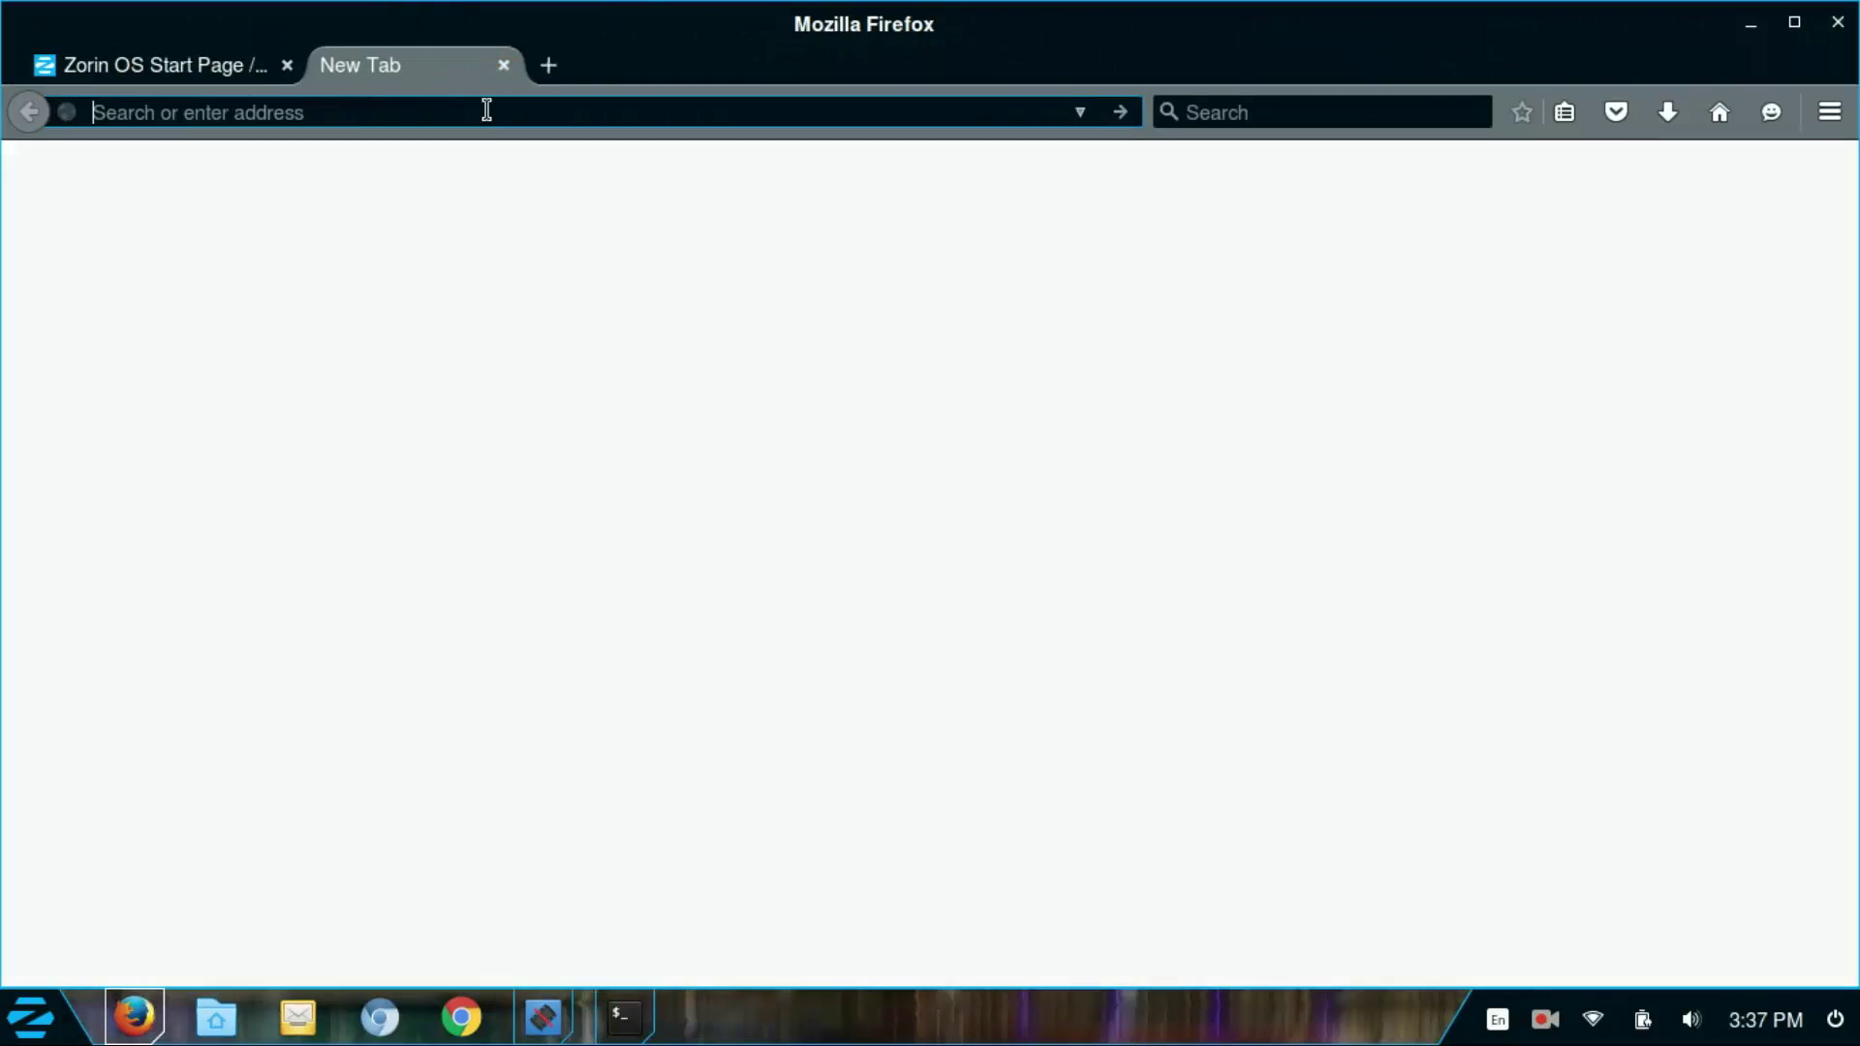
type("network-tools.com/")
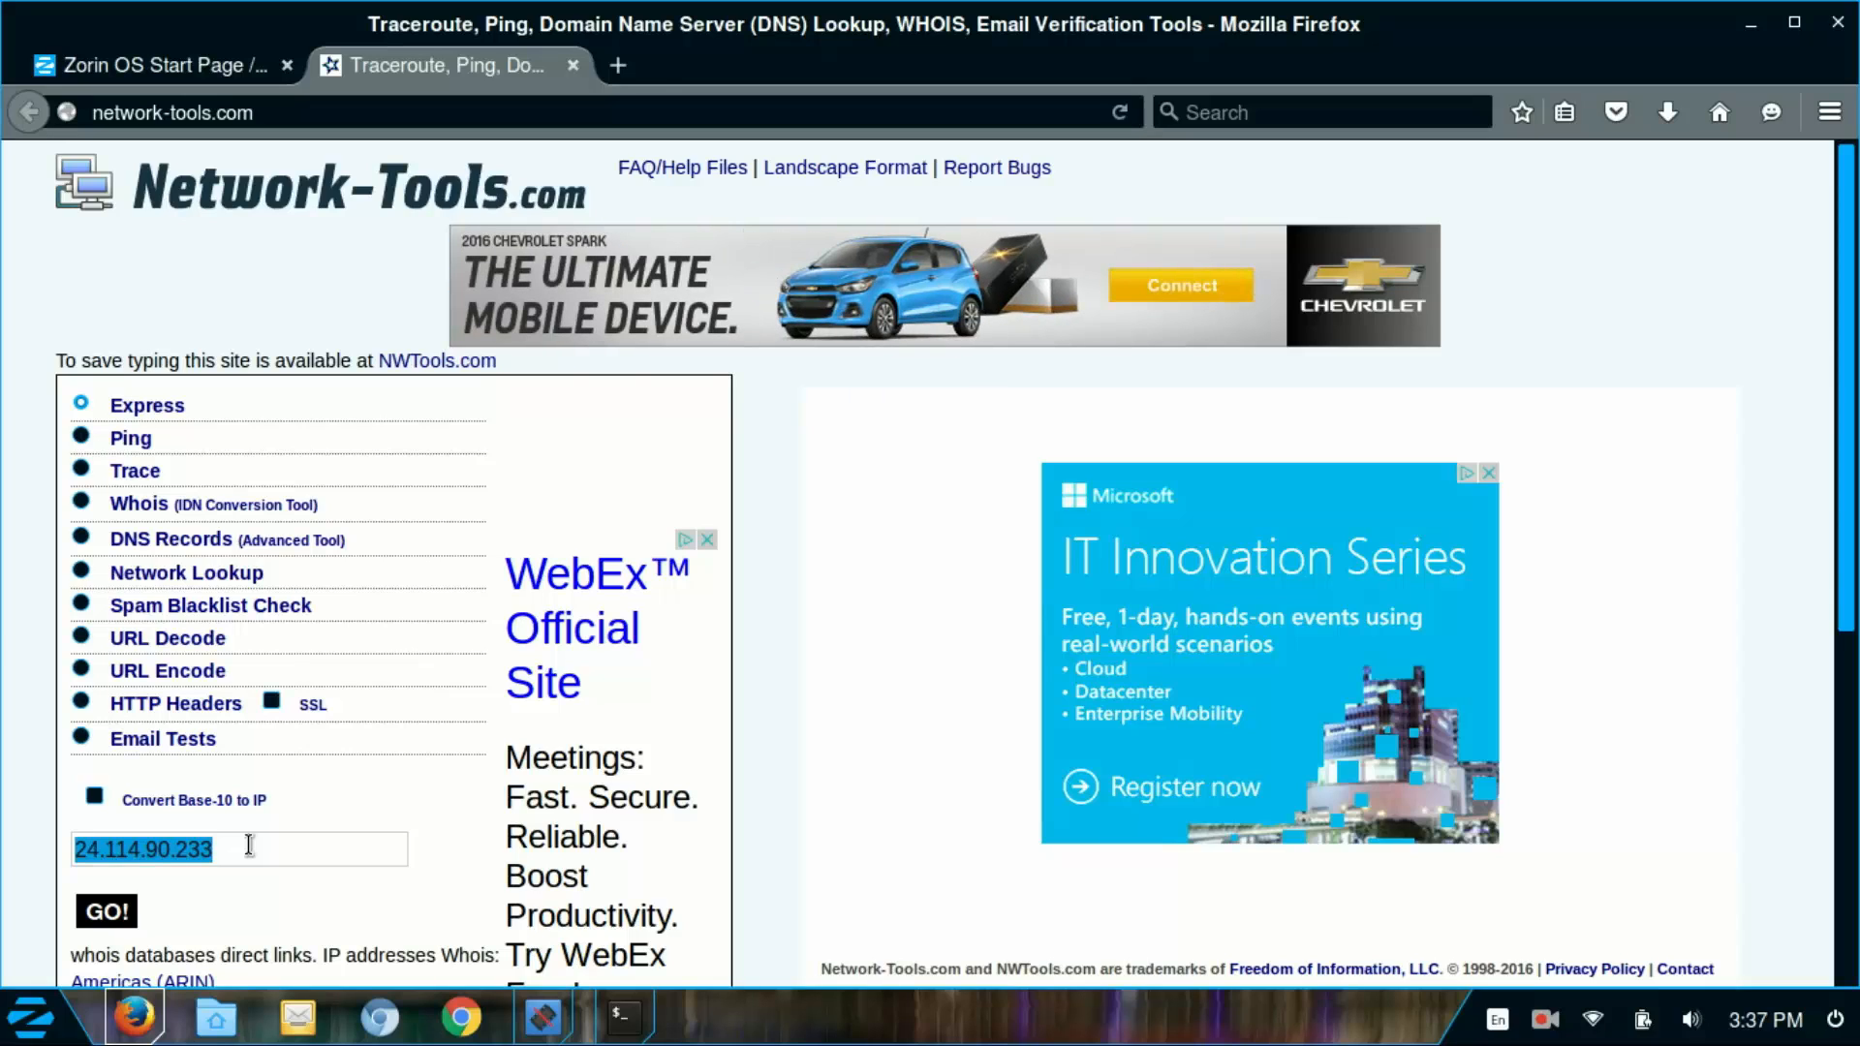
mouse_move(1013, 420)
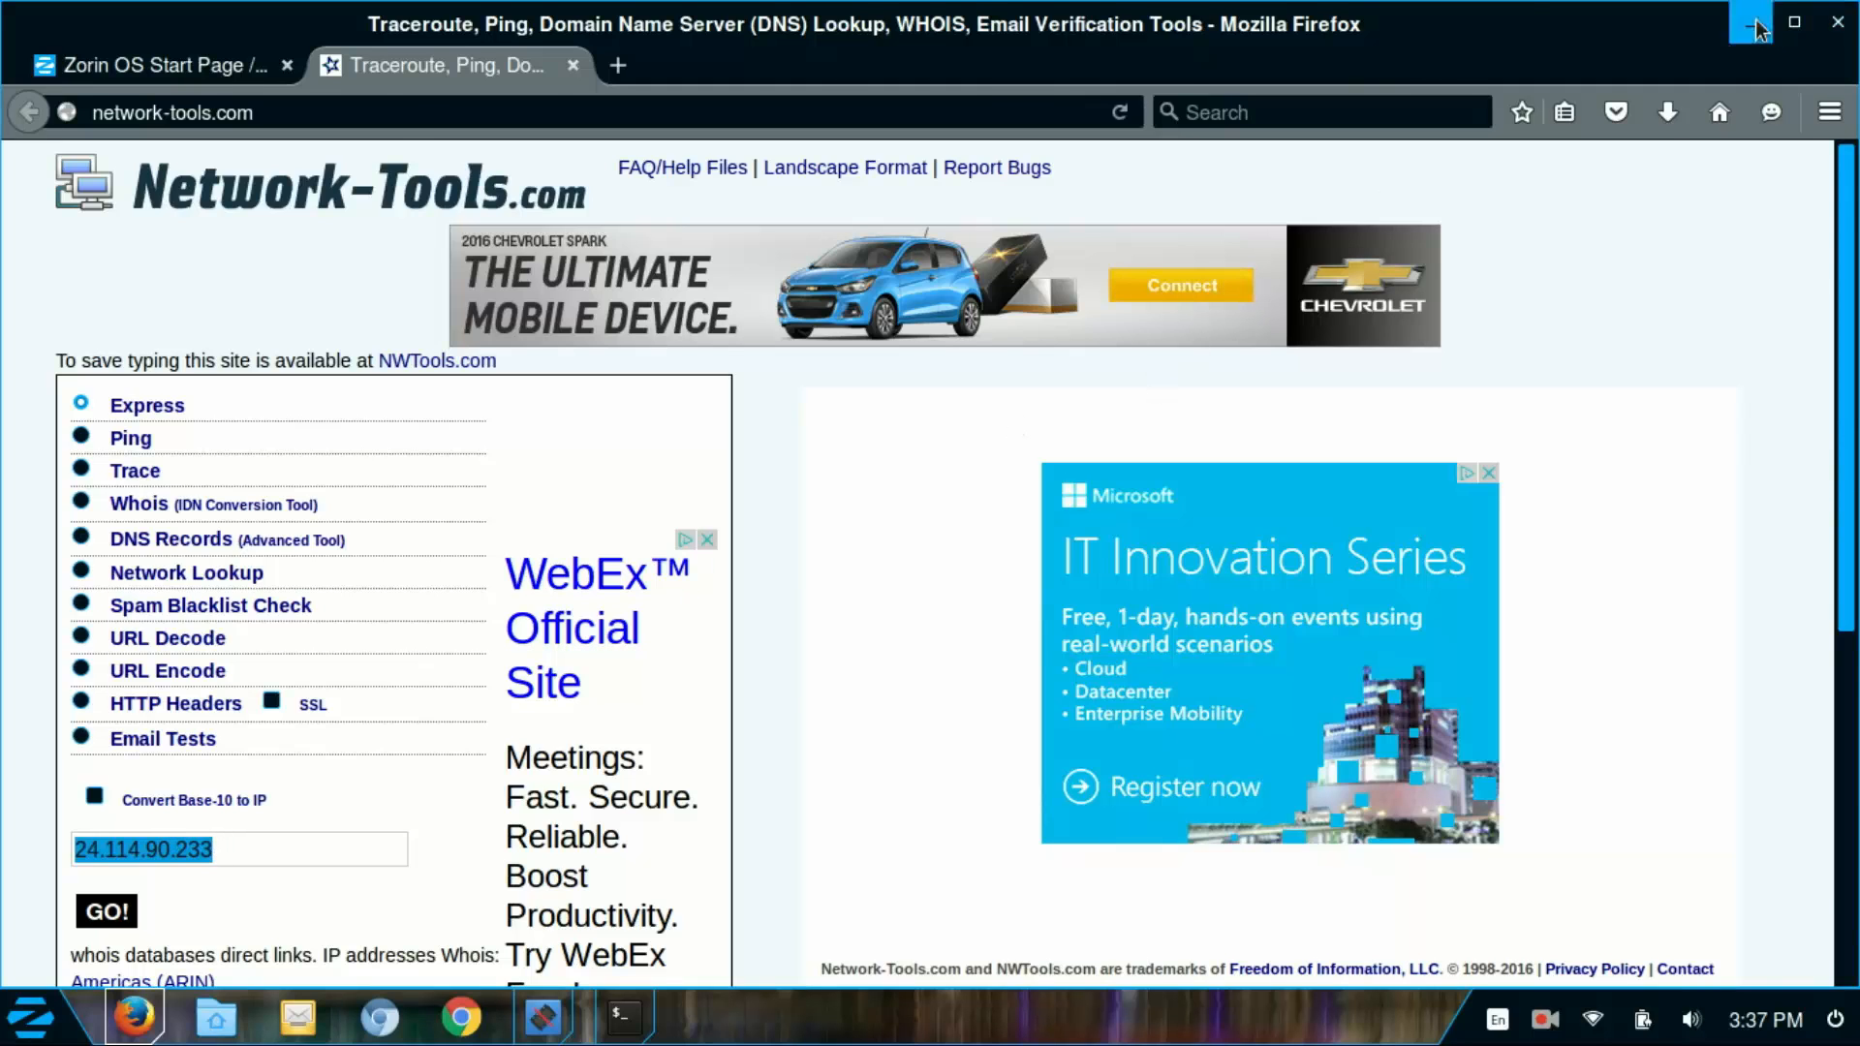
left_click(1753, 23)
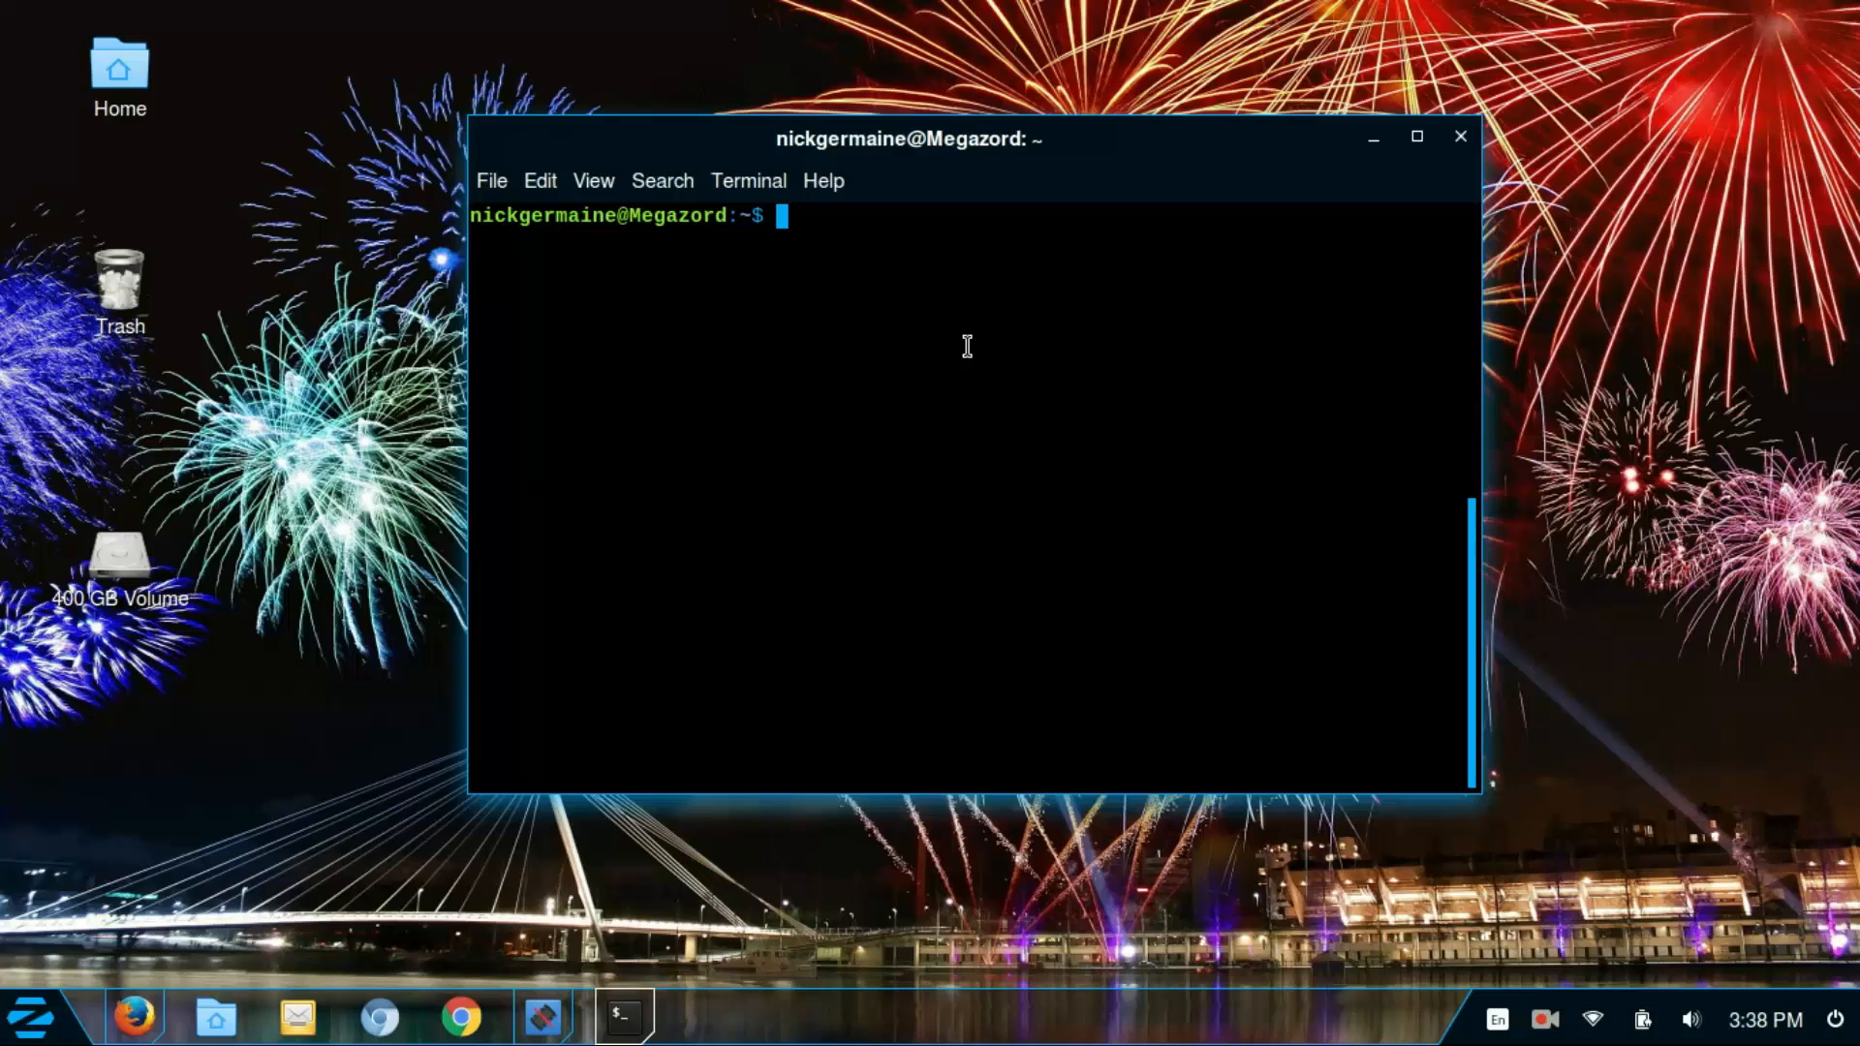
type("ssh nick@")
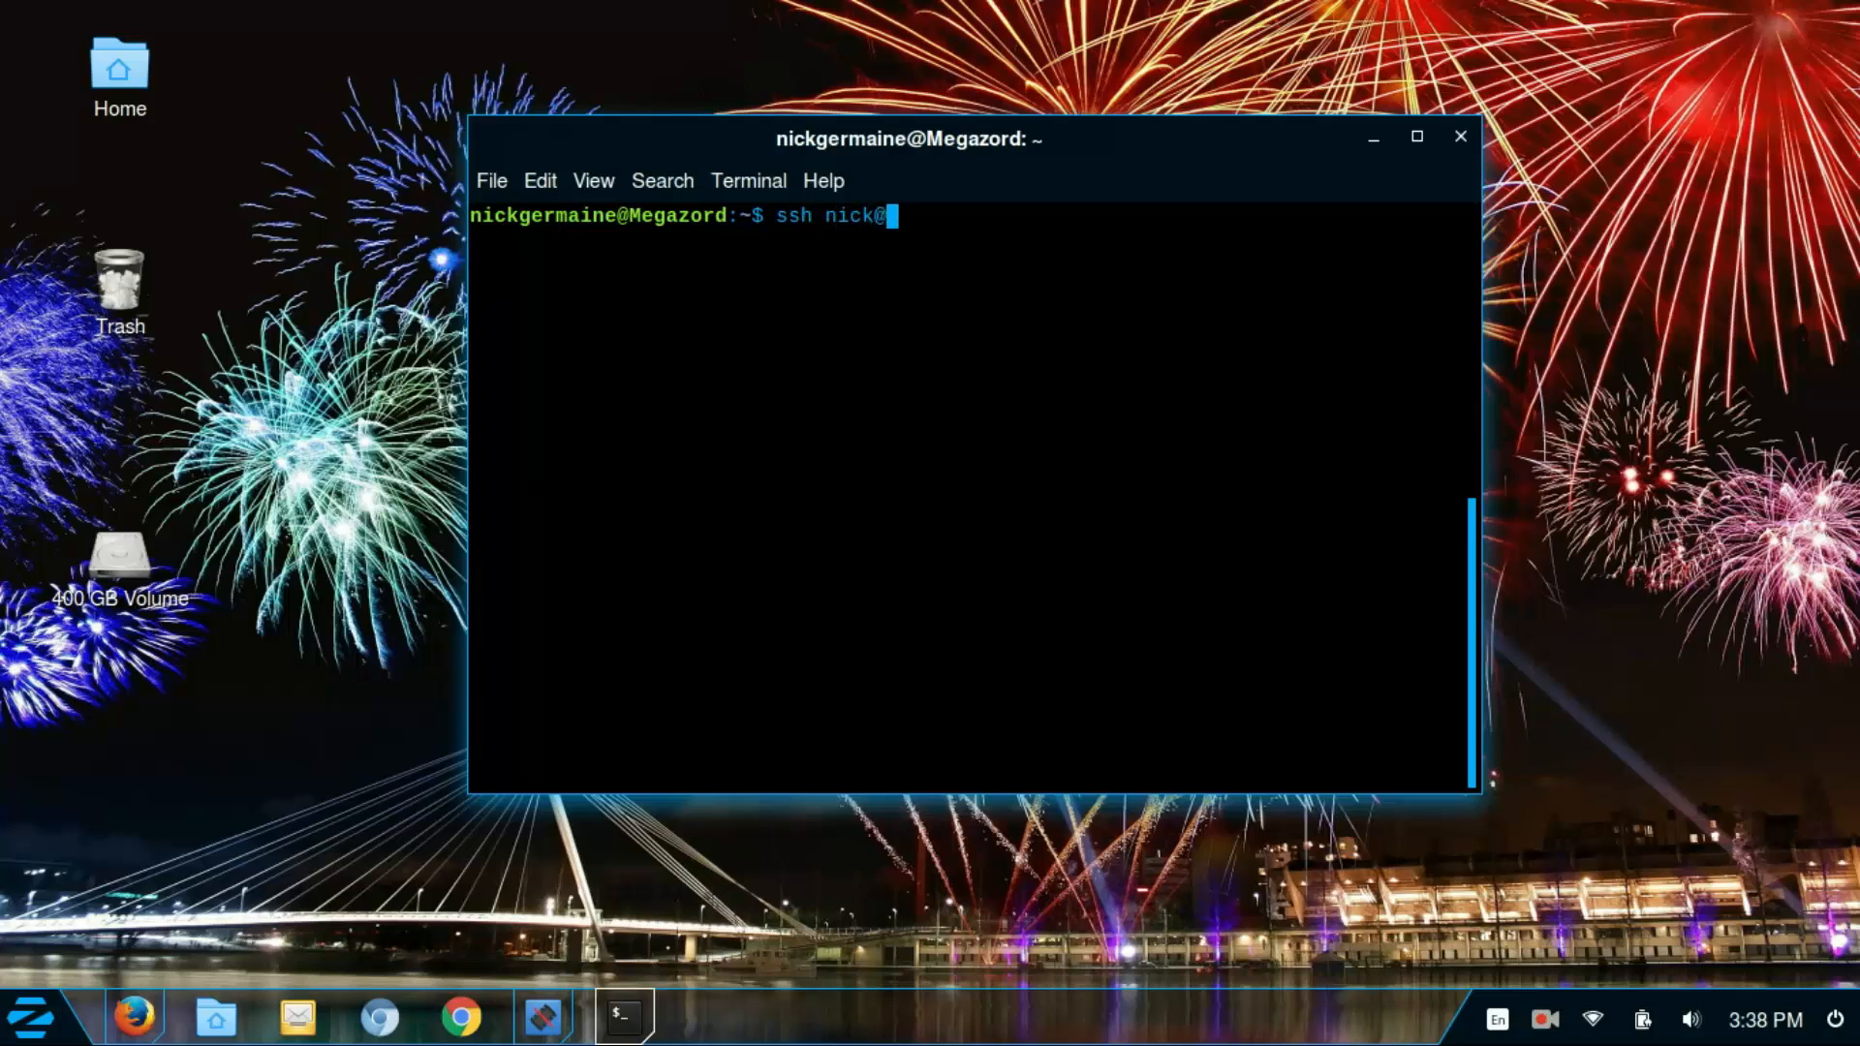
type("pointybracket.net")
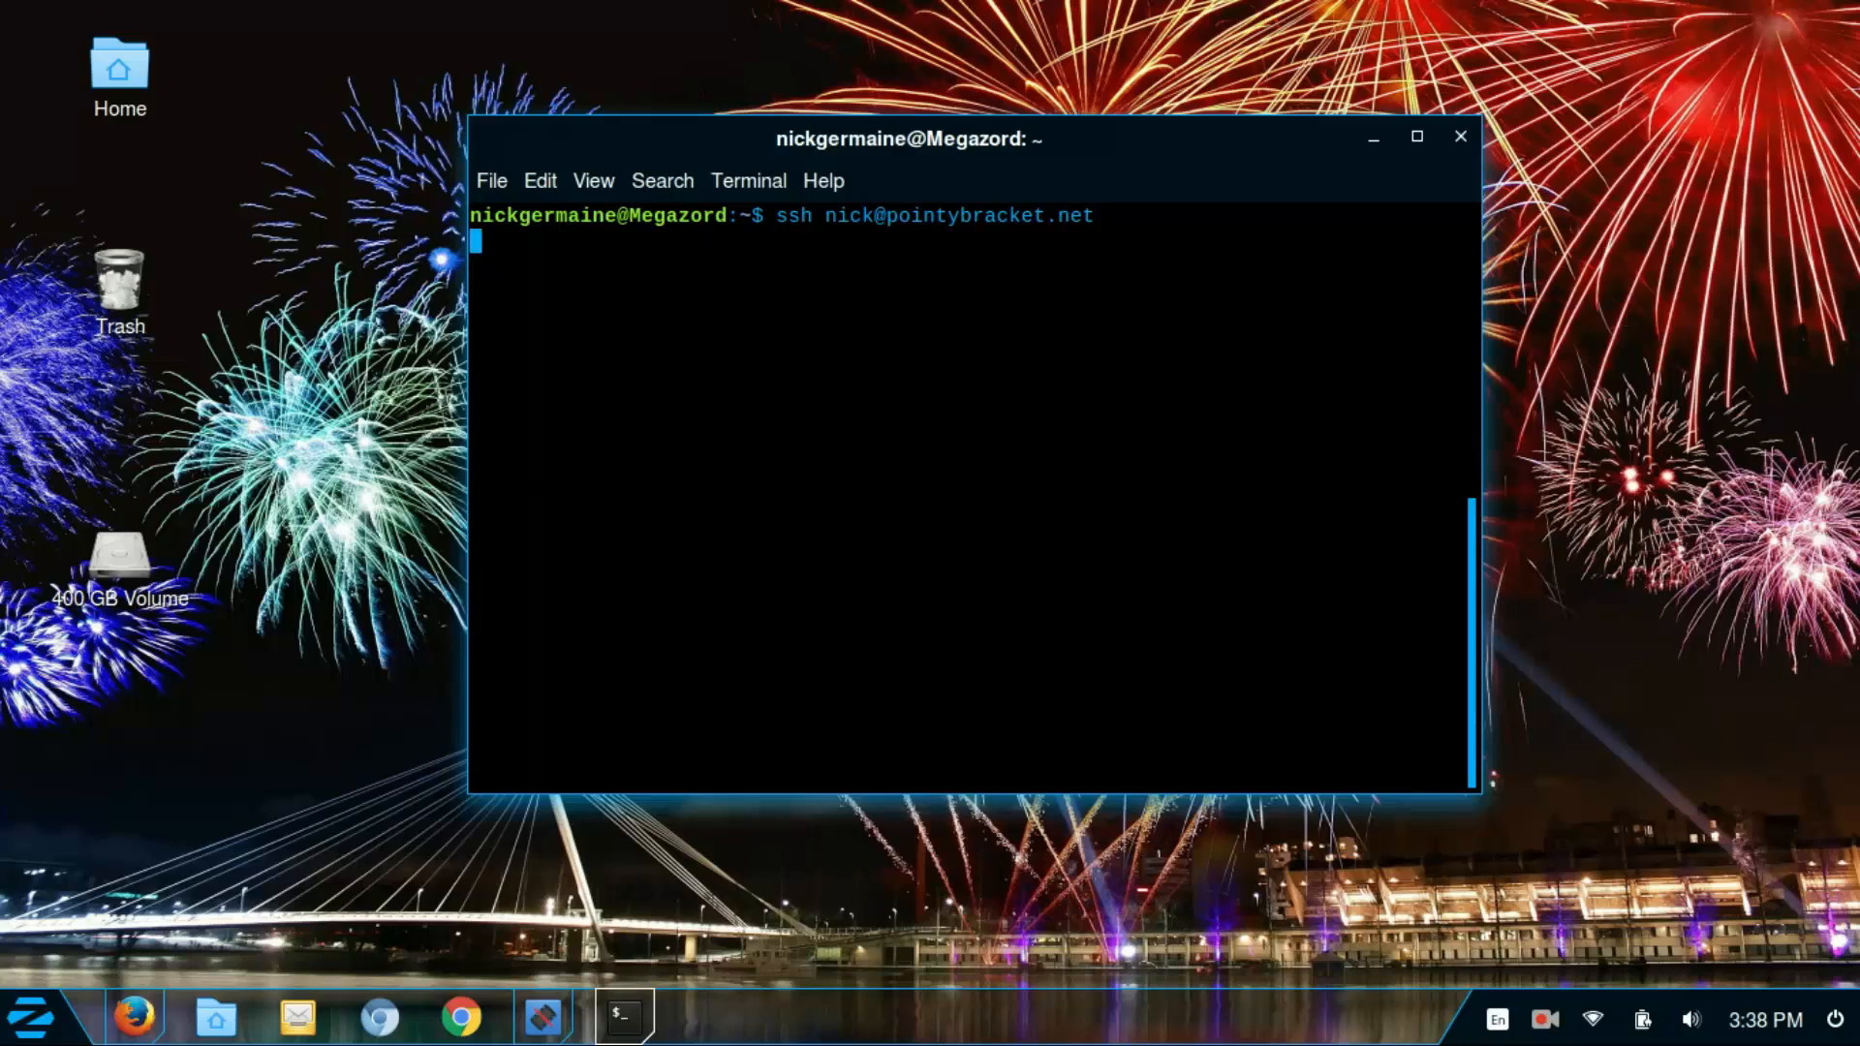
key("Return")
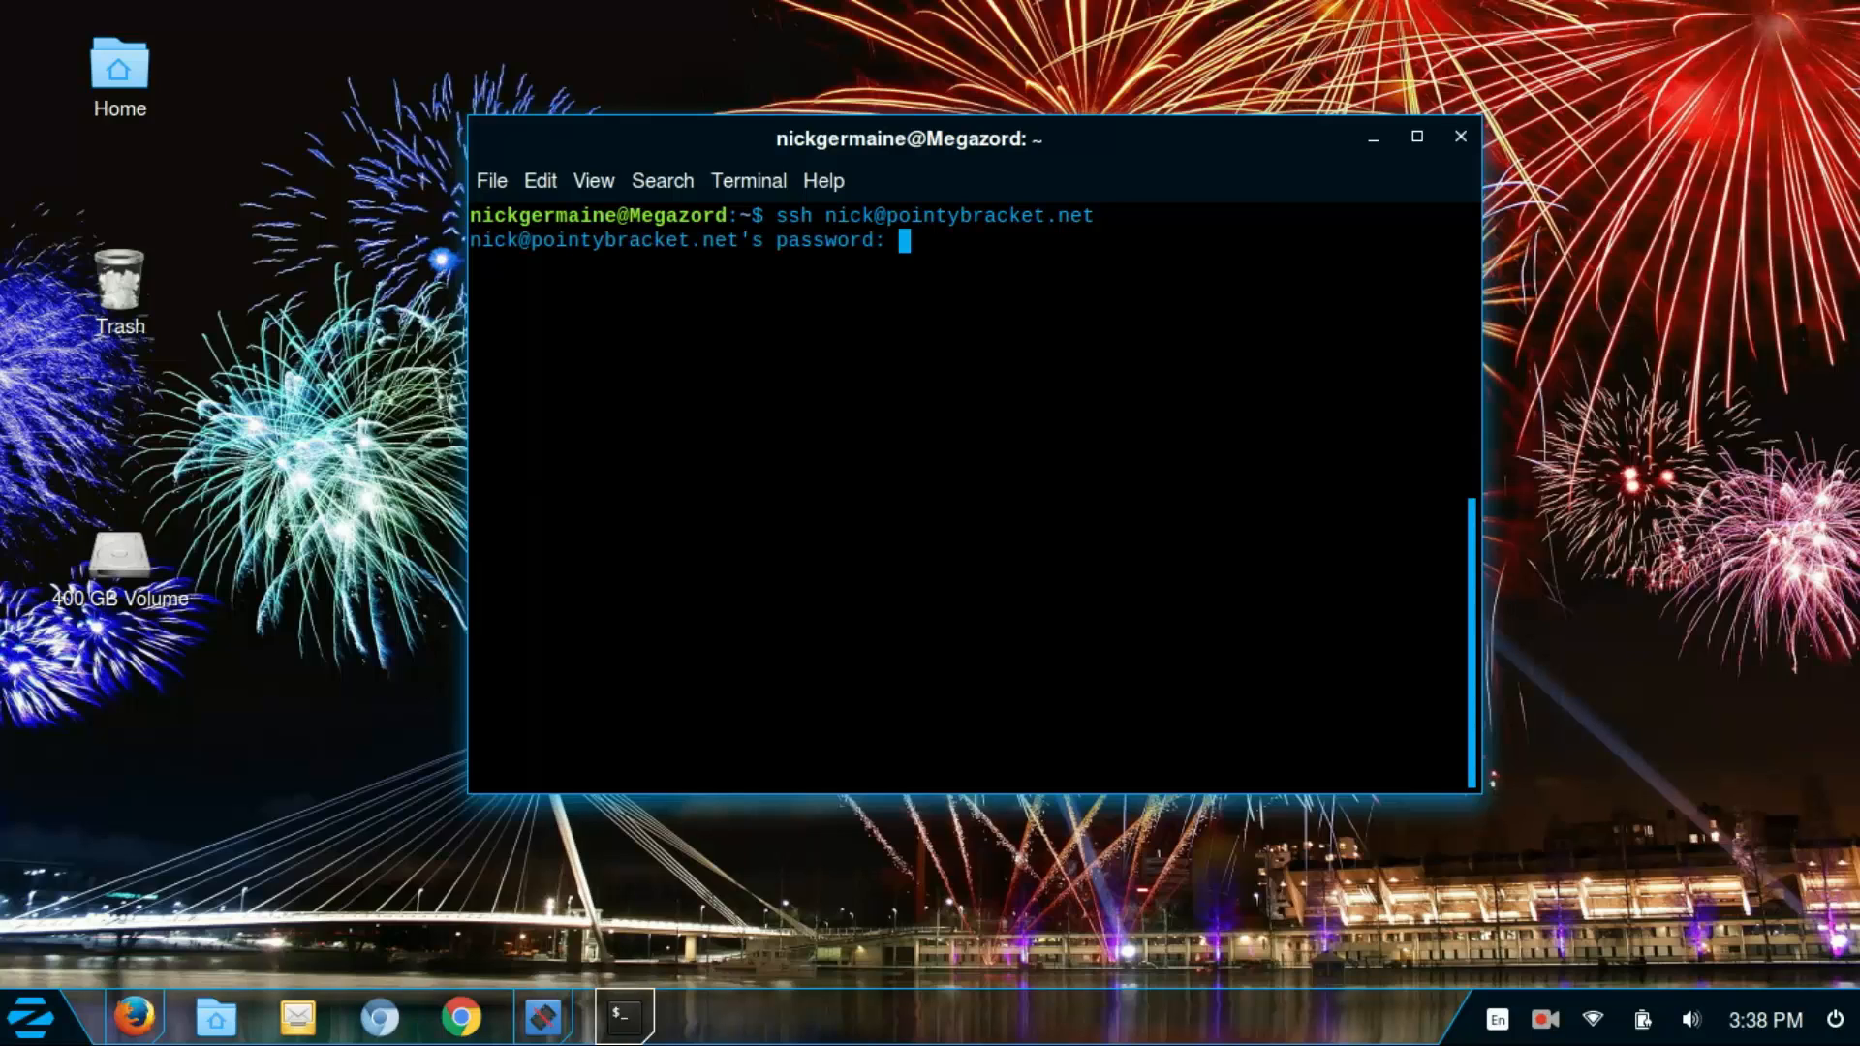
key("Return")
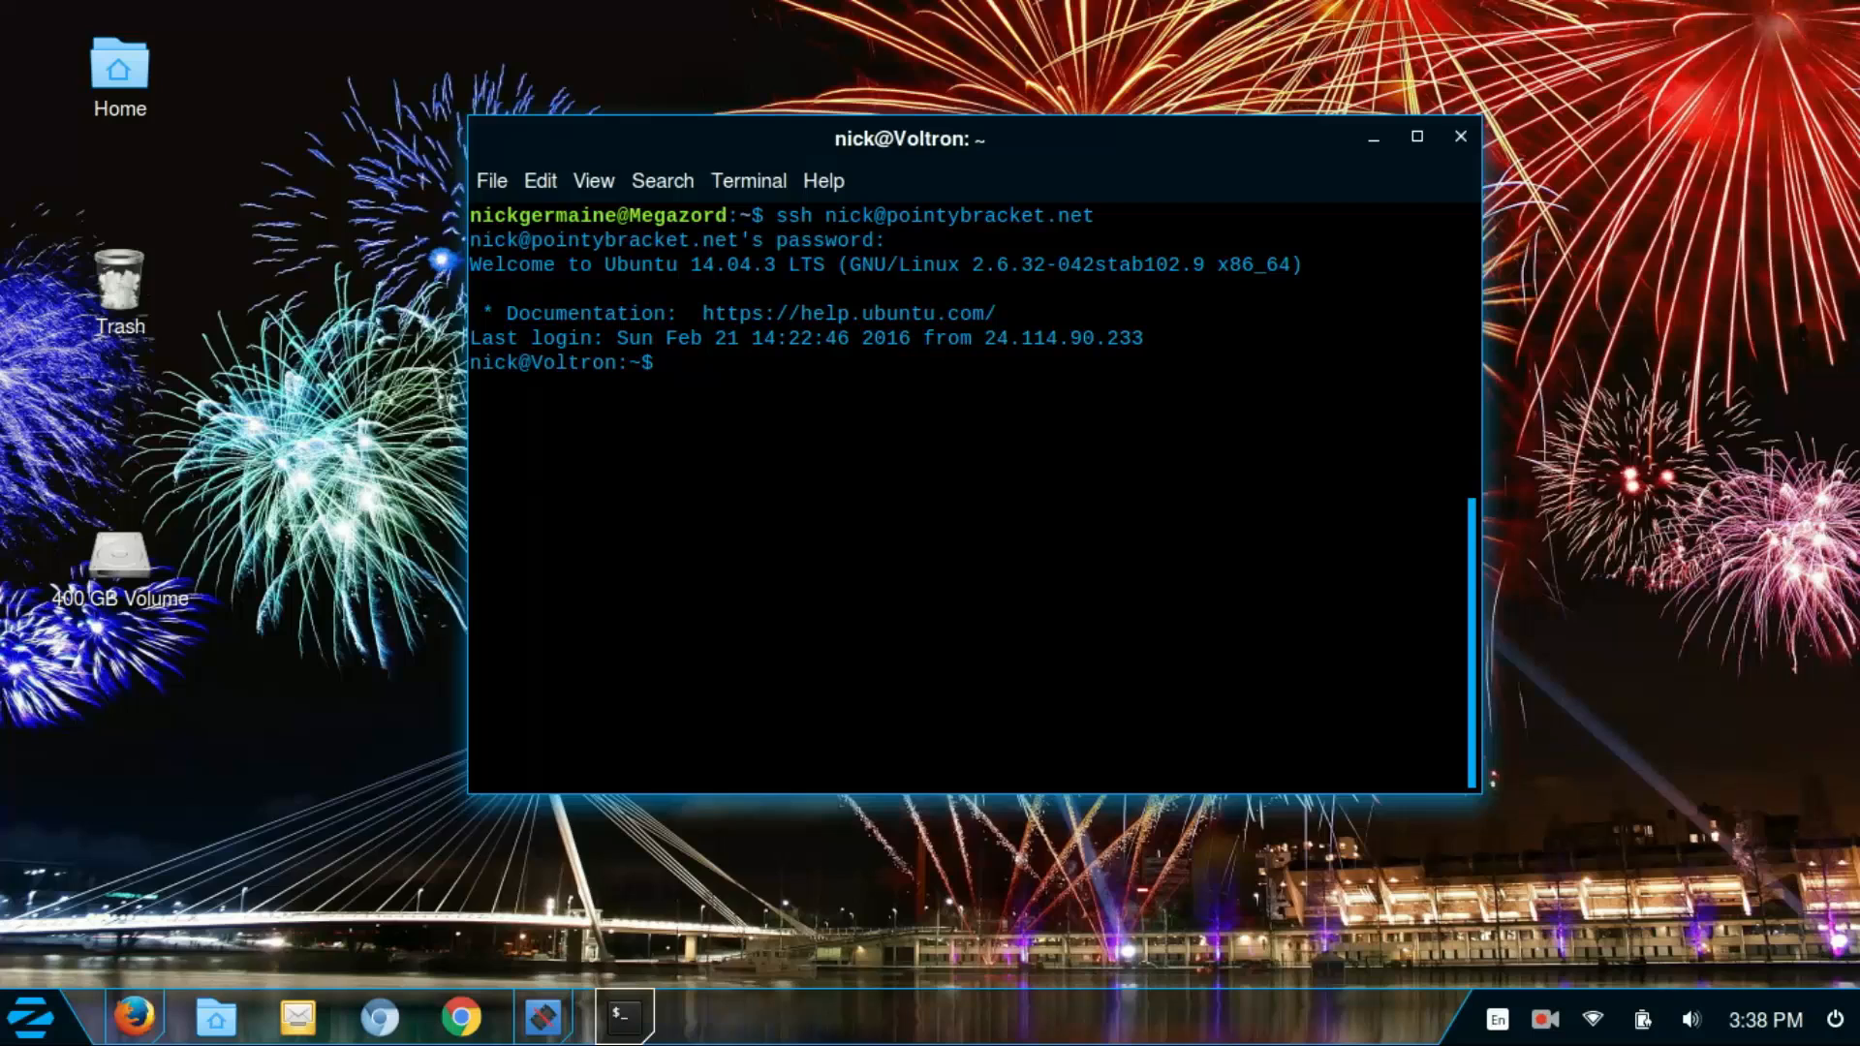
type("ssh")
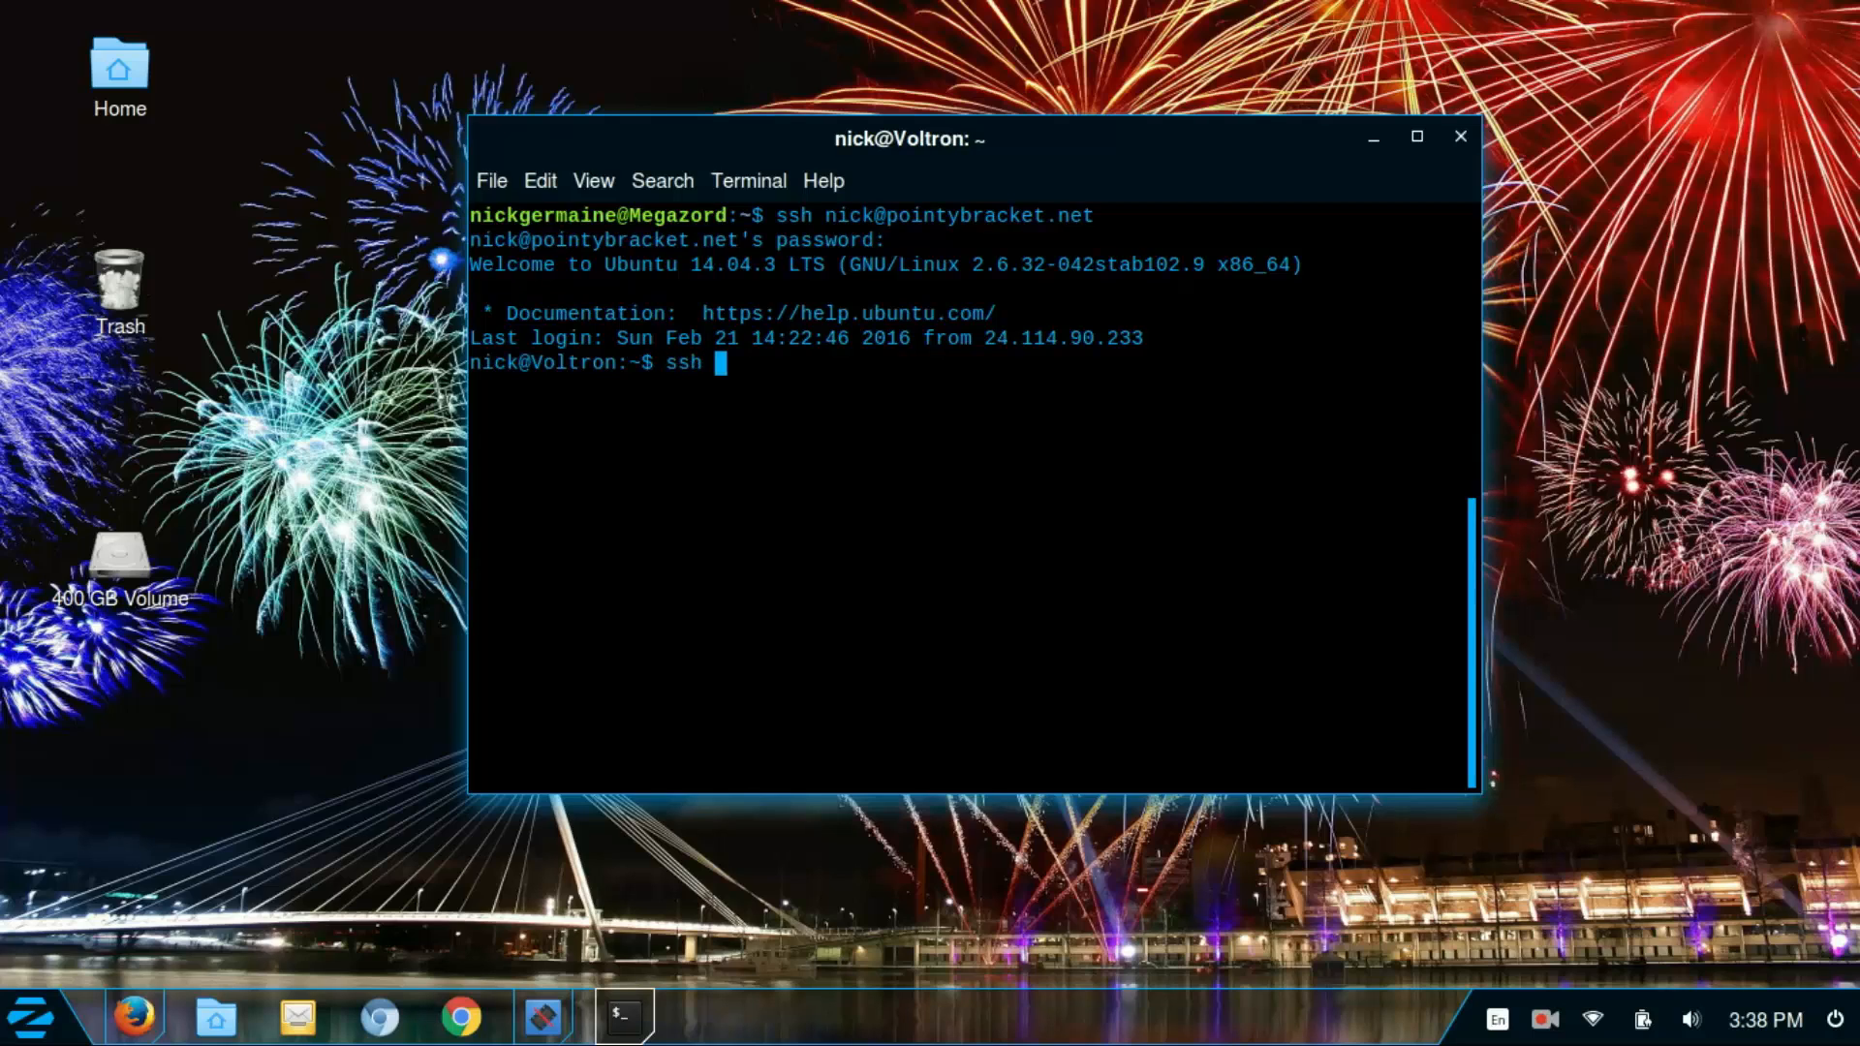
type("nickgermaine")
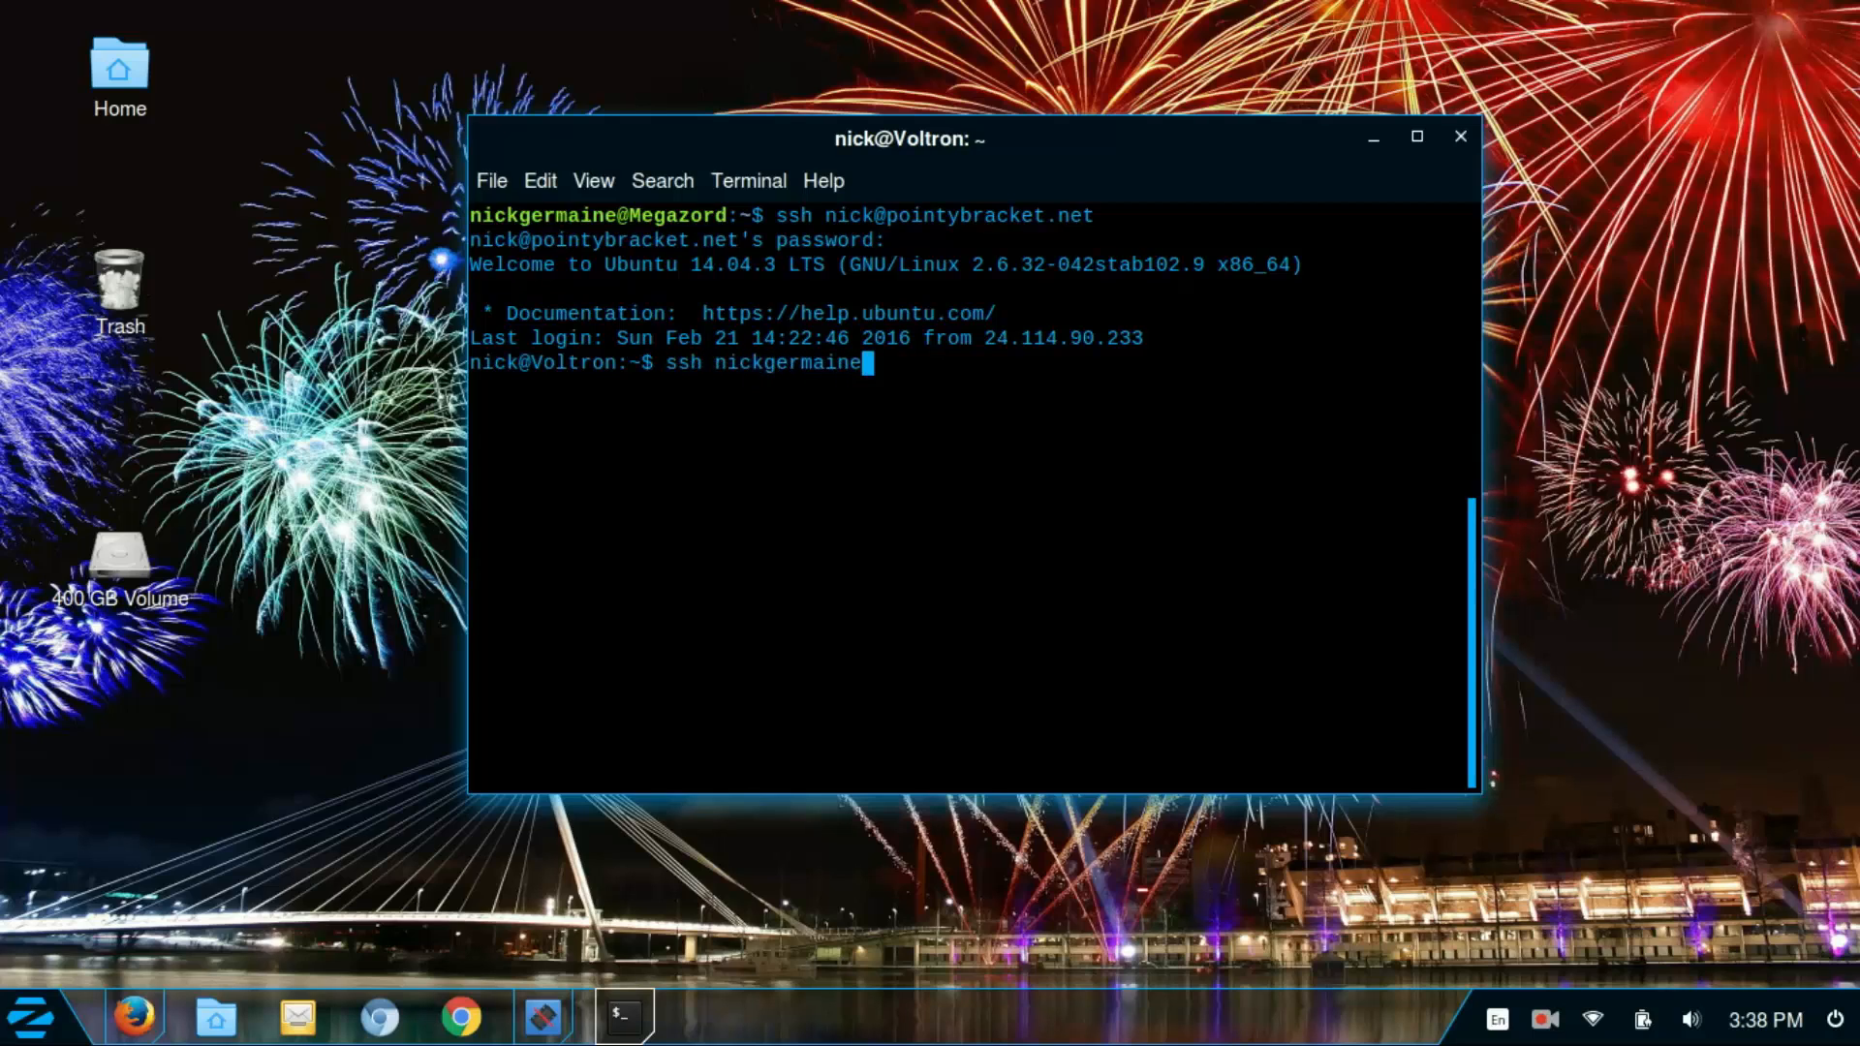
type("@24.114.90.233")
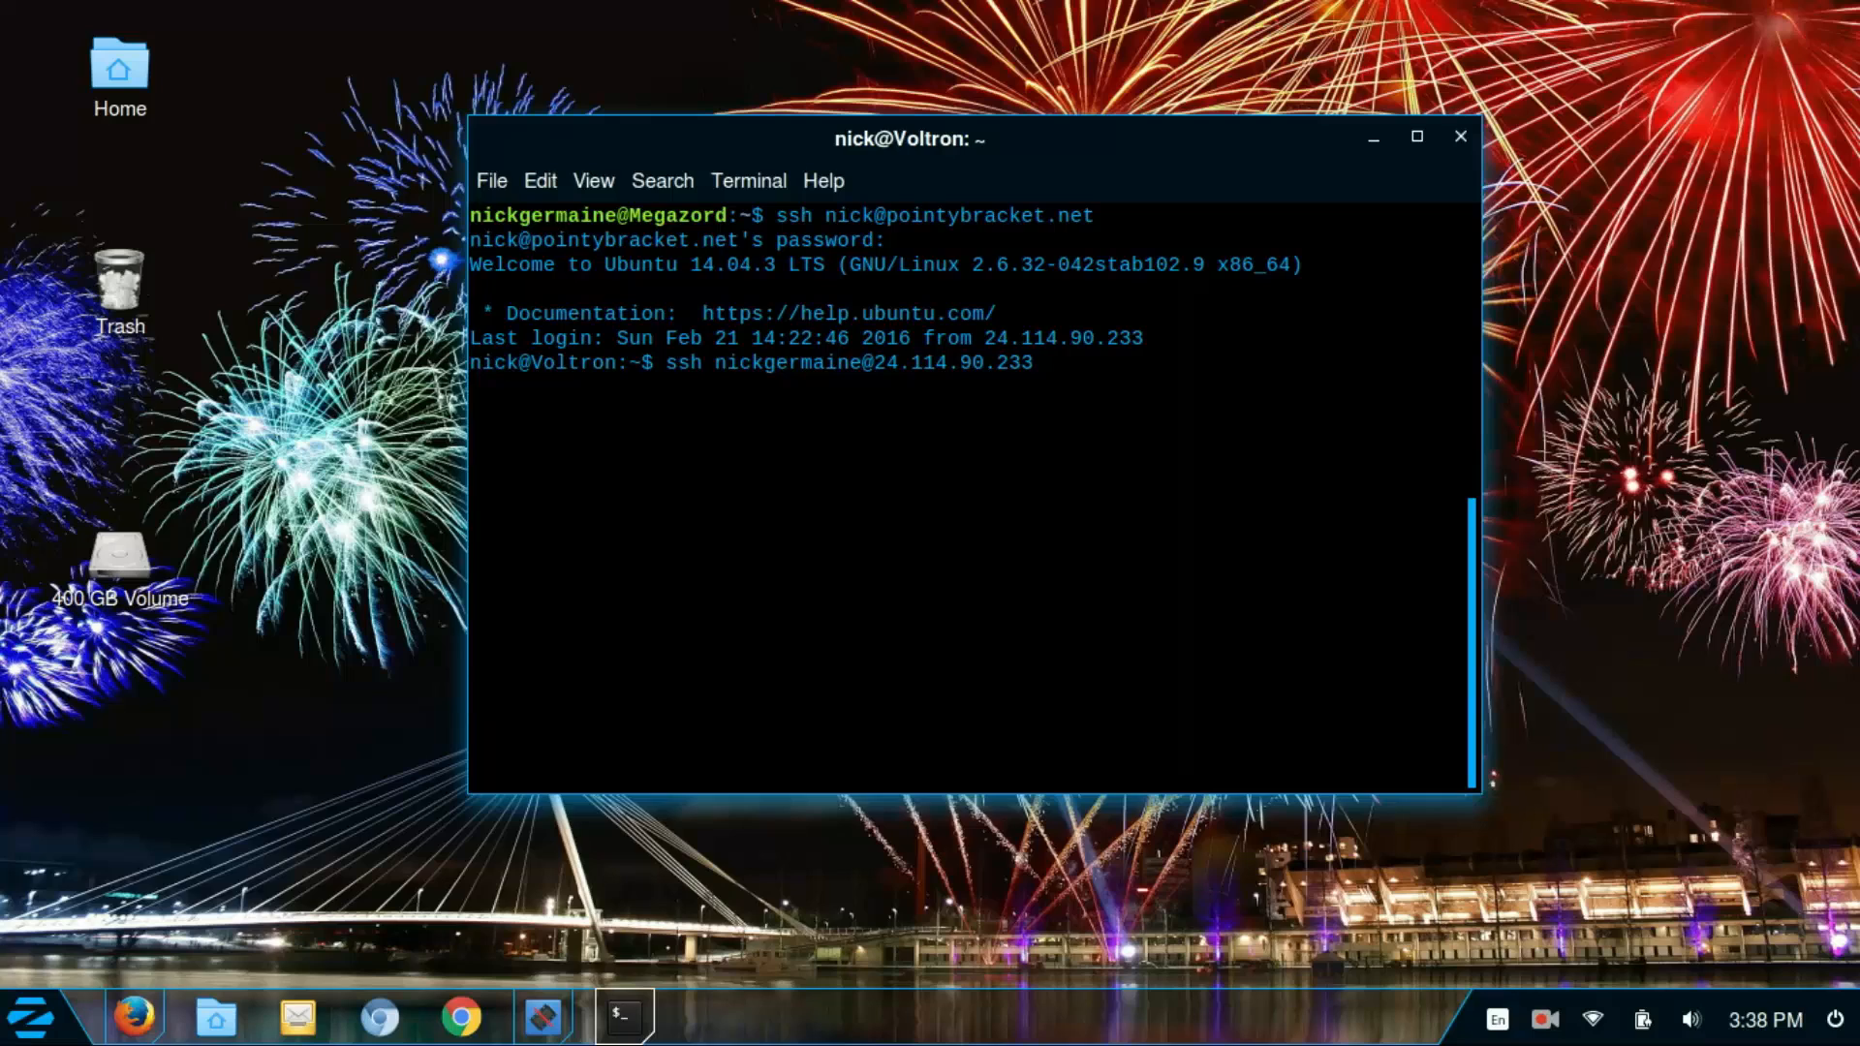
key("Return")
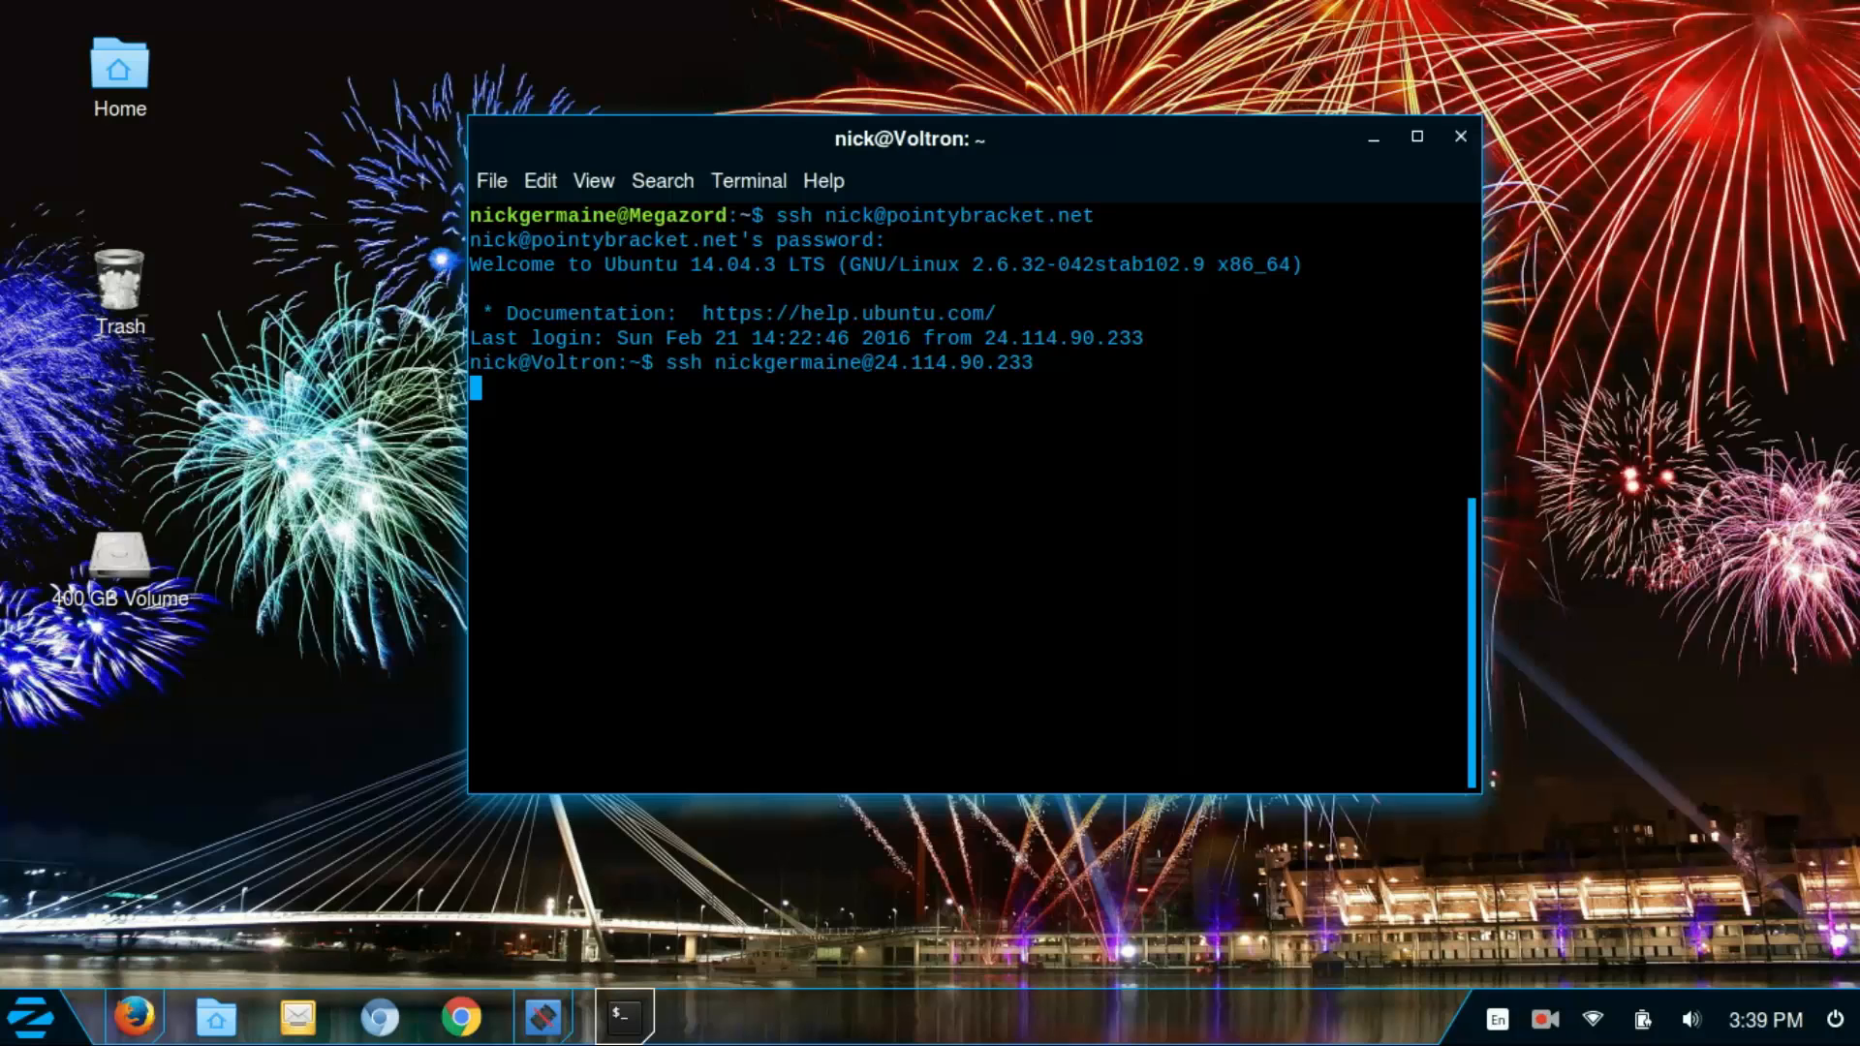
type("exi")
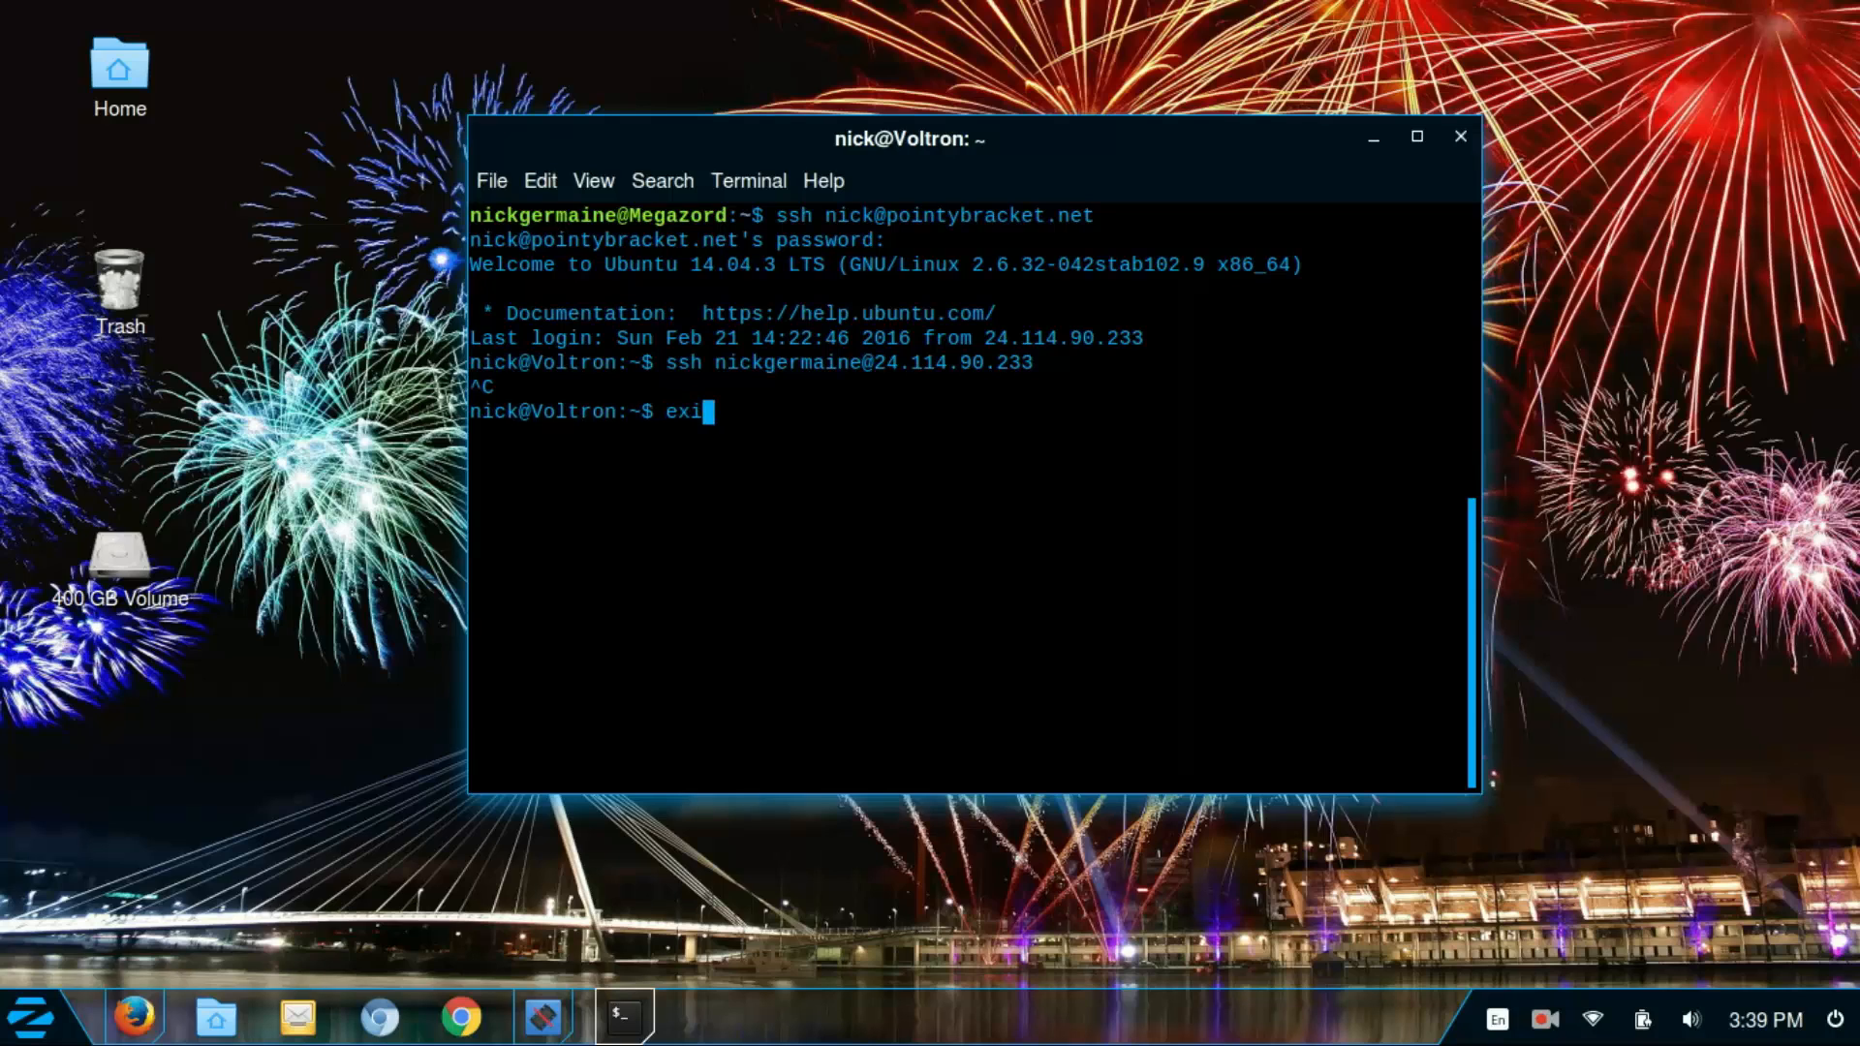
Exit the remote session and close the terminal window
key("Return")
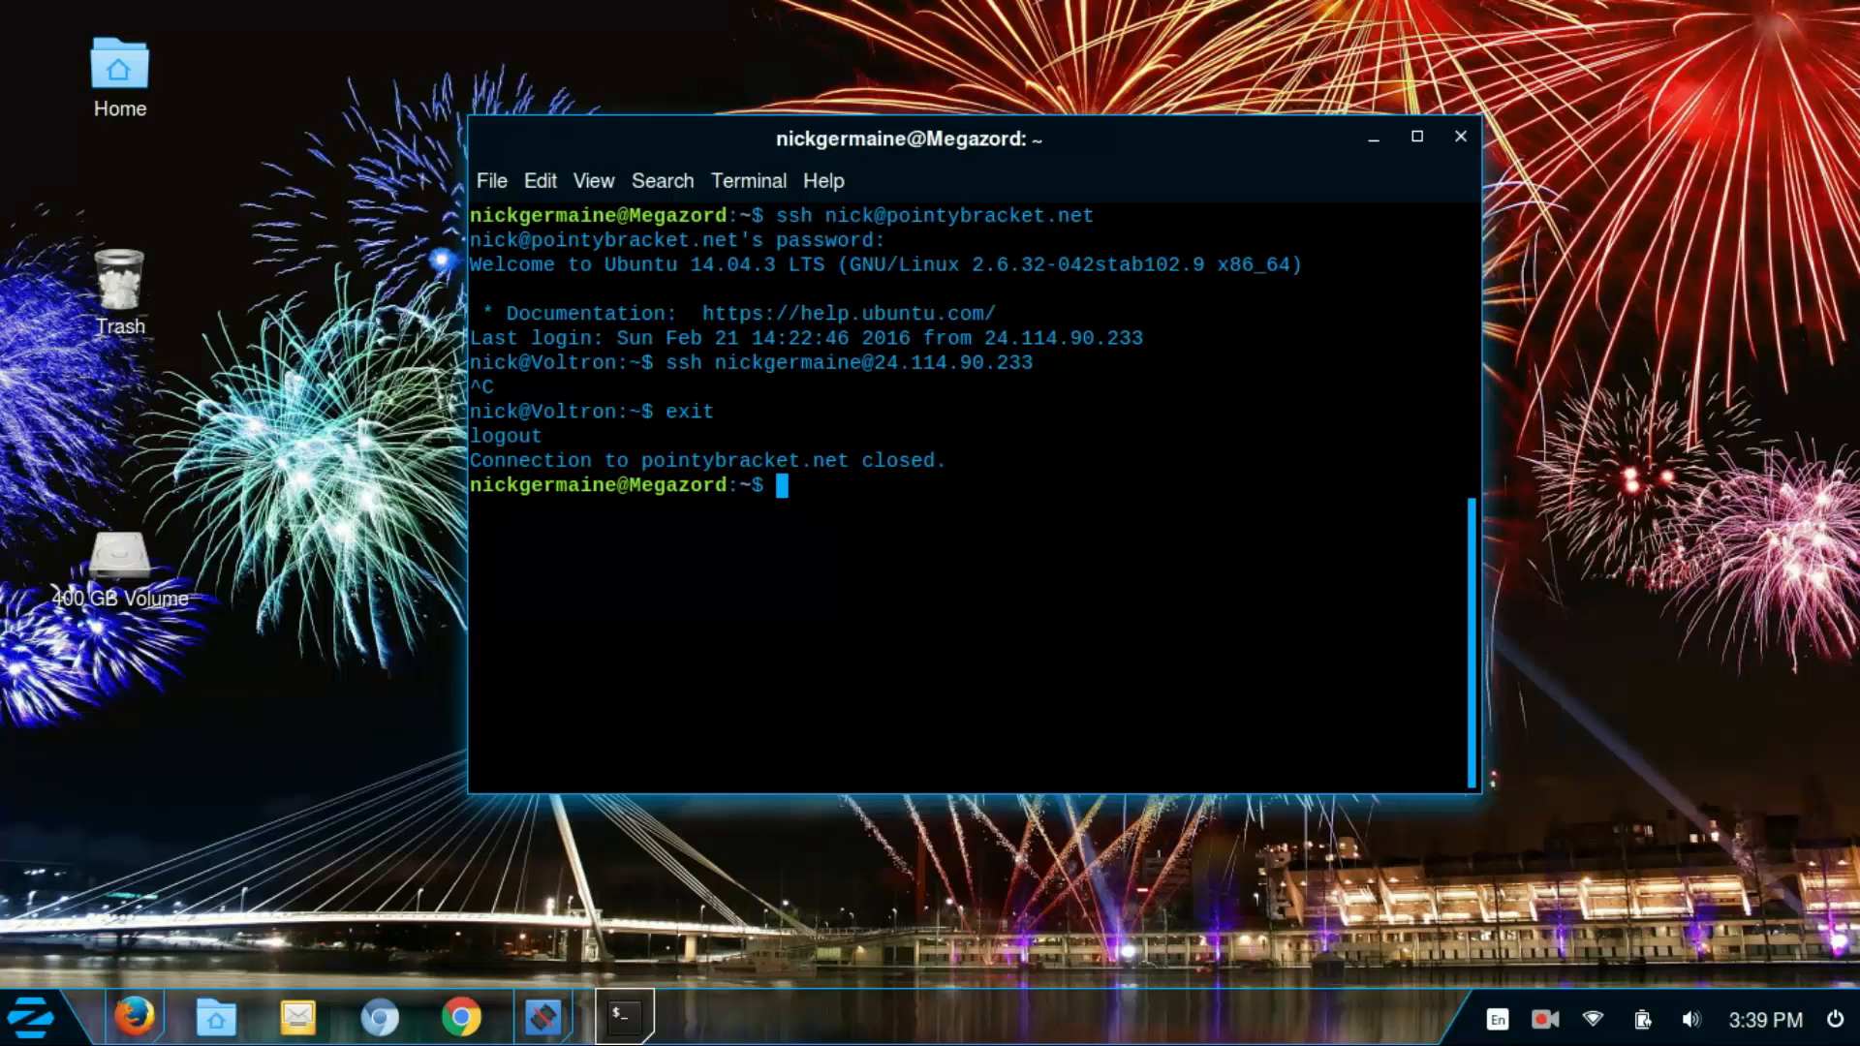
left_click(1460, 136)
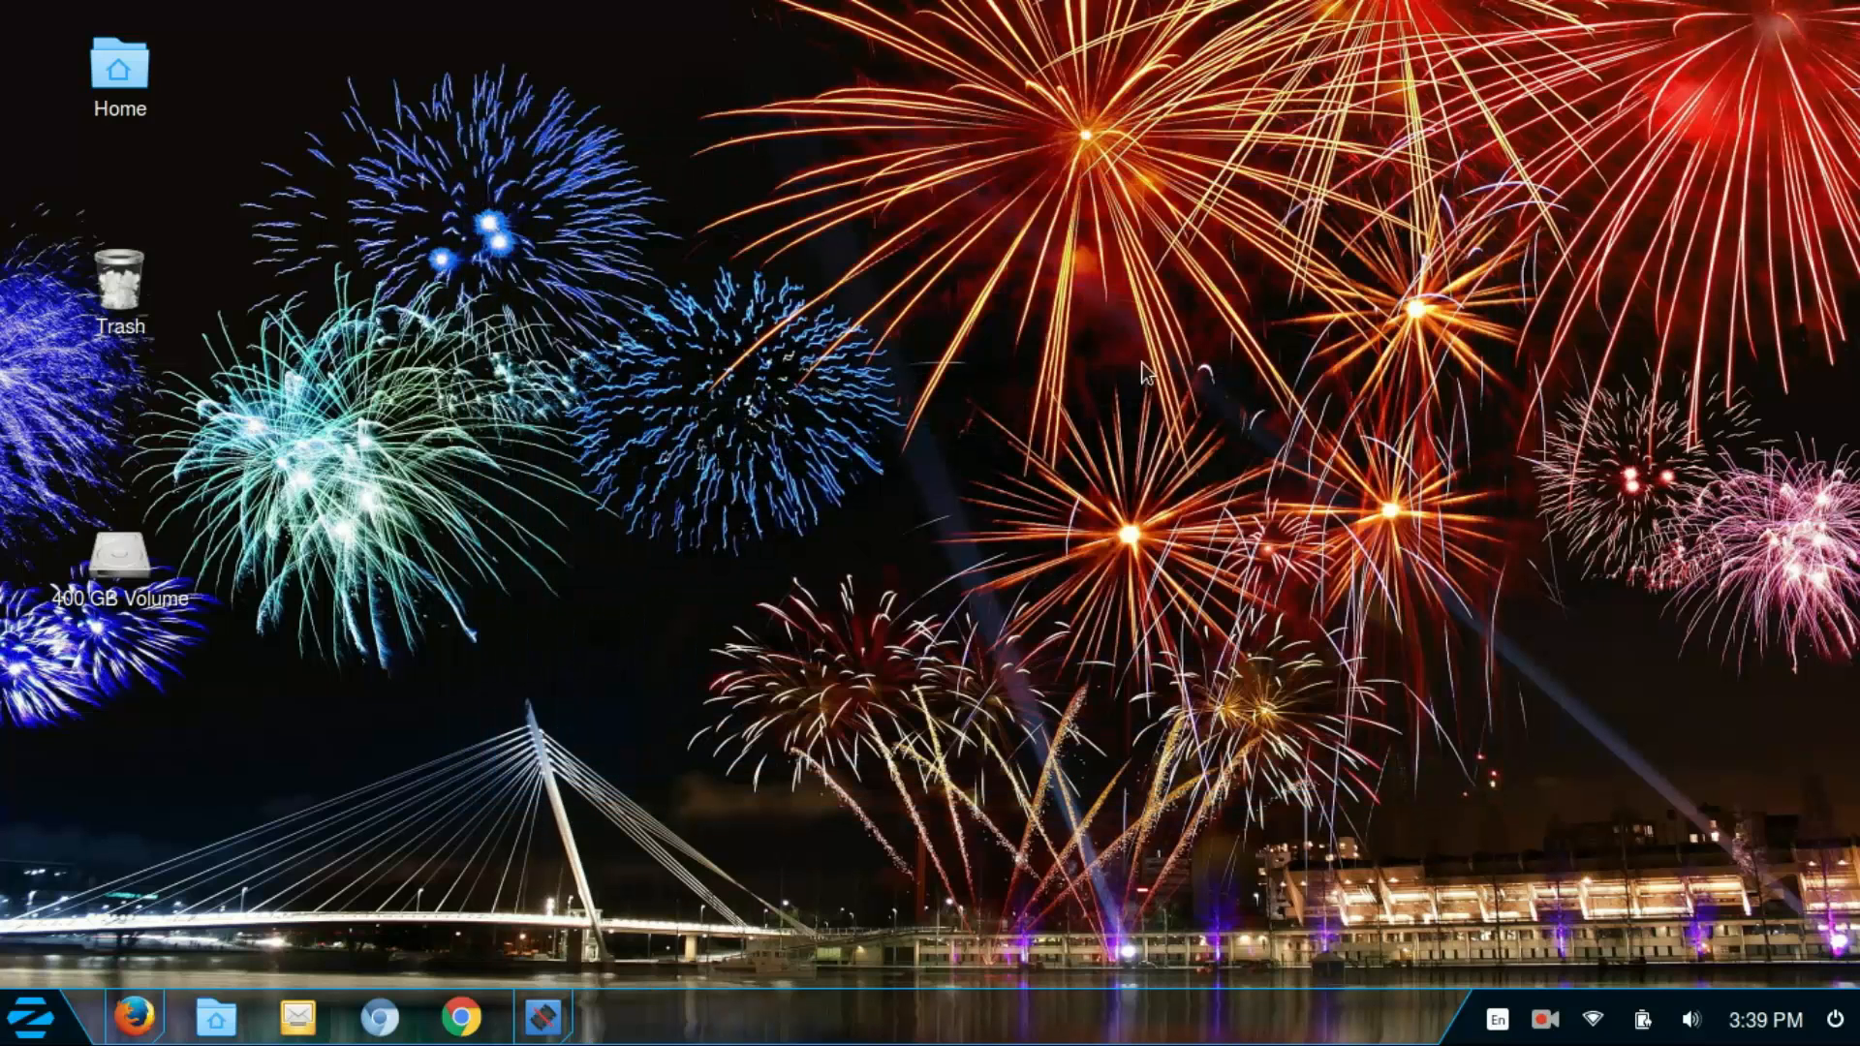